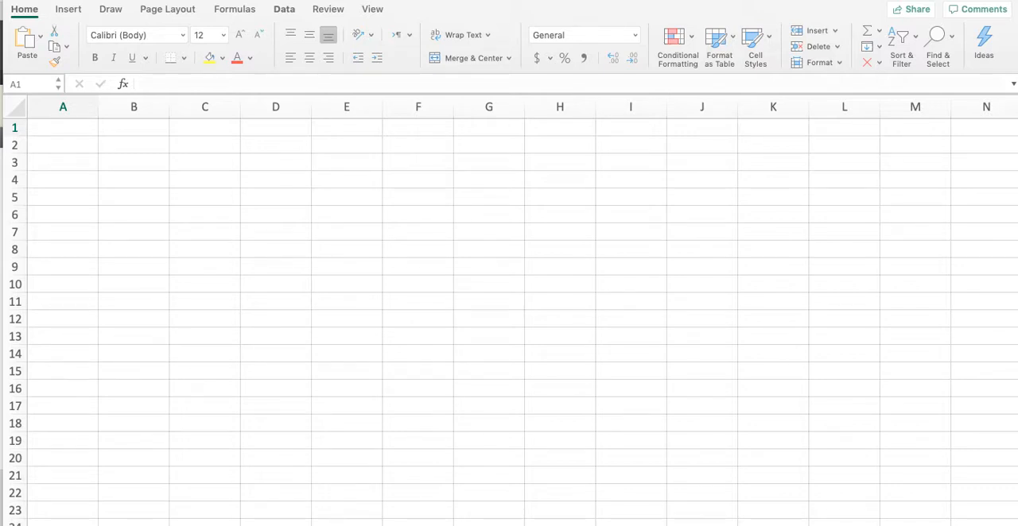
mouse_move(79, 460)
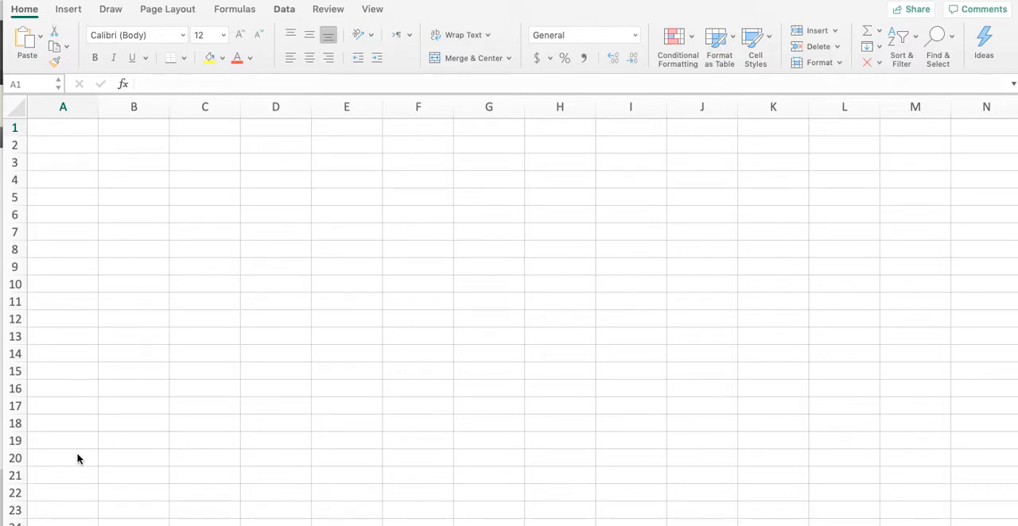
Enter the worksheet title 'Chapter 14' in cell A1
left_click(63, 127)
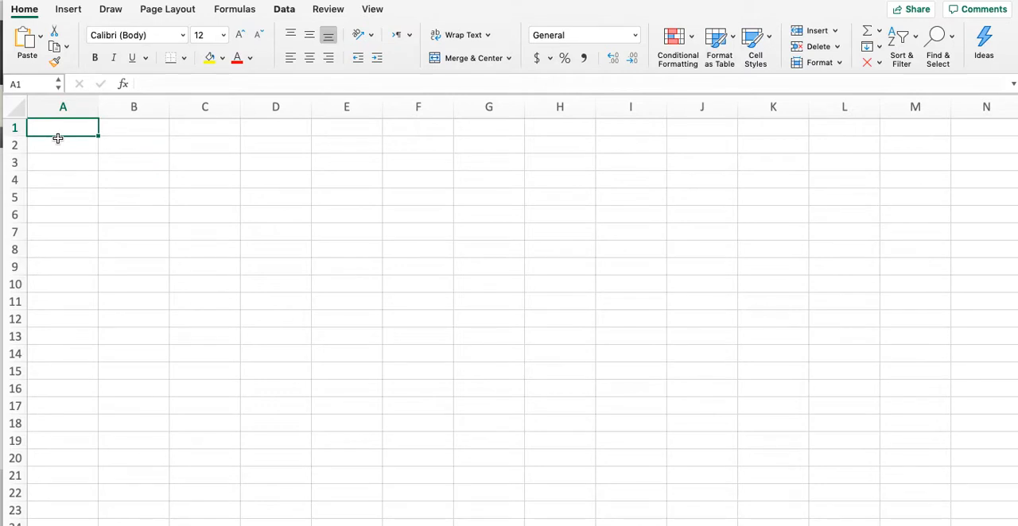
type("Chapter 14")
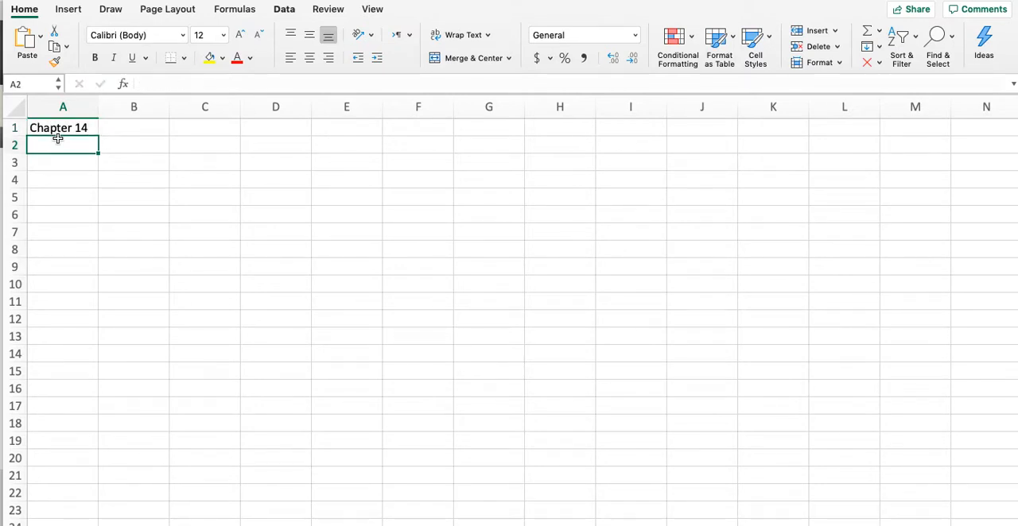
key("enter")
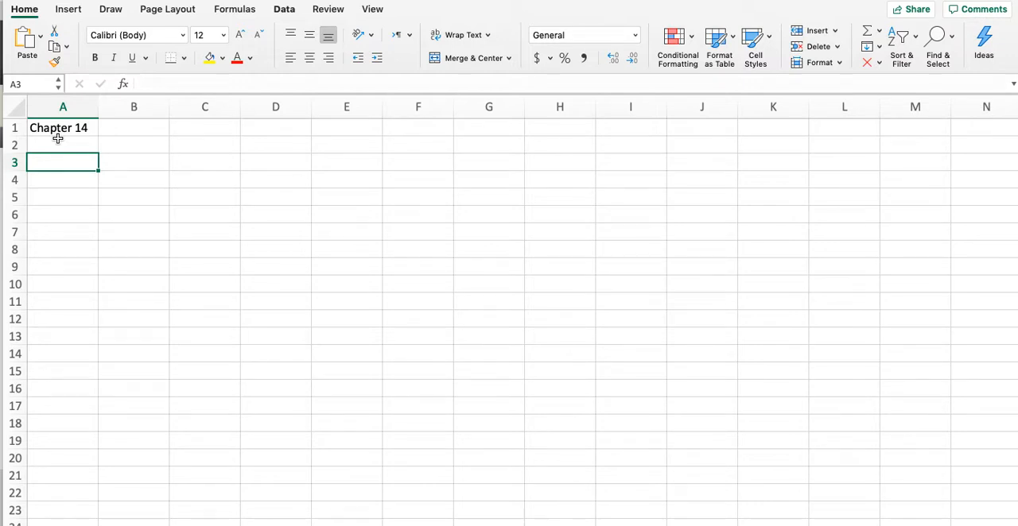
Add the row labels 'Mortgage interest' in A3 and 'Property taxes' in A4
type("Mortgage interest")
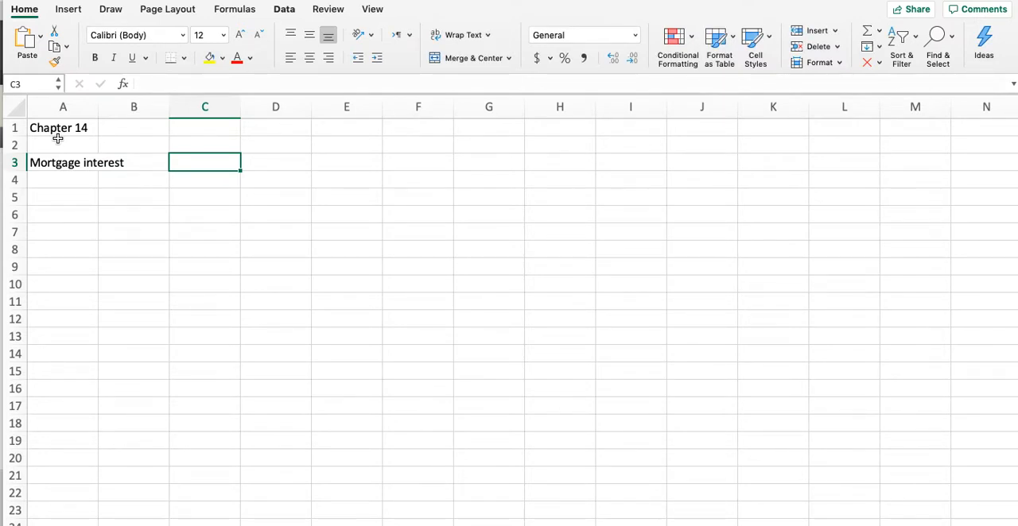
left_click(63, 179)
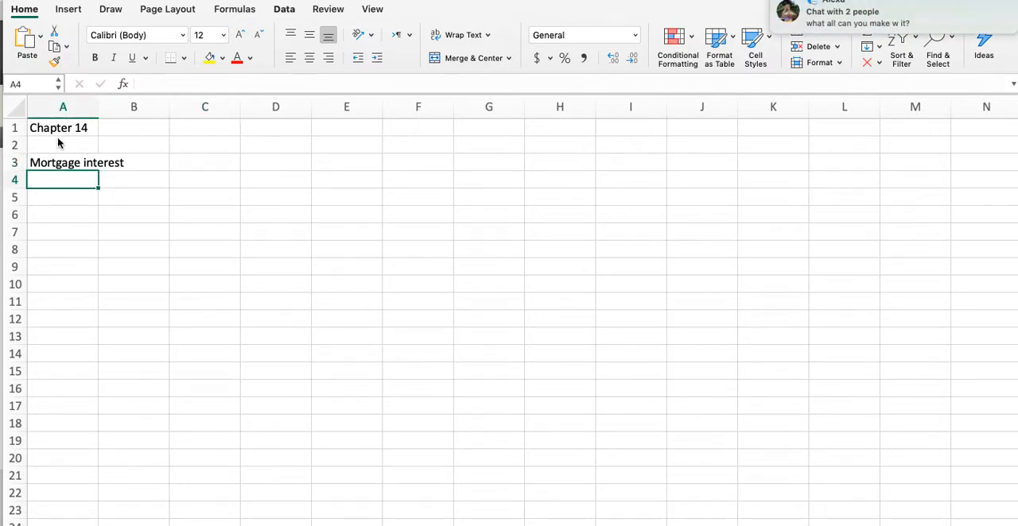
type("P")
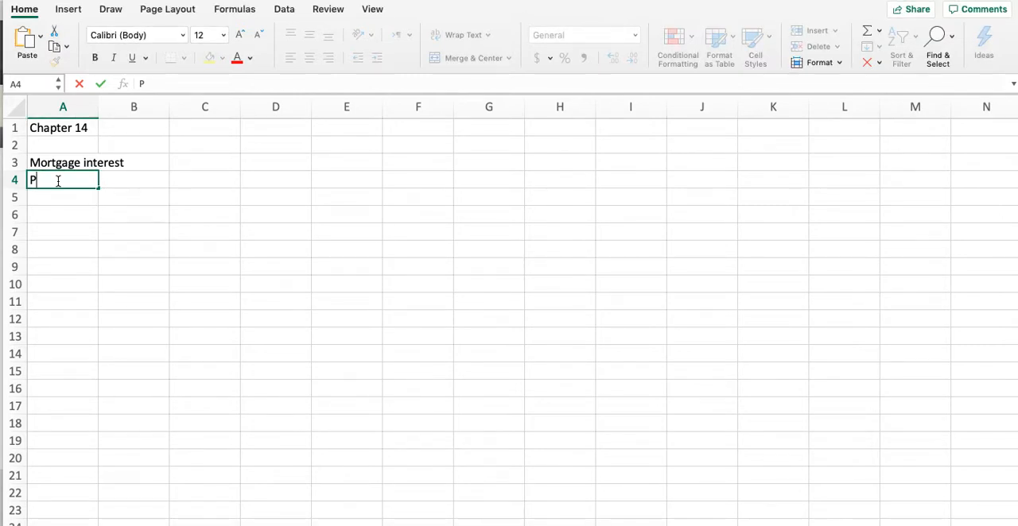
type("roperty taxes")
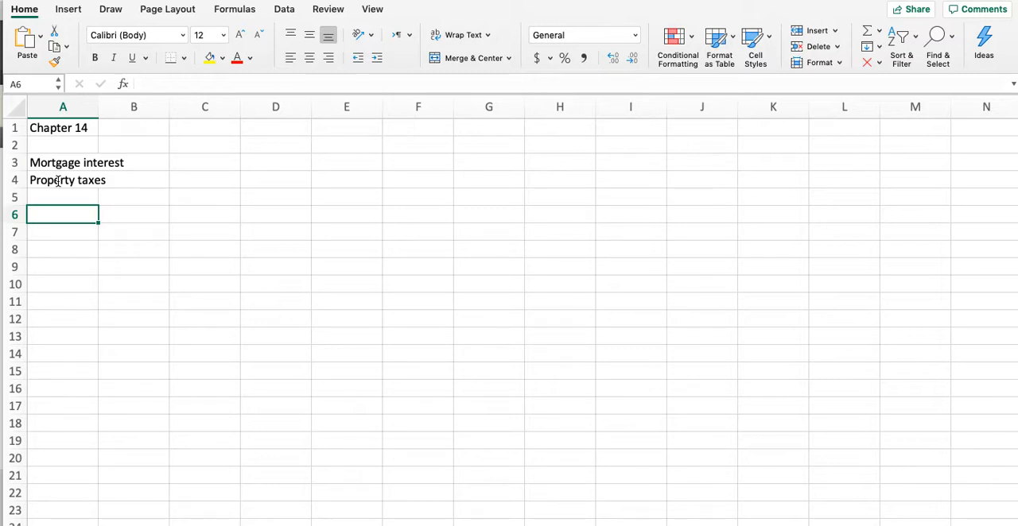
Add a 'Sale of home' label in A6 and a 'Rent' row in A8 with $2,250
type("Sale of home")
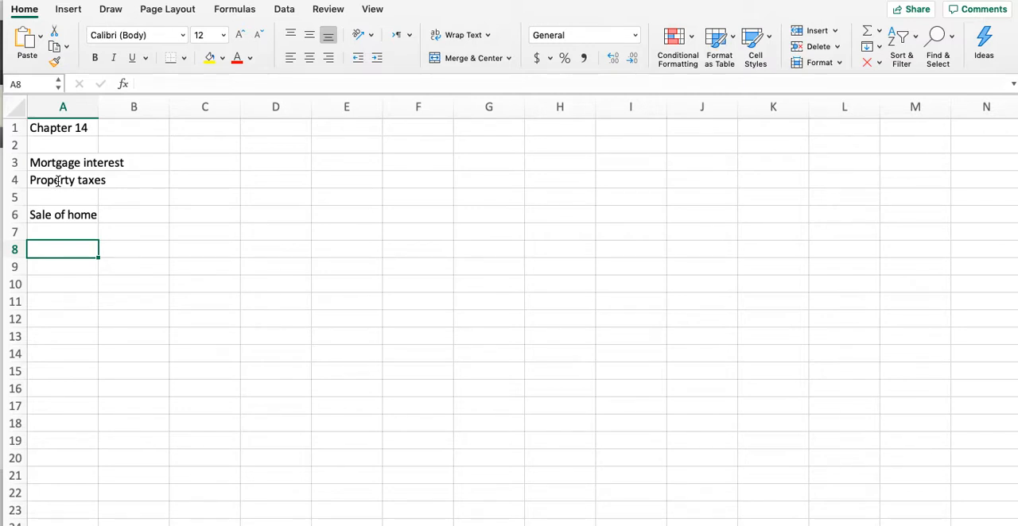
type("Rent")
left_click(133, 250)
type("$2,250")
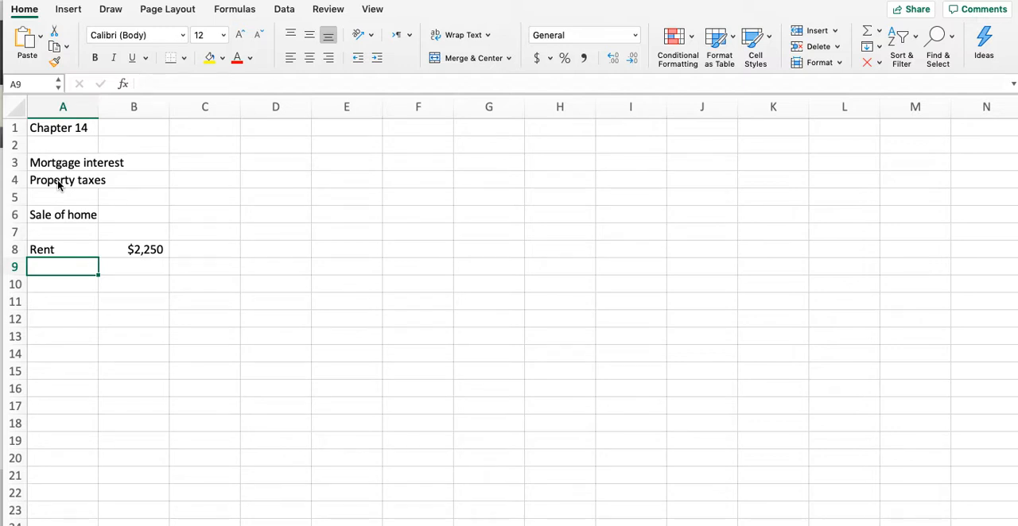
Enter Buy $475,000 in row 9 and Borrow $400,000 in row 11
type("$475,000")
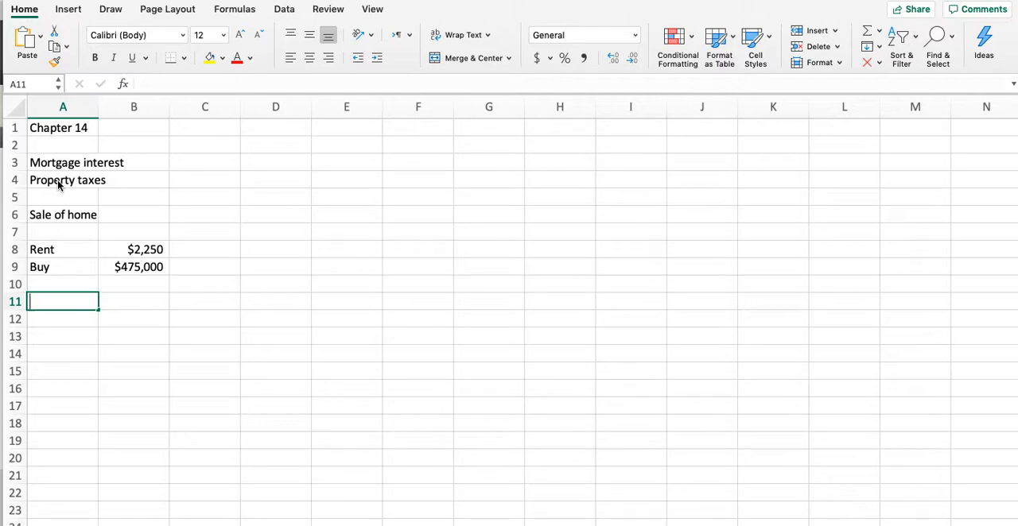
type("Bor")
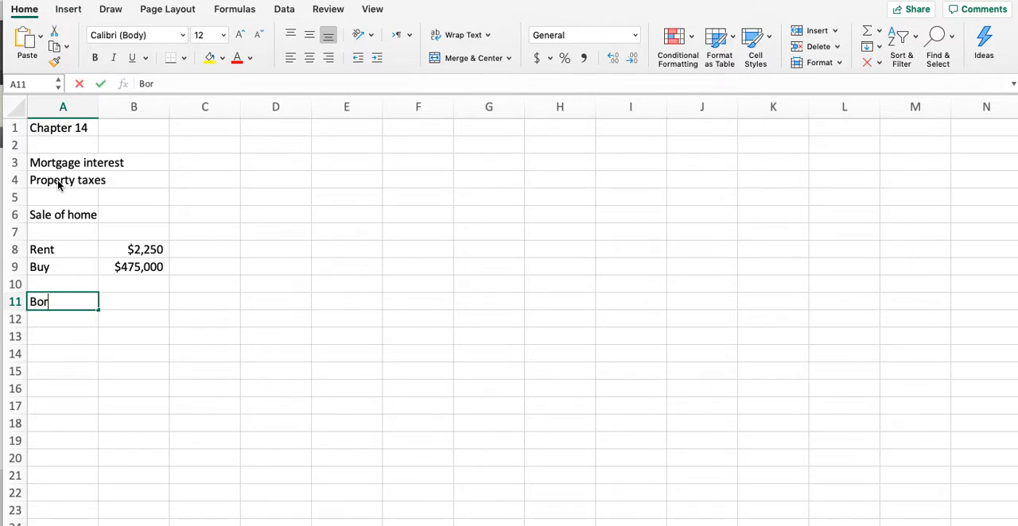
type("$400,000")
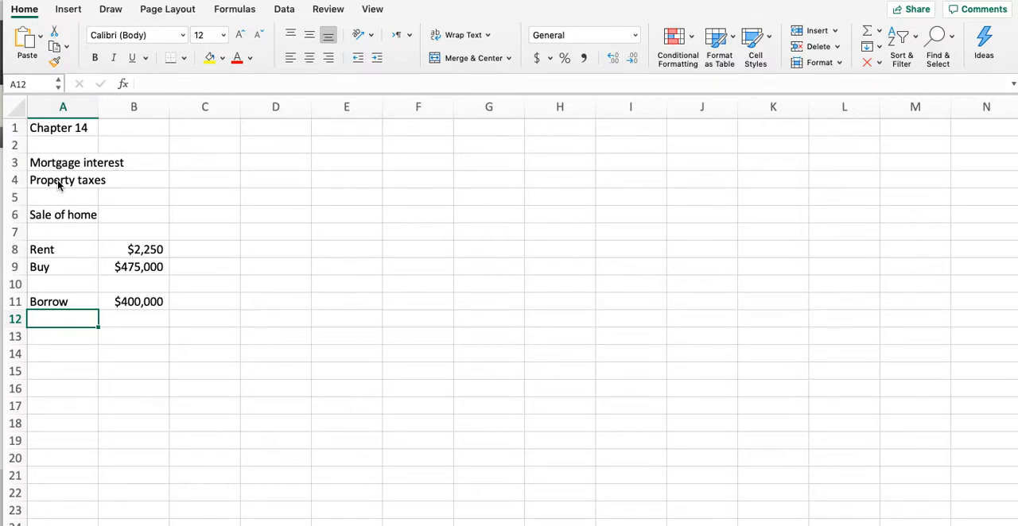
Add the 'Points?' and 'Interest' labels in A12 and A13
type("Poi")
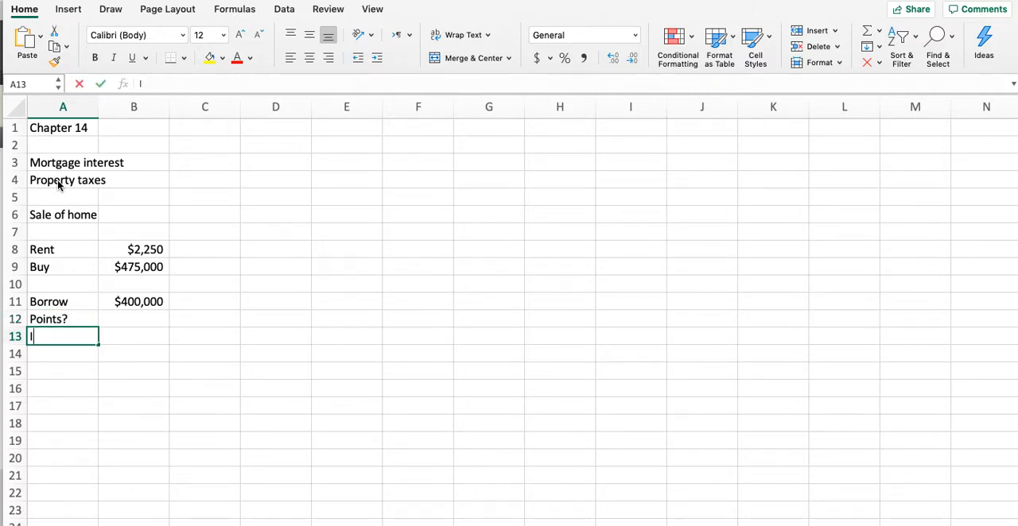
type("nterest")
left_click(133, 372)
type("Rent t")
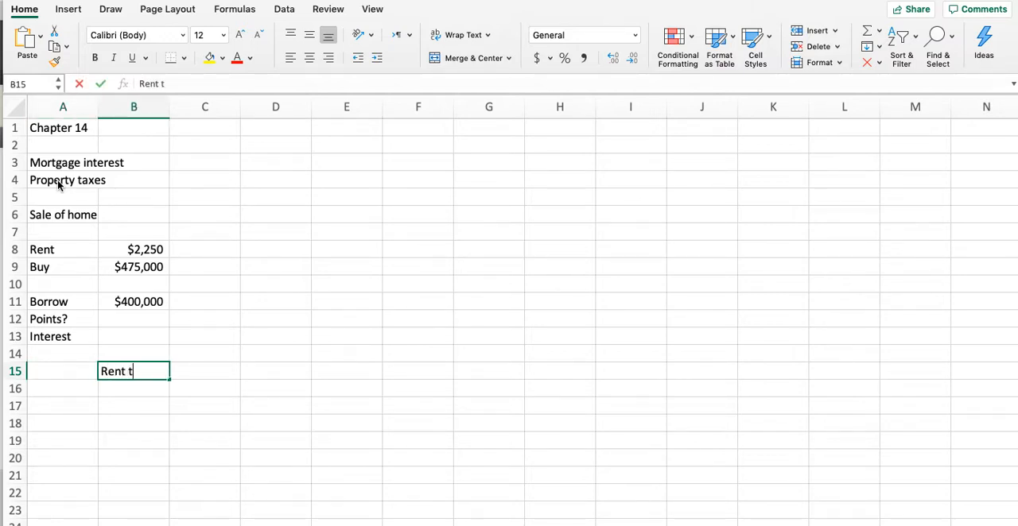
Label the Rent the home block with Monthly Rent and 'Interest earned on the $75,000', widening column A
key("Return")
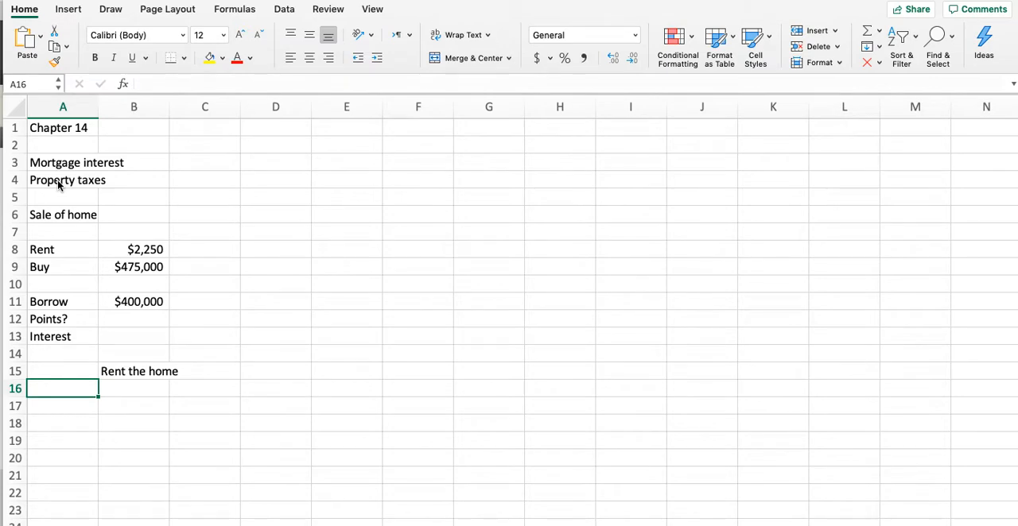
type("Monthly Rent")
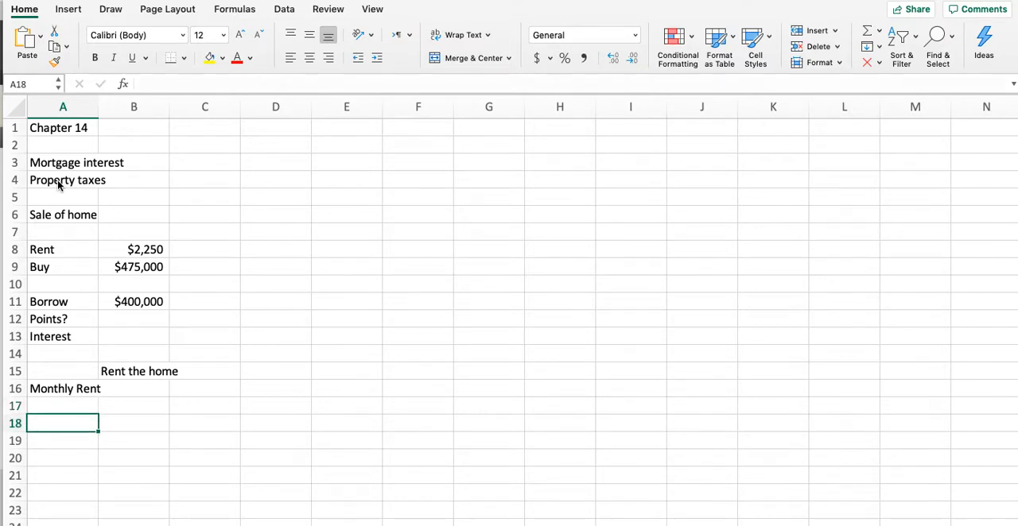
type("Interest earned on the $75,000")
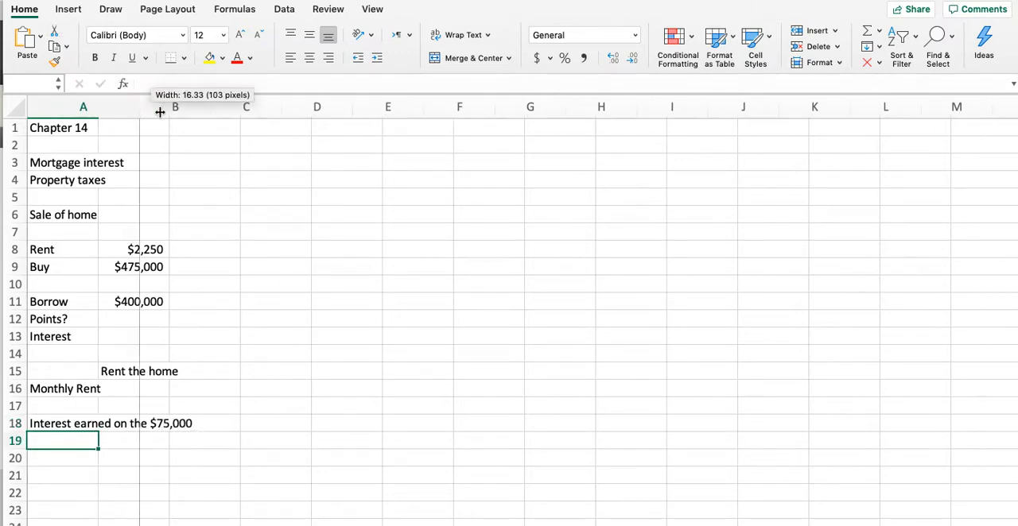
left_click_drag(159, 111, 212, 118)
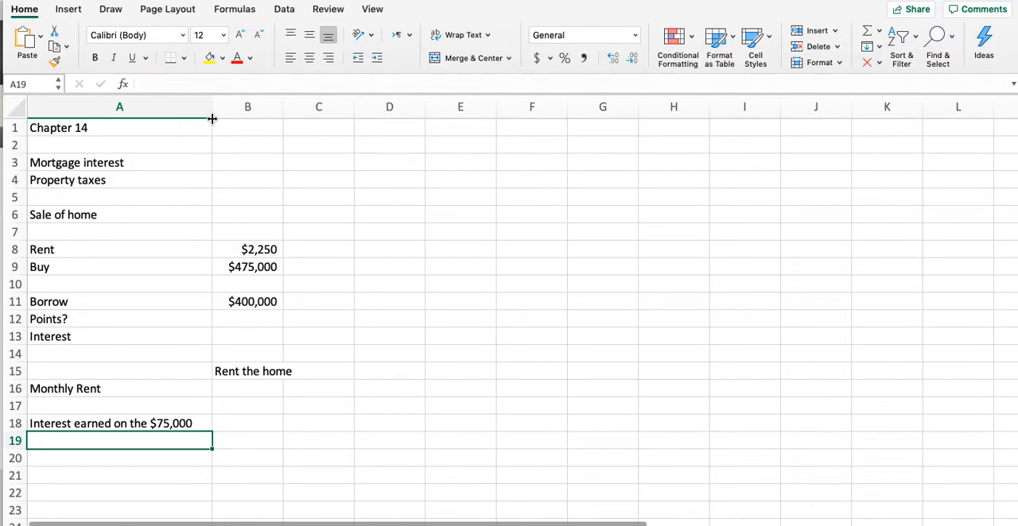
mouse_move(250, 389)
type("$2,2")
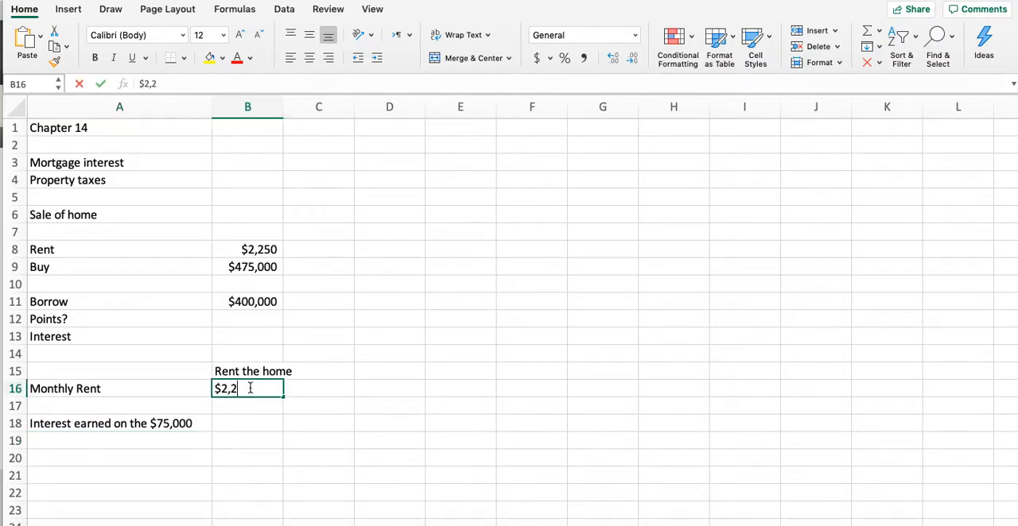
Enter the $2,250 monthly rent and the yearly total =2250*12 giving 27000
type("50")
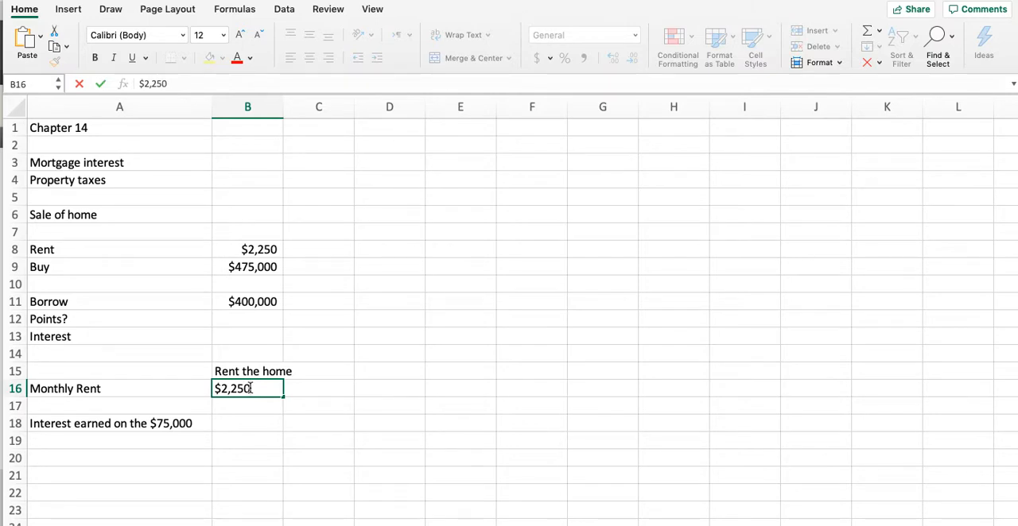
key("Return")
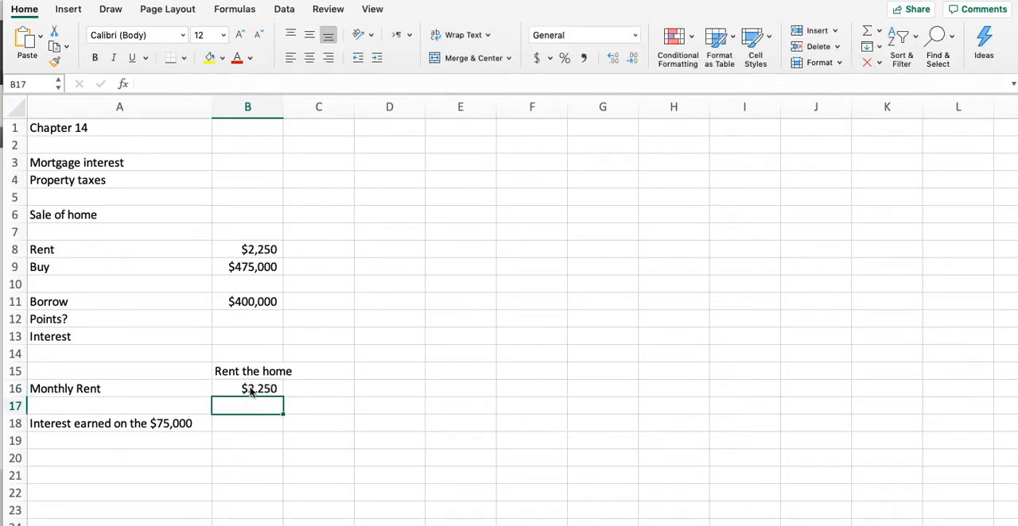
type("=2250*")
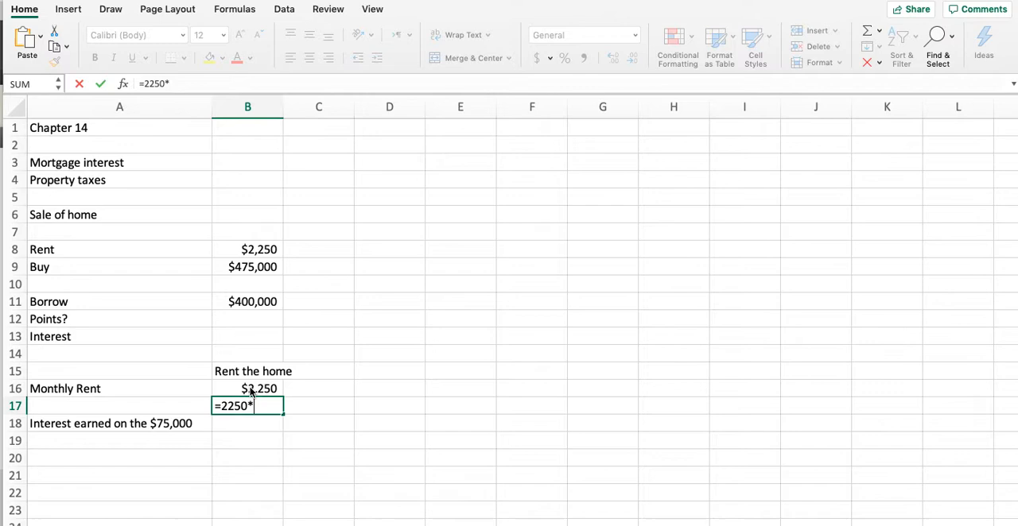
key("Return")
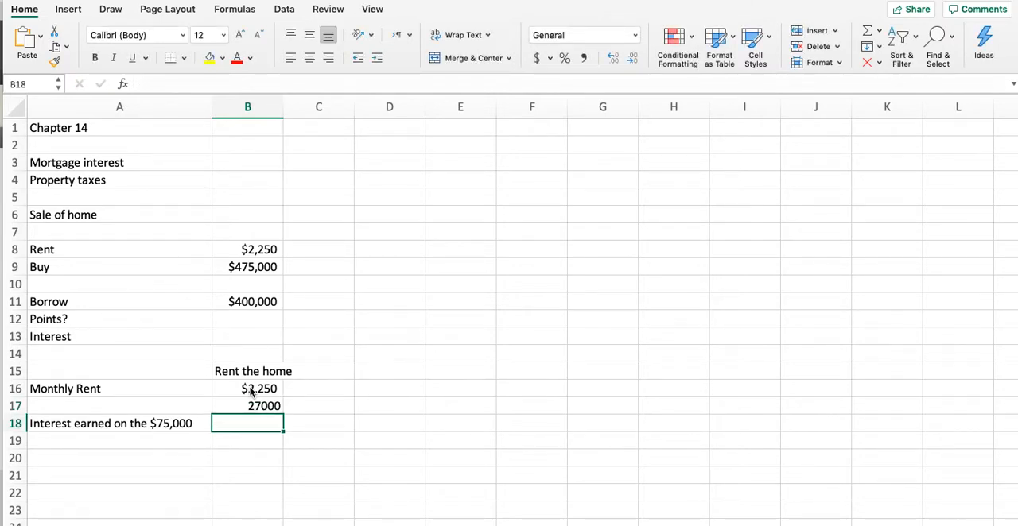
Compute interest earned of 3750 with =75000*5%, noted as $75,000*5%
type("f")
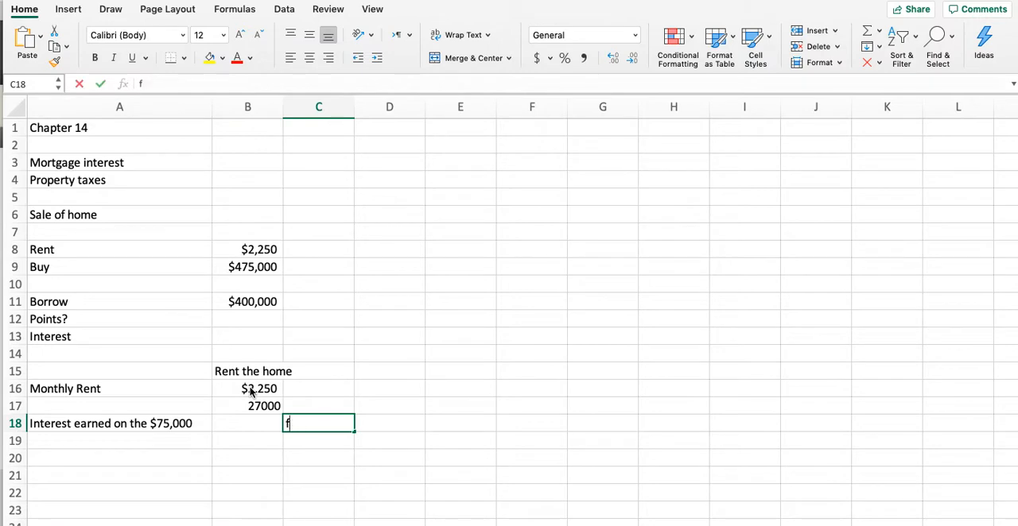
type("$75,000*5%")
left_click(247, 424)
type("=")
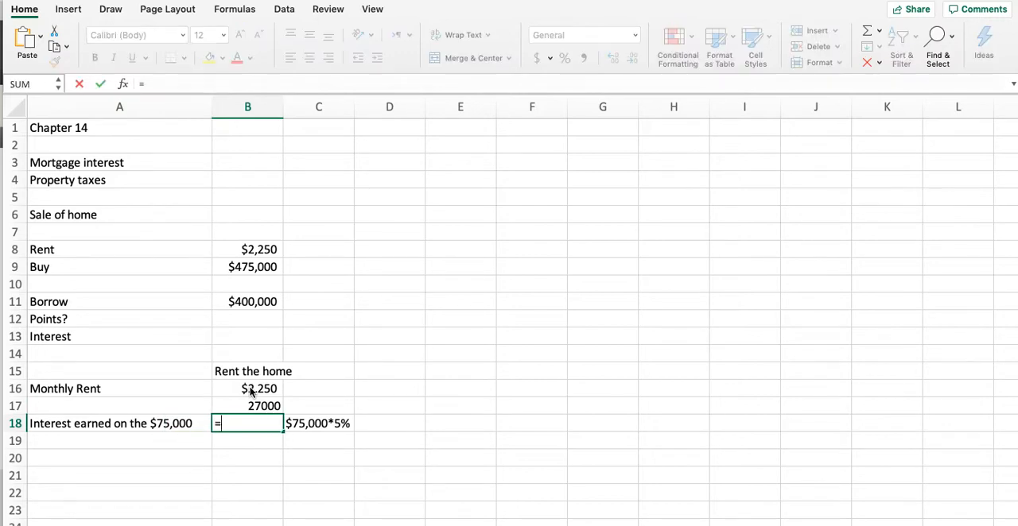
type("75000*")
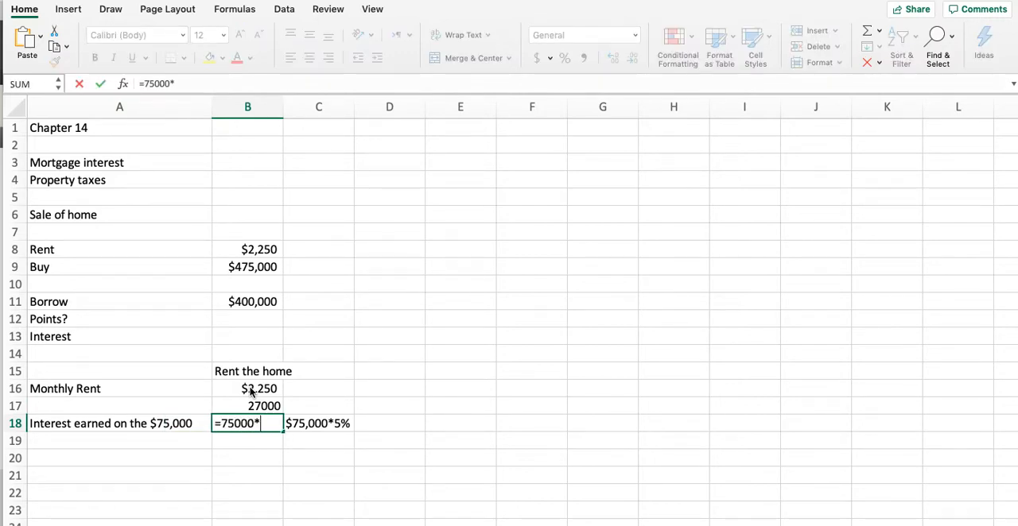
key("Return")
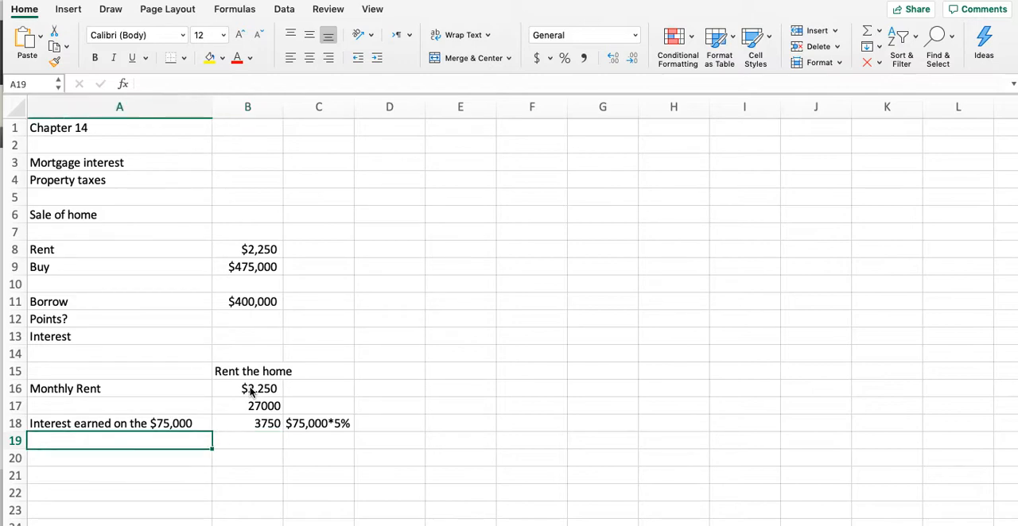
Add a 'Taxes on interest' row computing 900 with =3750*24%
type("Taxes on int")
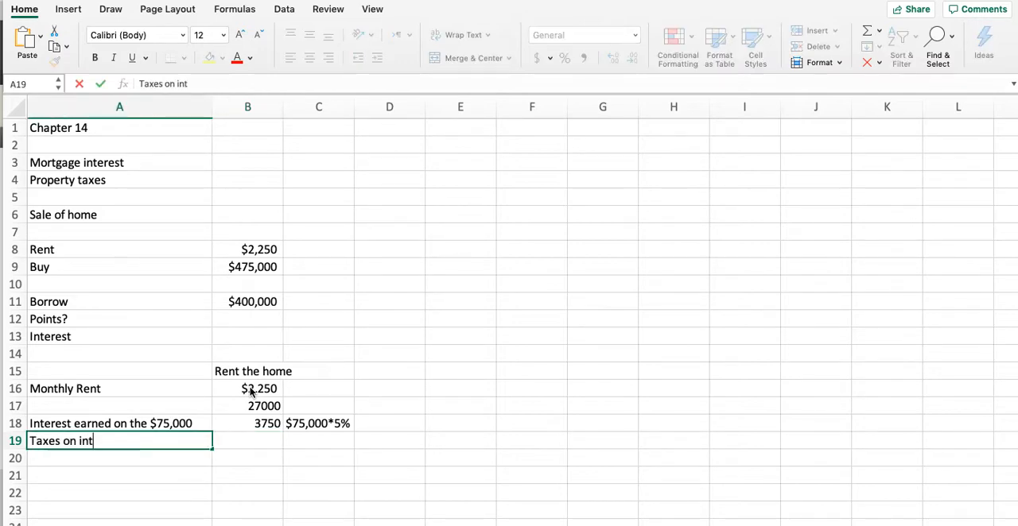
key("tab")
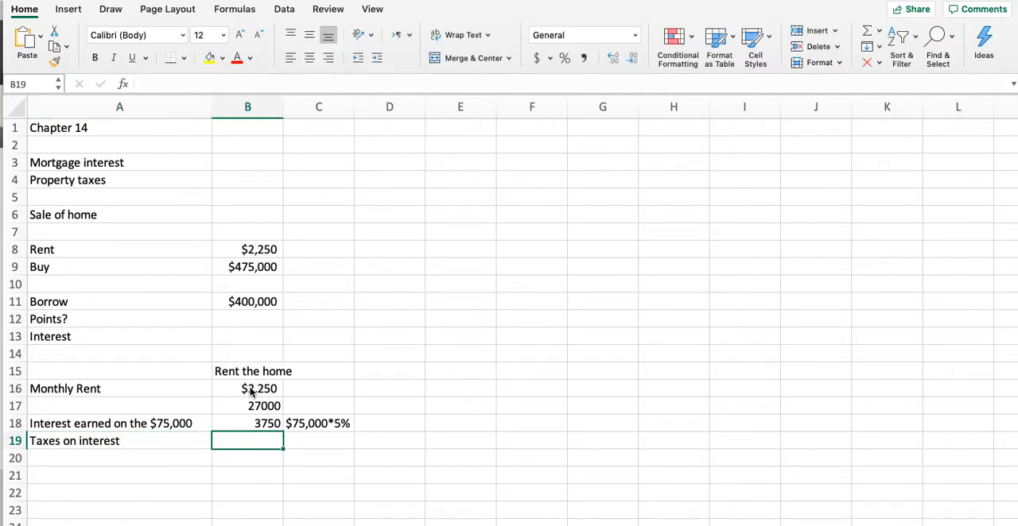
type("=7")
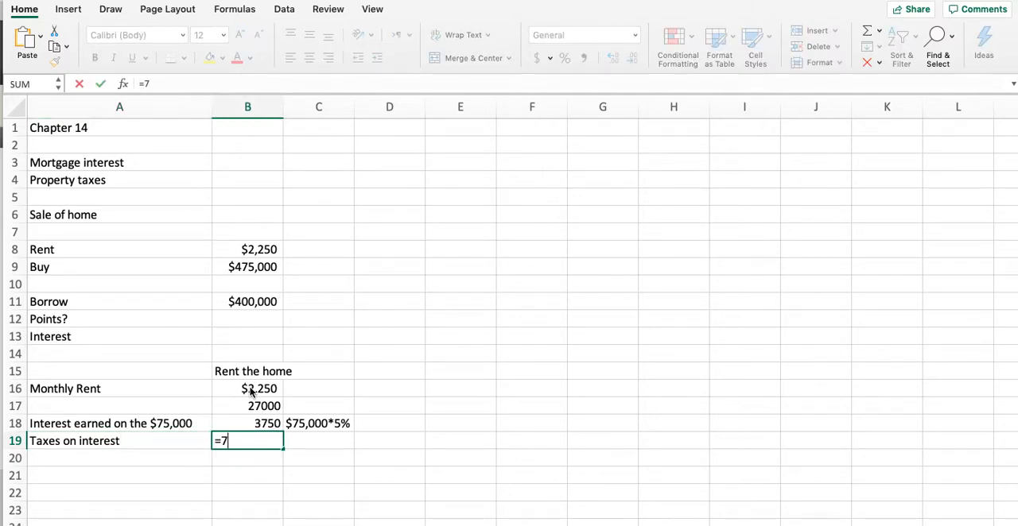
type("3750")
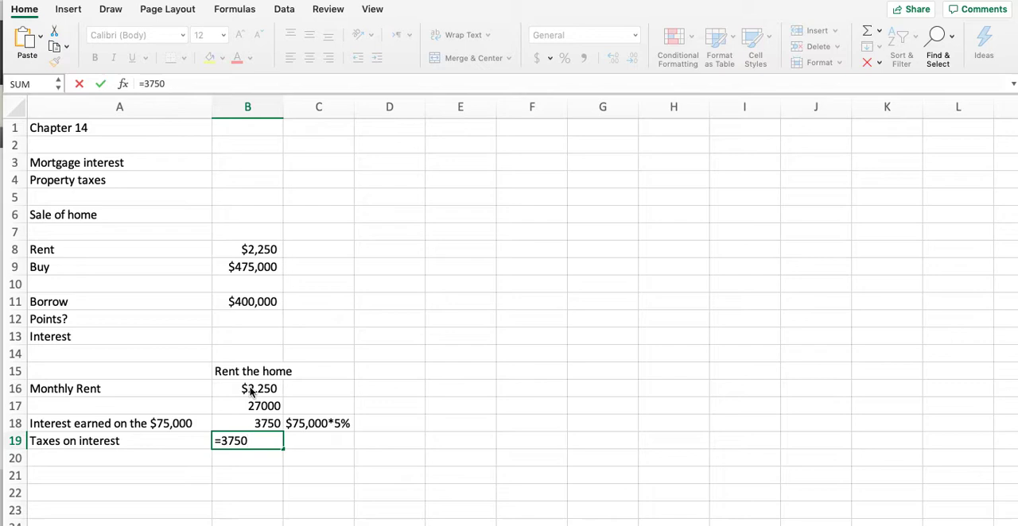
type("*")
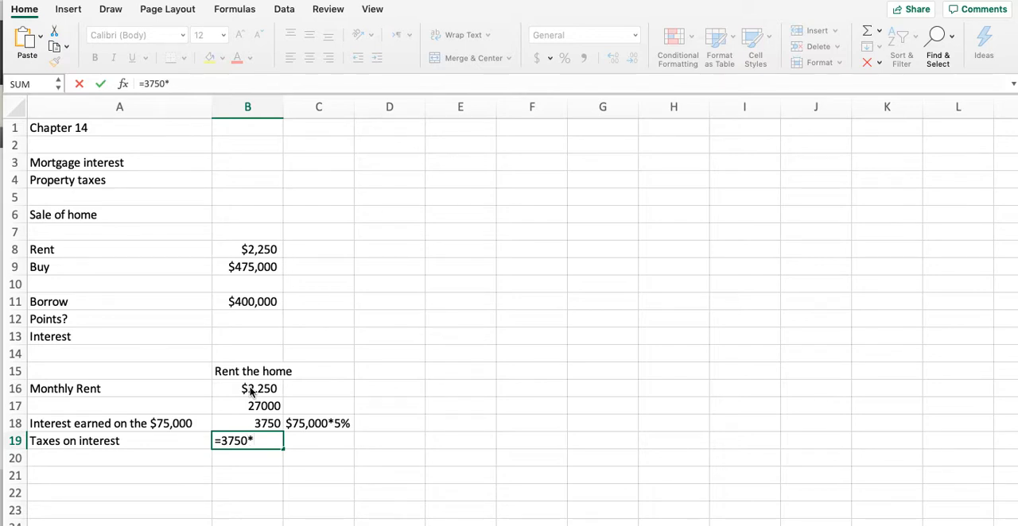
key("Return")
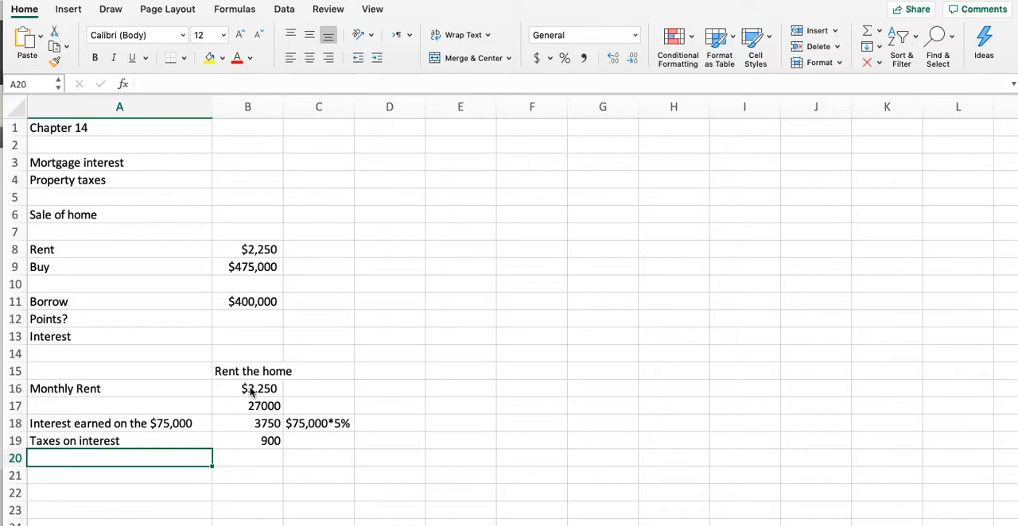
Add 'Total after tax cost of renting' as =B18-B19-B17 showing (24,150.00) in accounting format
type("Tt")
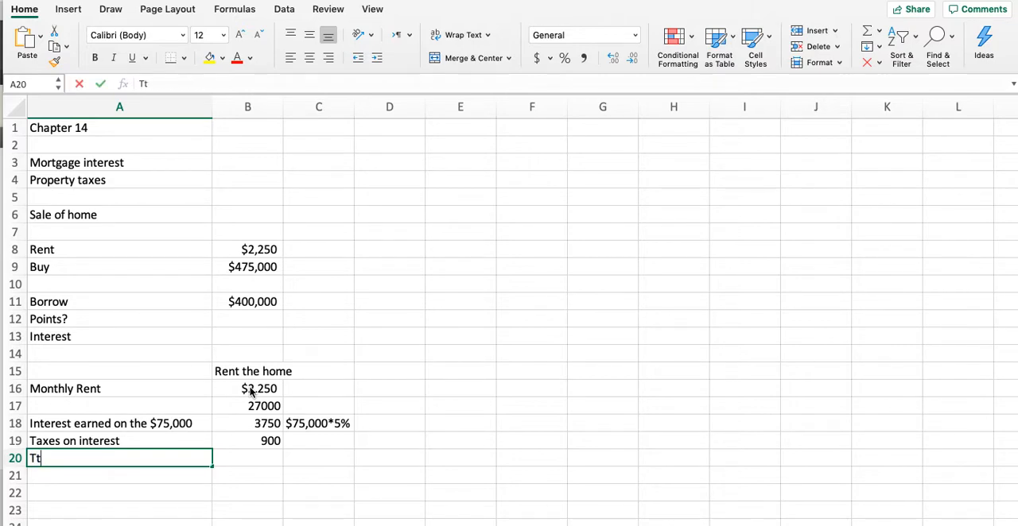
type("Total after")
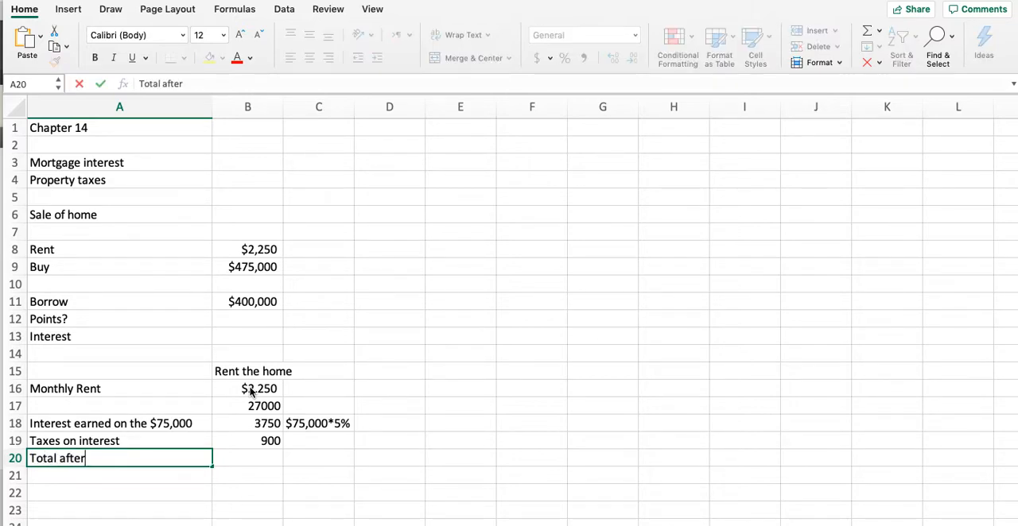
type("tax cost of renting")
left_click(247, 459)
type("=")
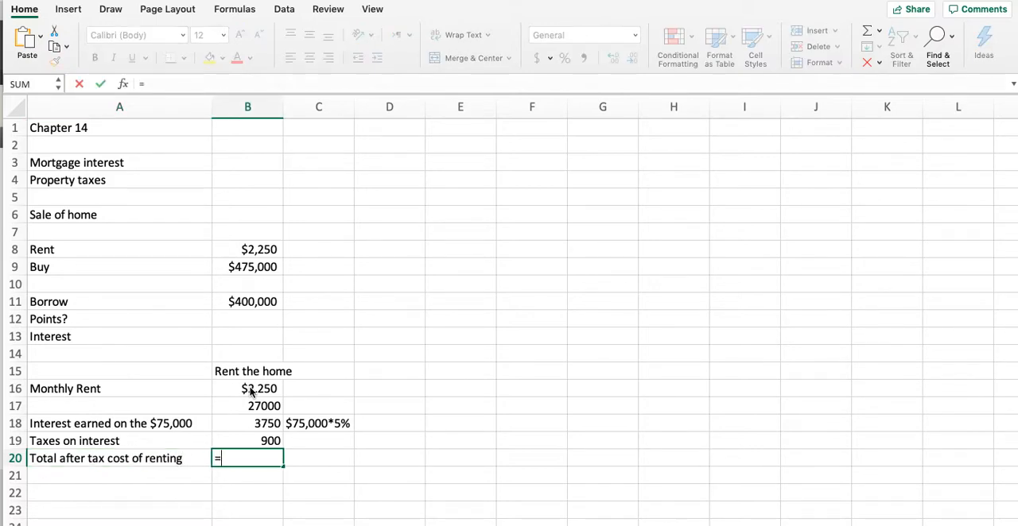
left_click(266, 423)
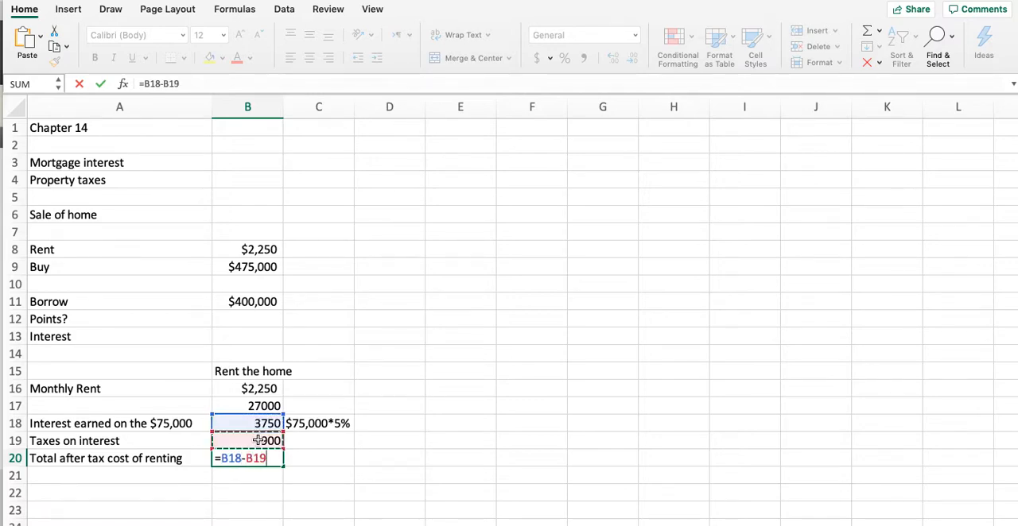
type("-B17")
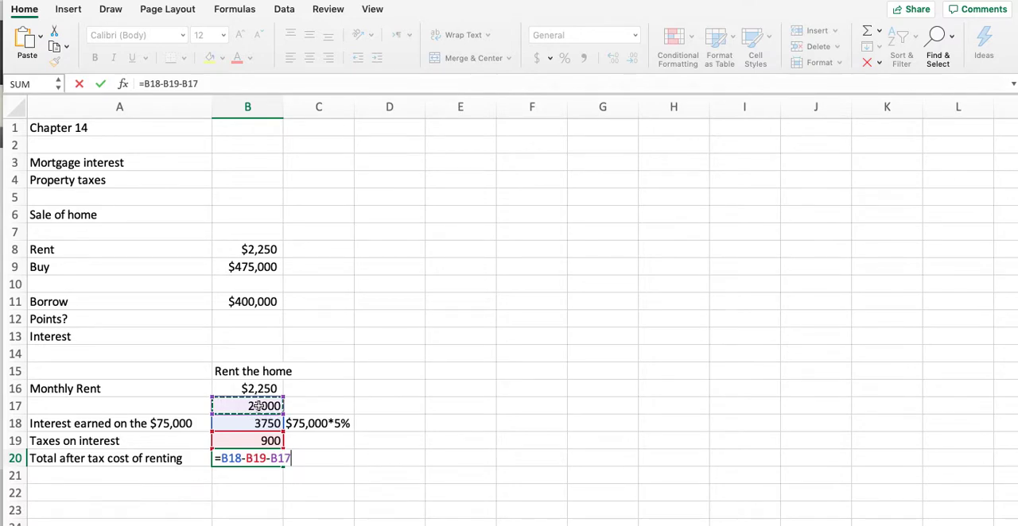
key("Return")
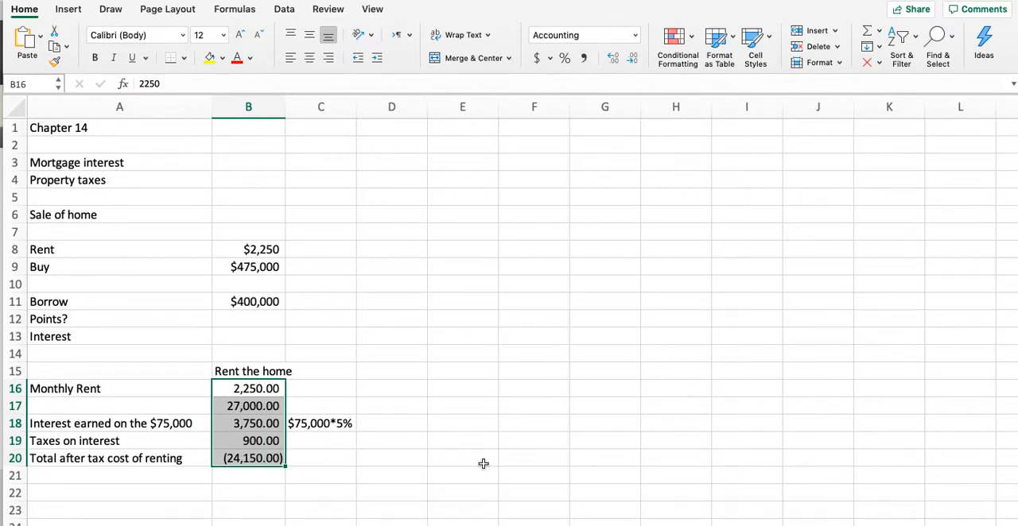
scroll("down", 3)
type("$7")
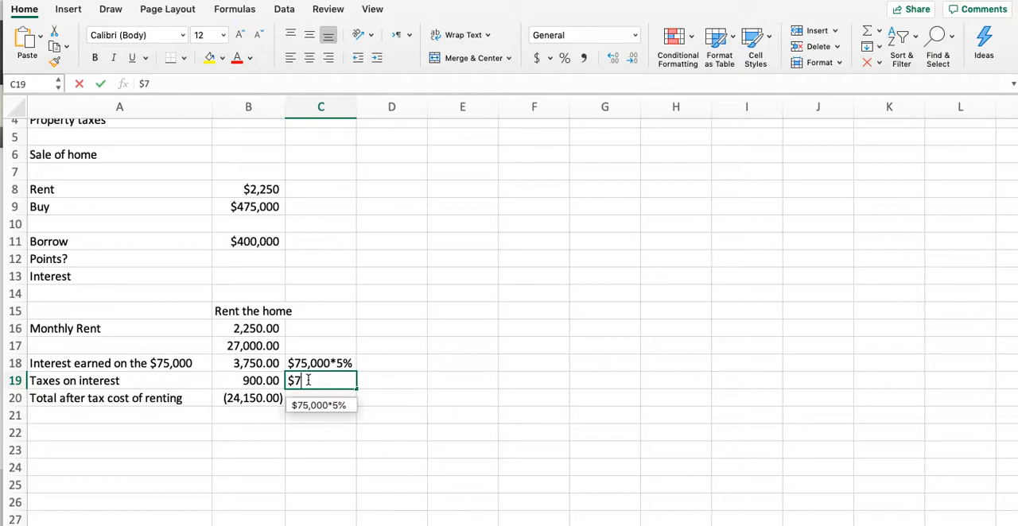
Note '$3750*24%' in C19 beside the 900 taxes-on-interest figure
type("3750*24%")
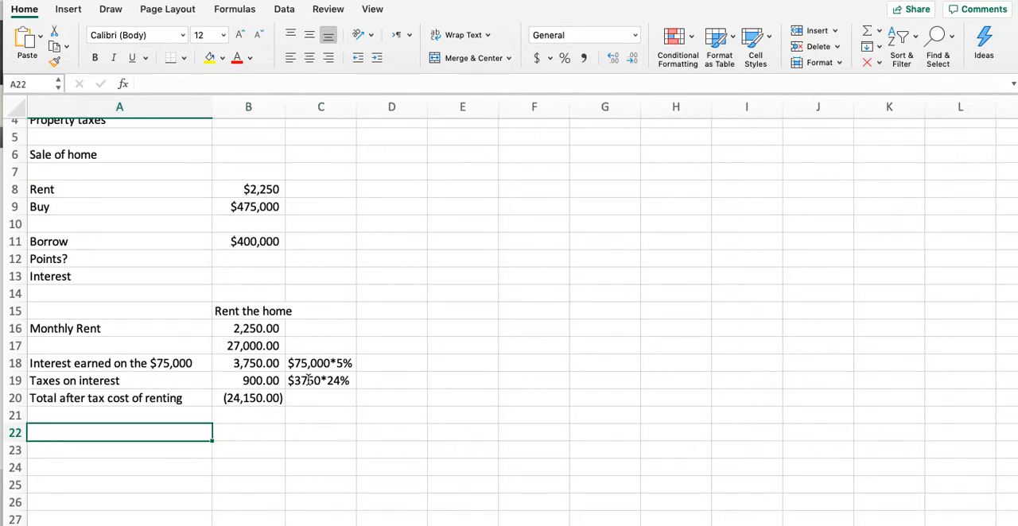
Write the loan summary: $400,000 at 5.75% with no points or 4.5% with 2 points ($8,000)
type("Laon su")
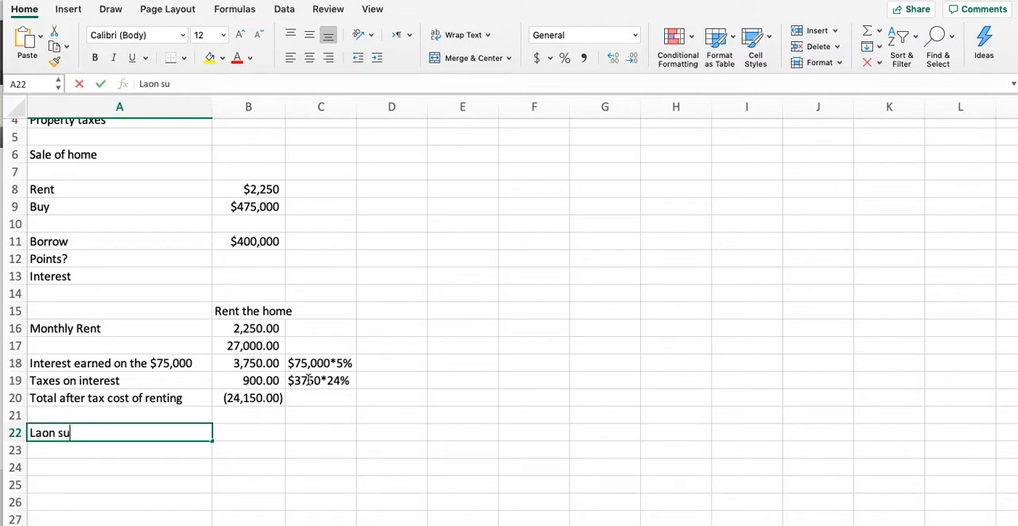
type("Loan summe")
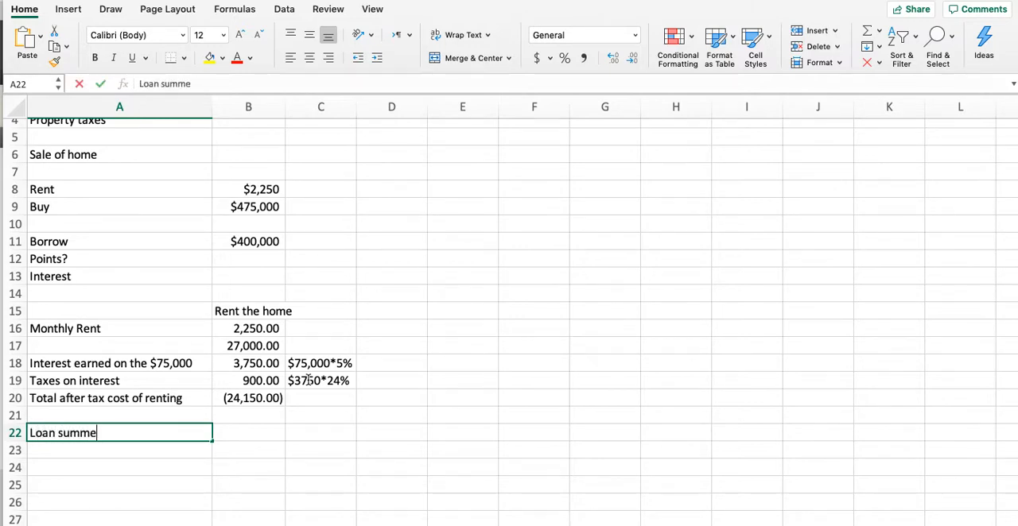
type("ary: $")
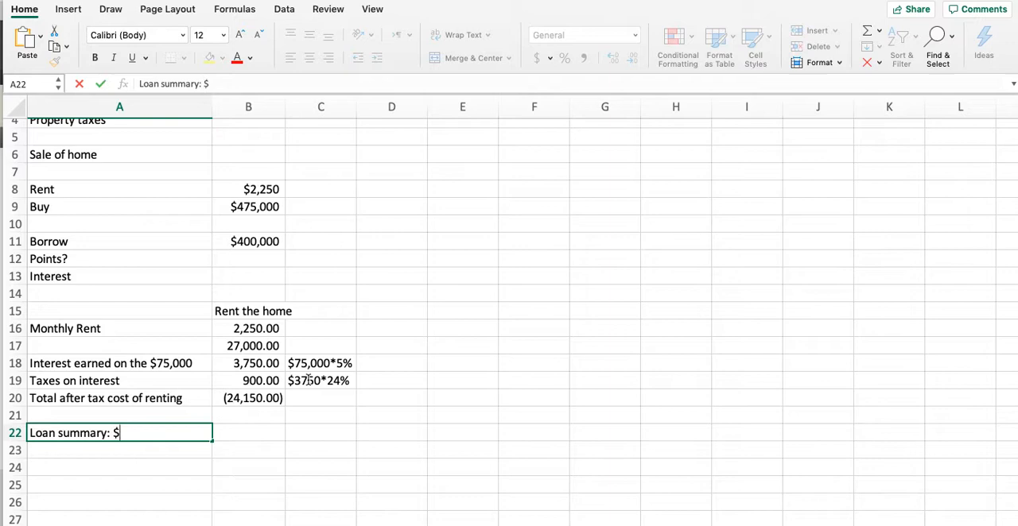
type("400,000;")
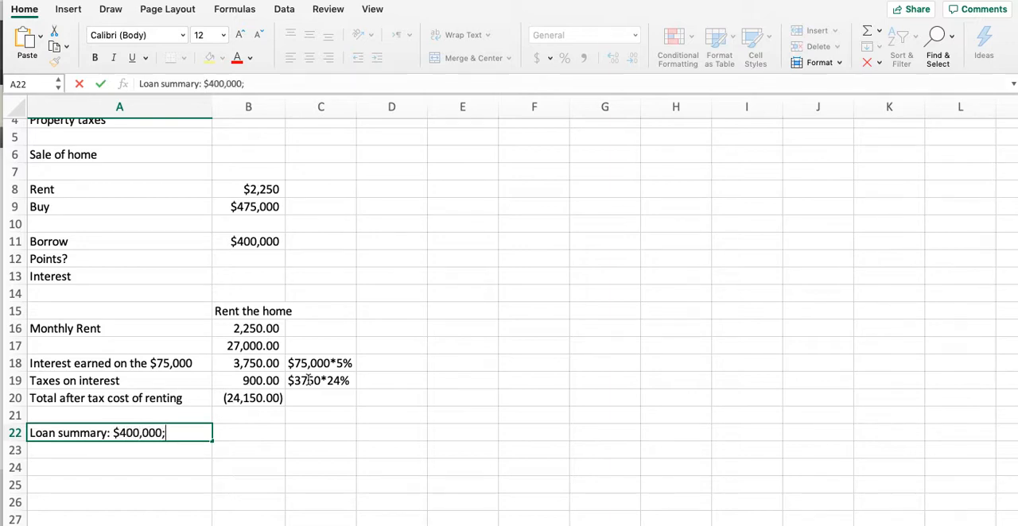
type("5.75% with no points")
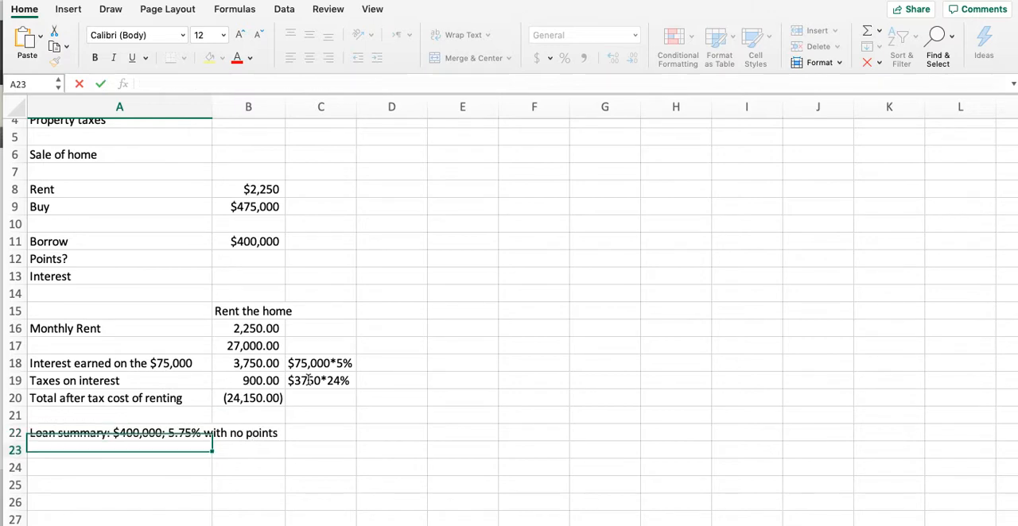
type("4")
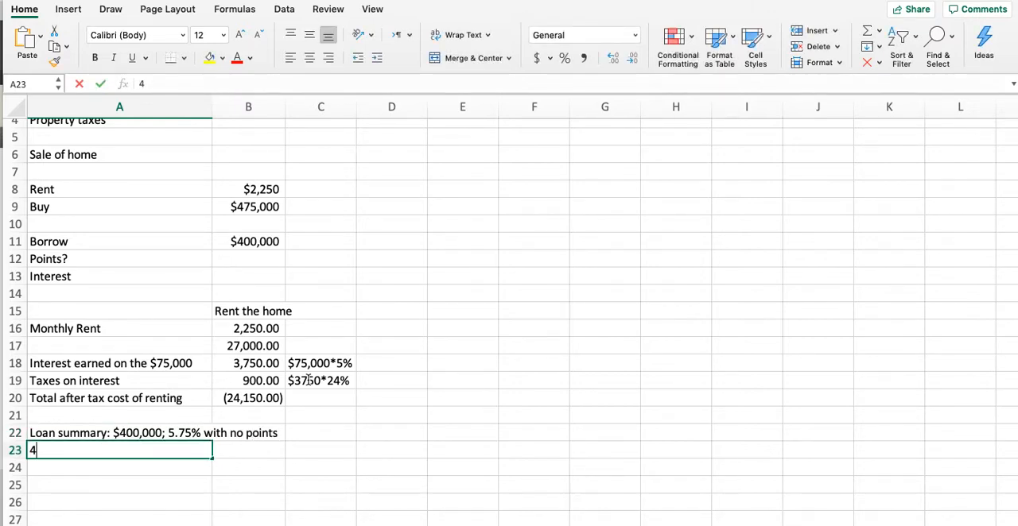
type(".5% with 2 poin")
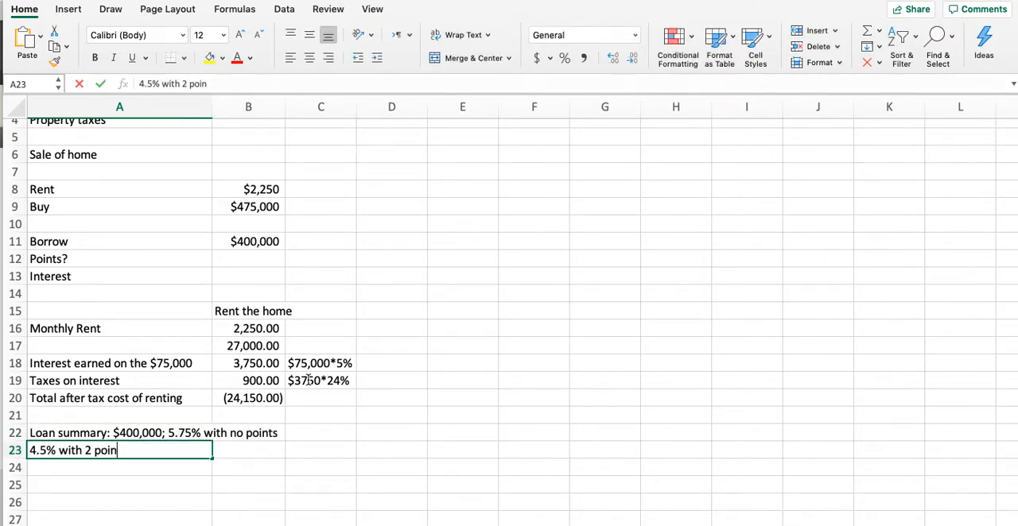
type("t ($8,00")
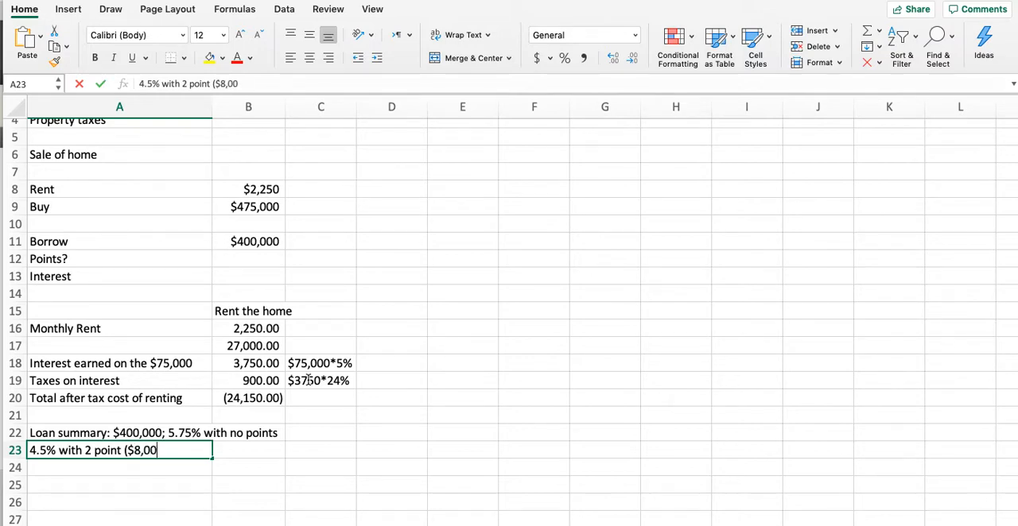
type(")")
left_click(120, 486)
type("Init")
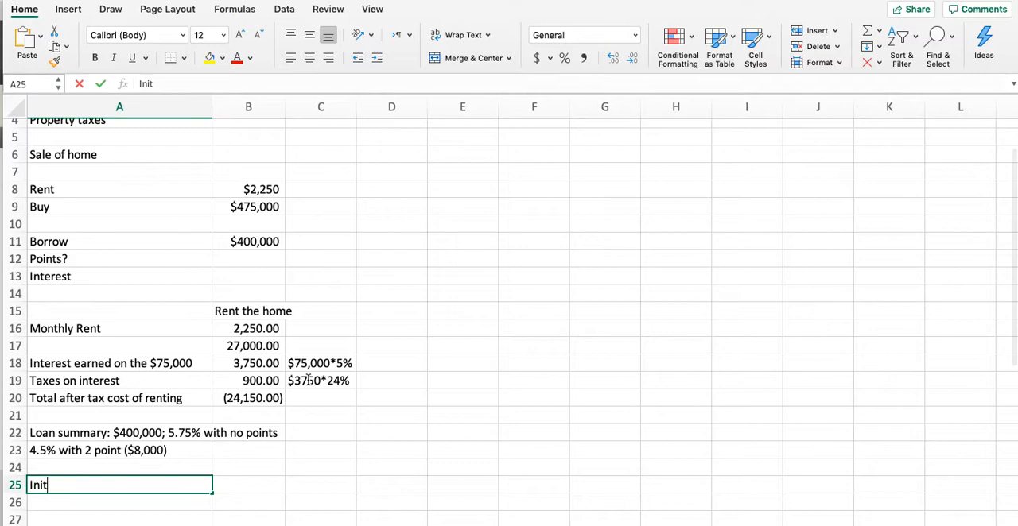
Add the 'Initial case outflow' row label in A25
type("ial case outlfo")
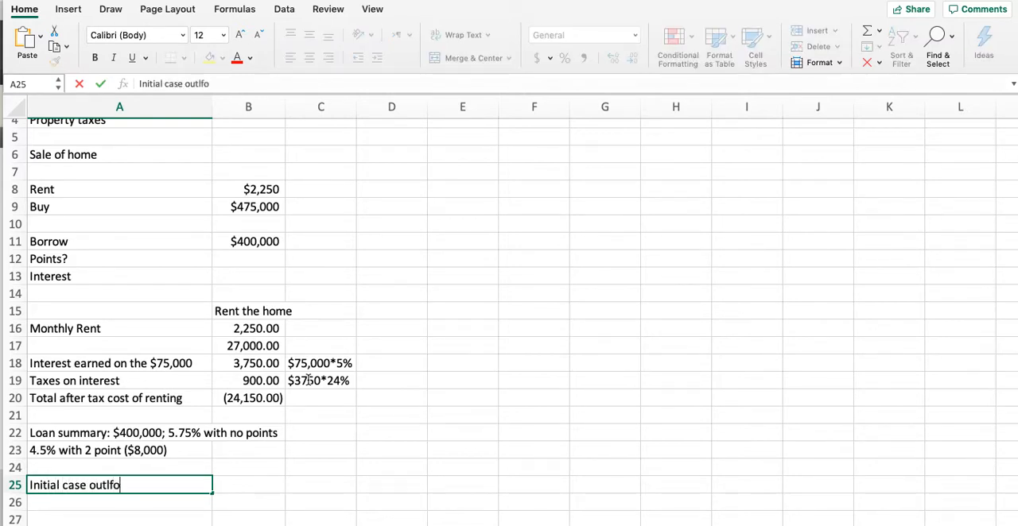
key("Backspace")
type("=$")
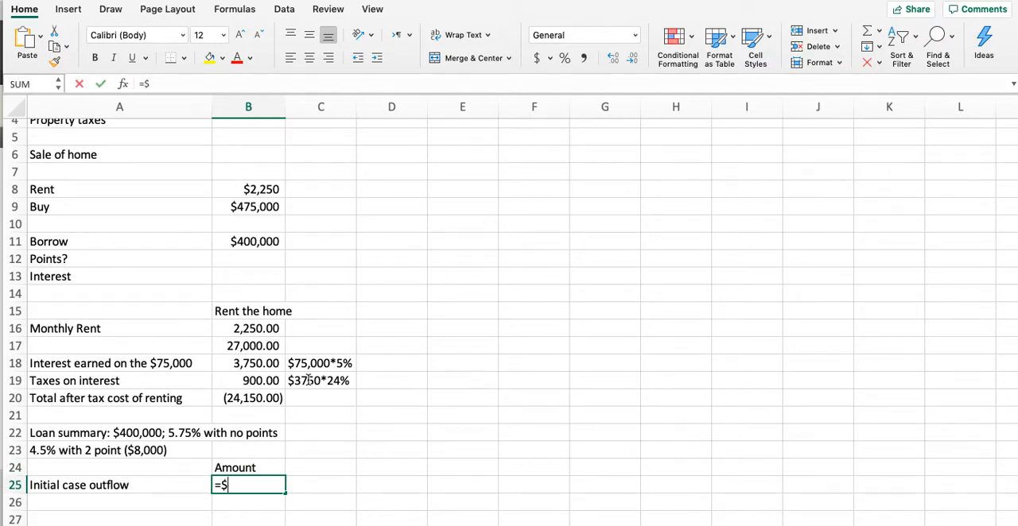
Correct A25 to 'Initial cash outflow' with an amount of -8000
type("-8000")
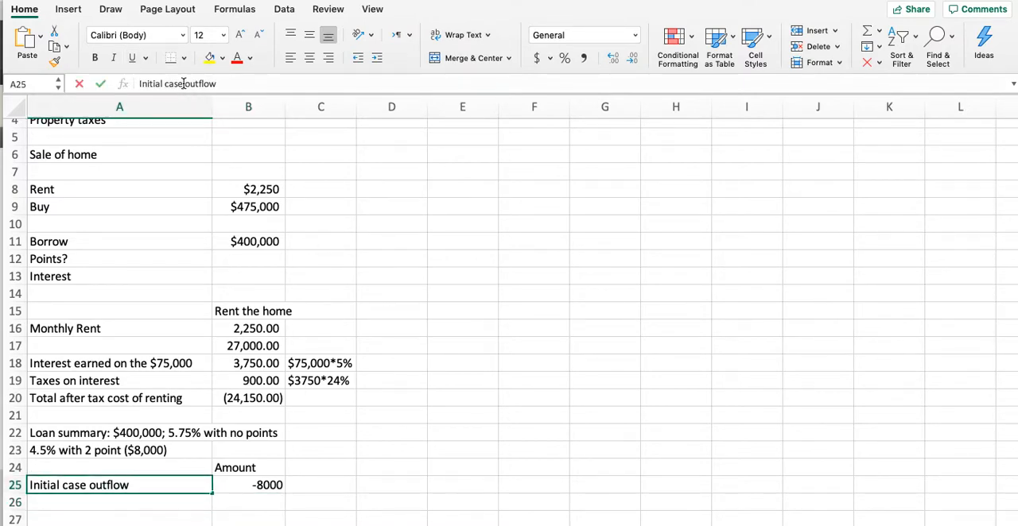
type("h")
key("Return")
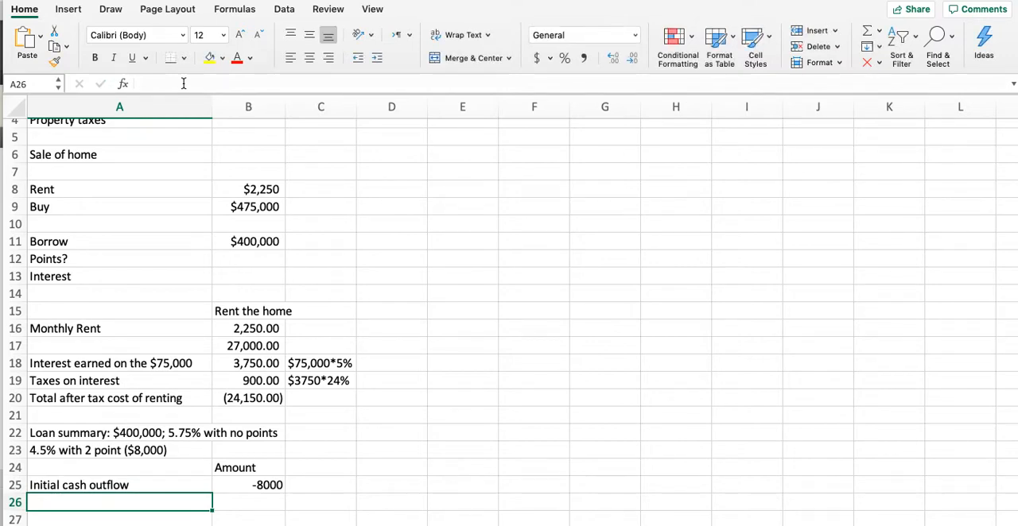
Add the 'Tax benefit of deducting points' label in A26
type("Tax be")
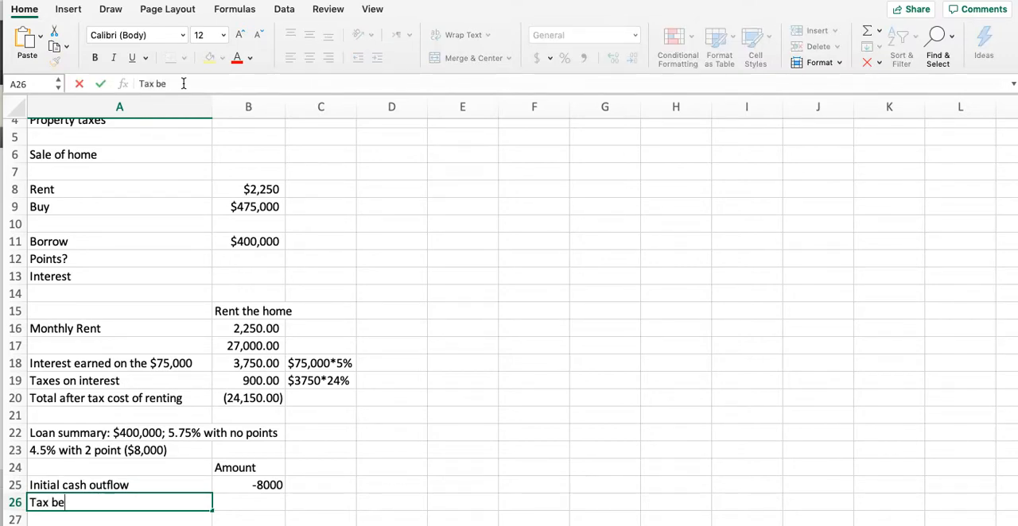
type("nefit of")
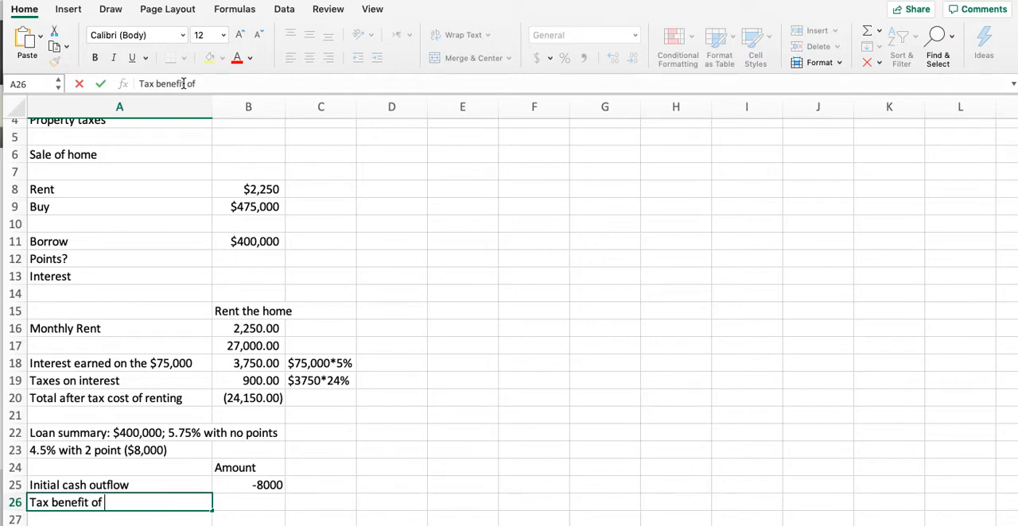
type("deducting poin")
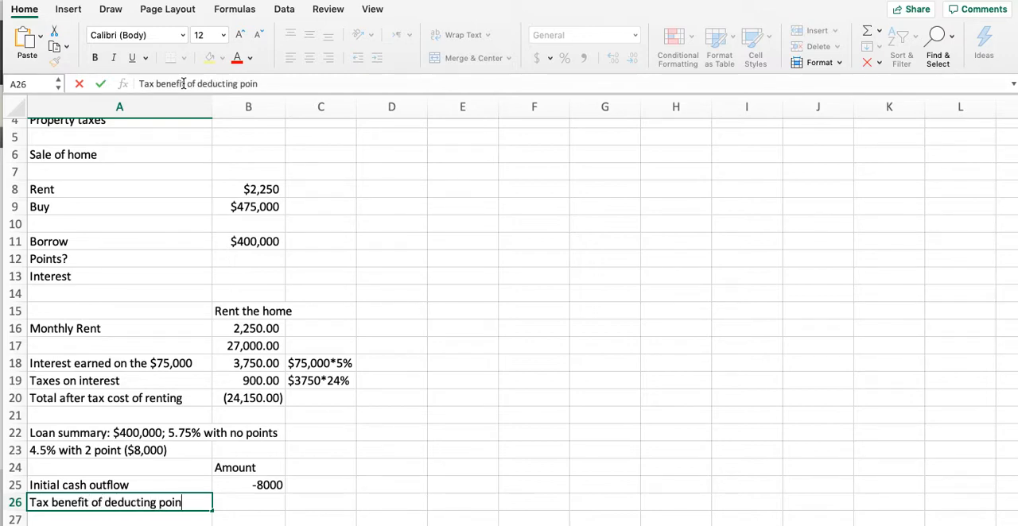
key("Tab")
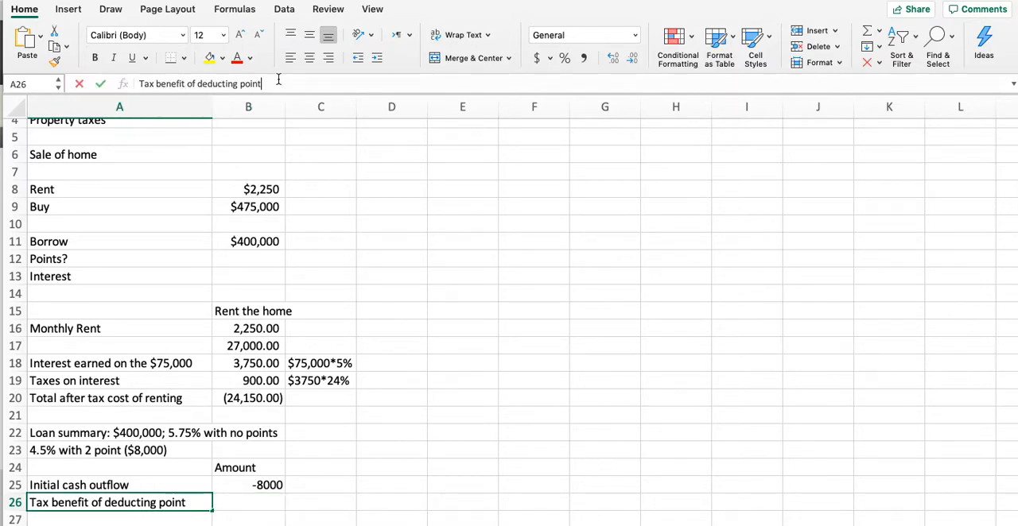
key("Return")
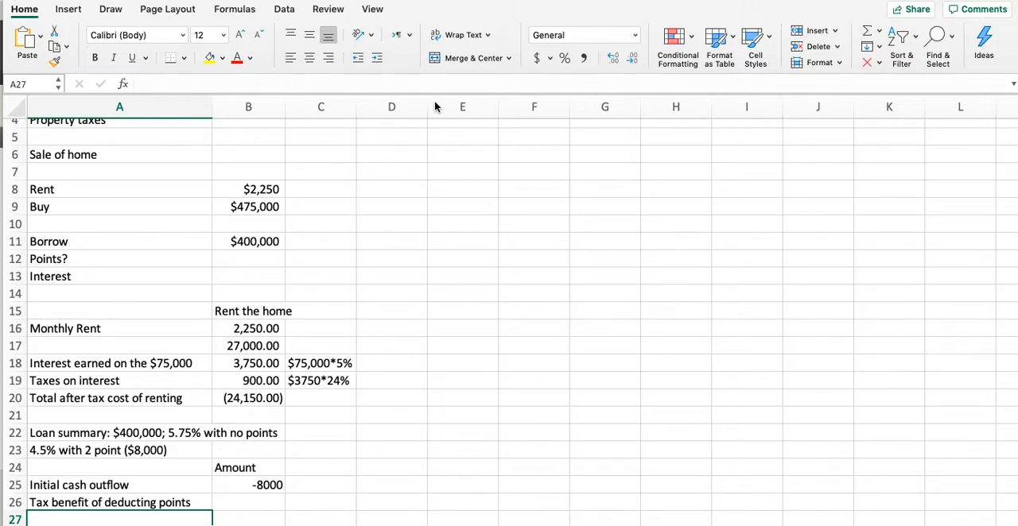
Note $400,000*.02 and $8000*24% beside rows 25-26 and compute the 1,920 tax benefit with =8000*0.24
type("4")
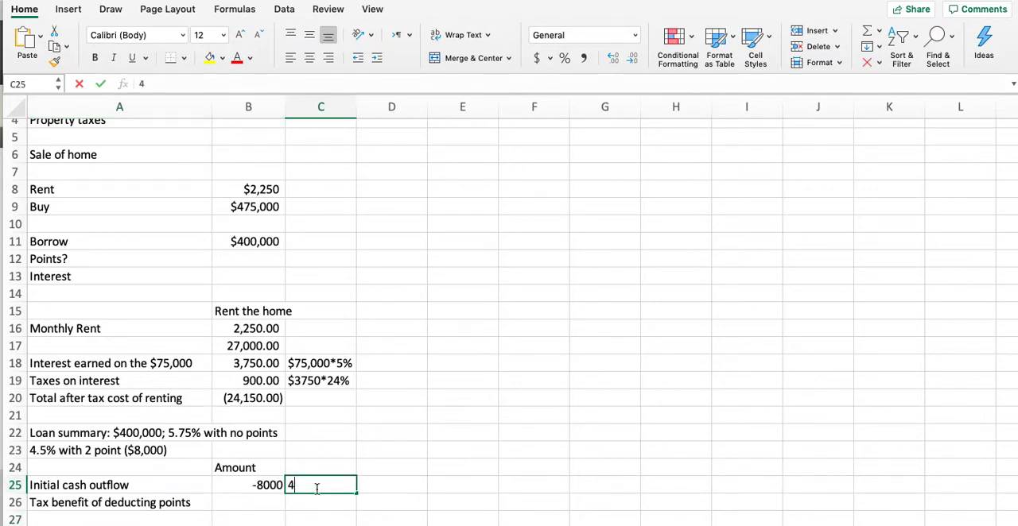
type("$00")
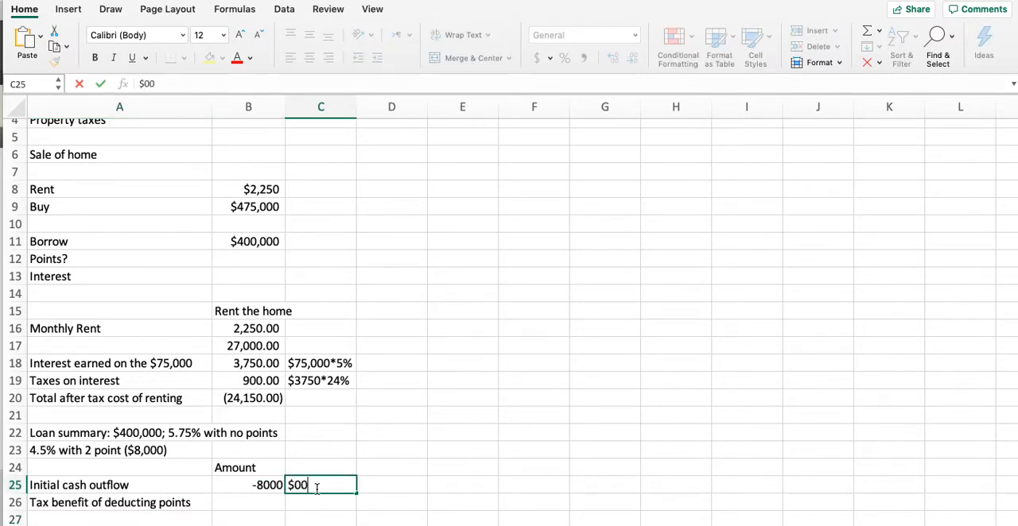
type("400,000*.02")
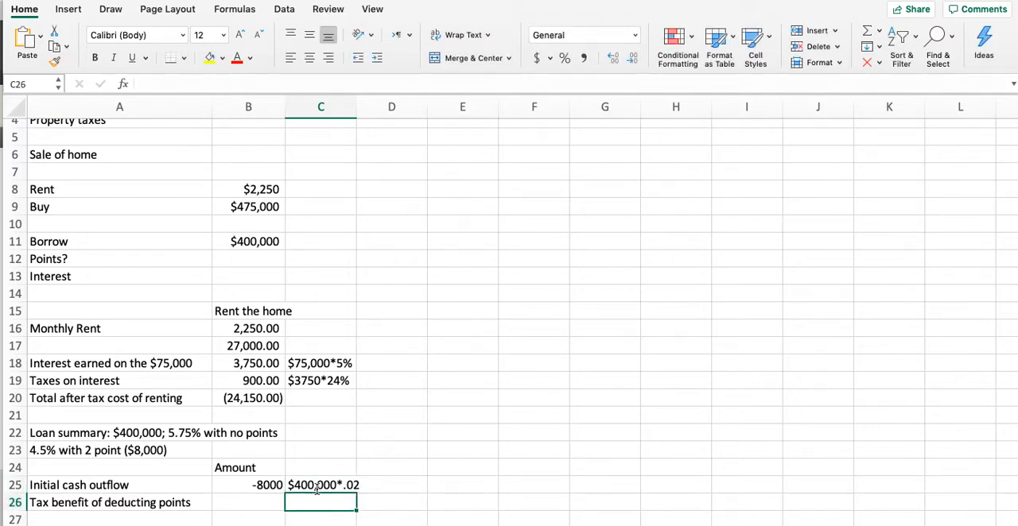
type("$8000*24%")
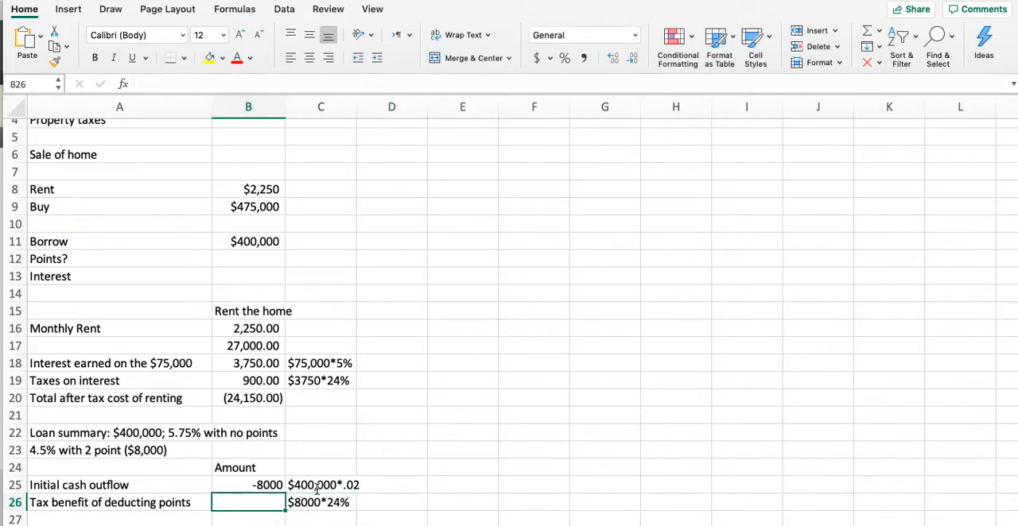
type("=8000*.")
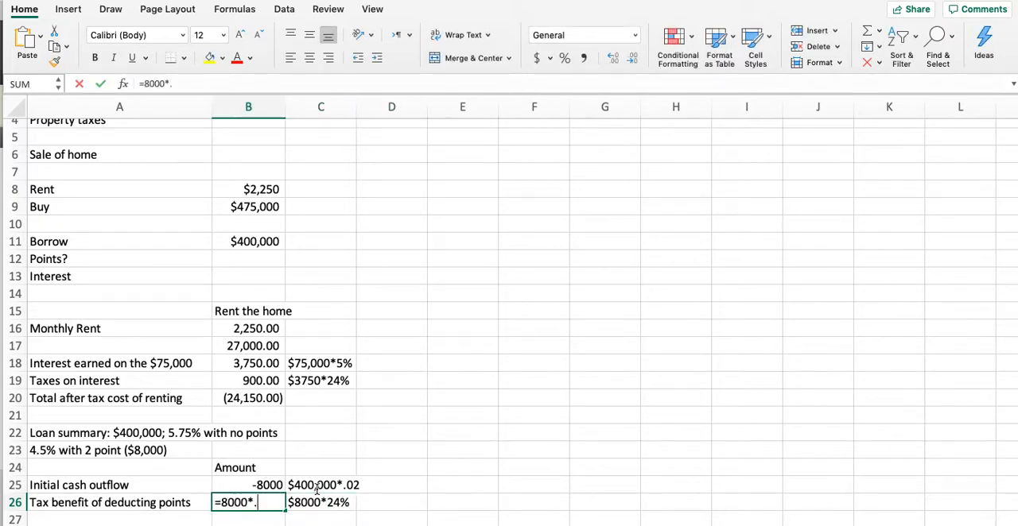
key("Return")
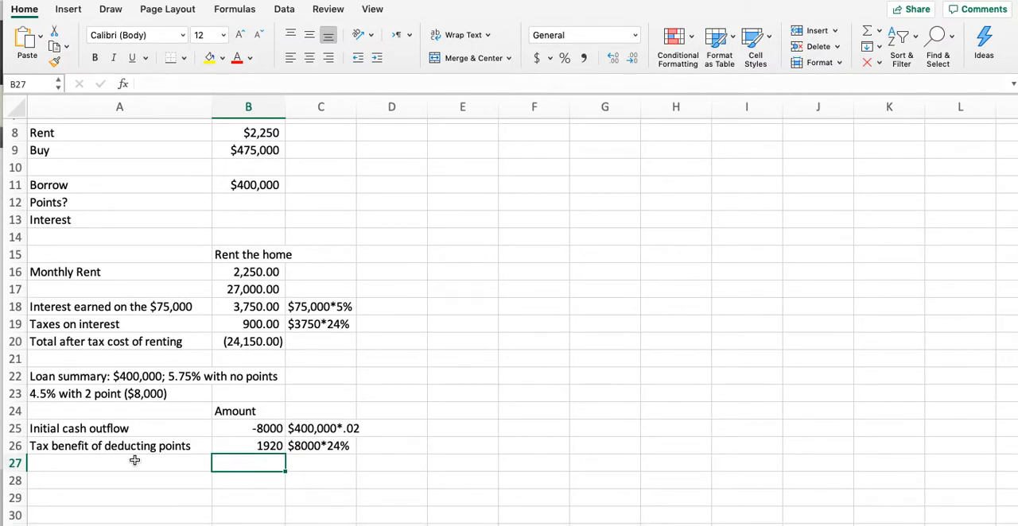
Add 'After tax cost of points' of (6,080) and show B25:B27 as whole-dollar accounting amounts
type("After")
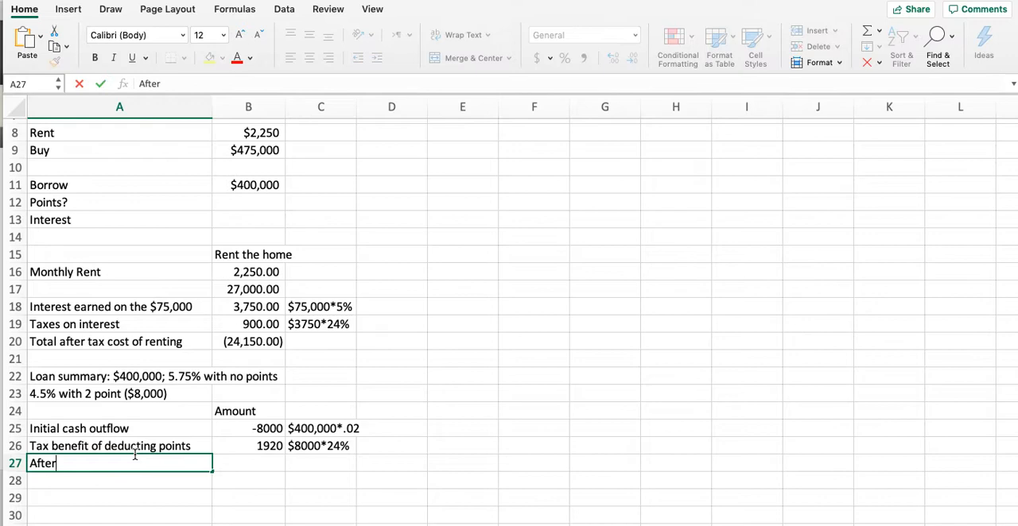
type("tax cost of points")
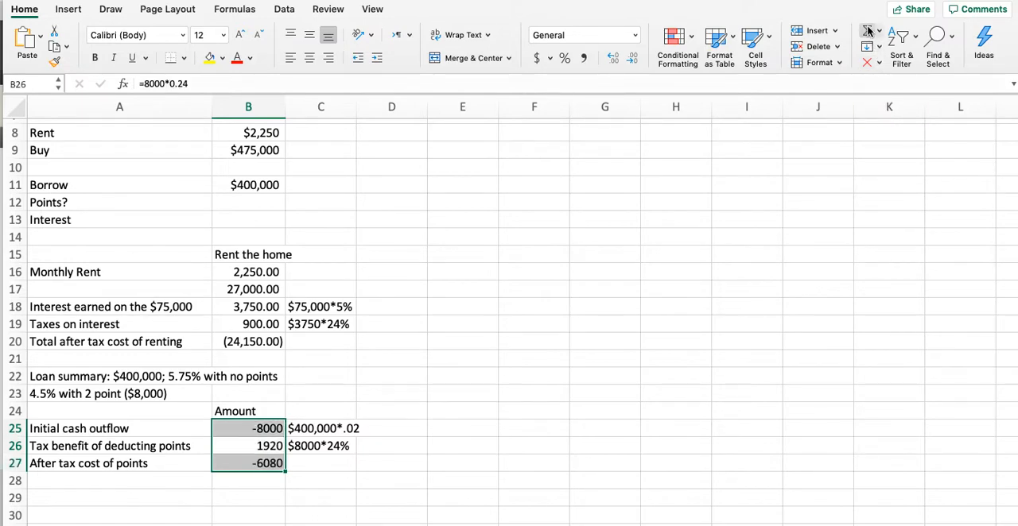
mouse_move(421, 323)
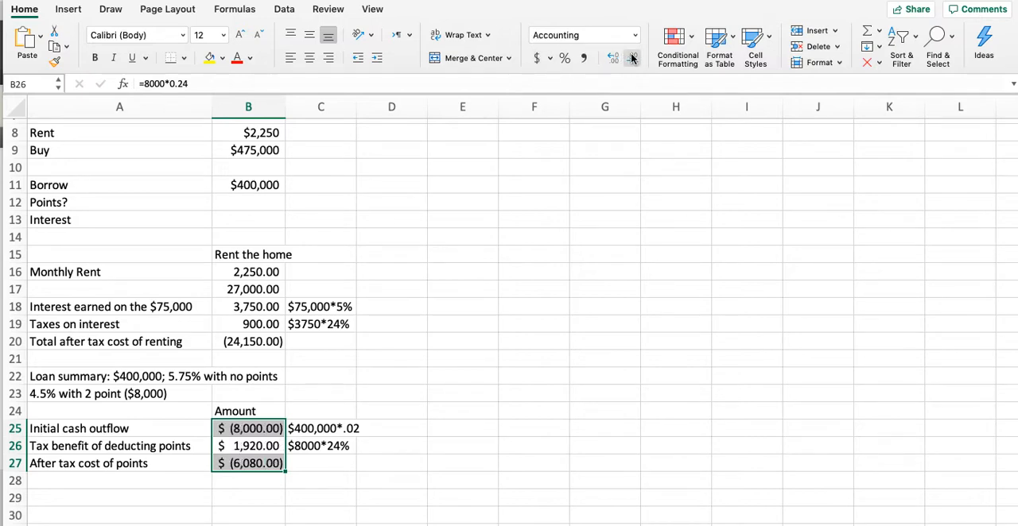
left_click(633, 58)
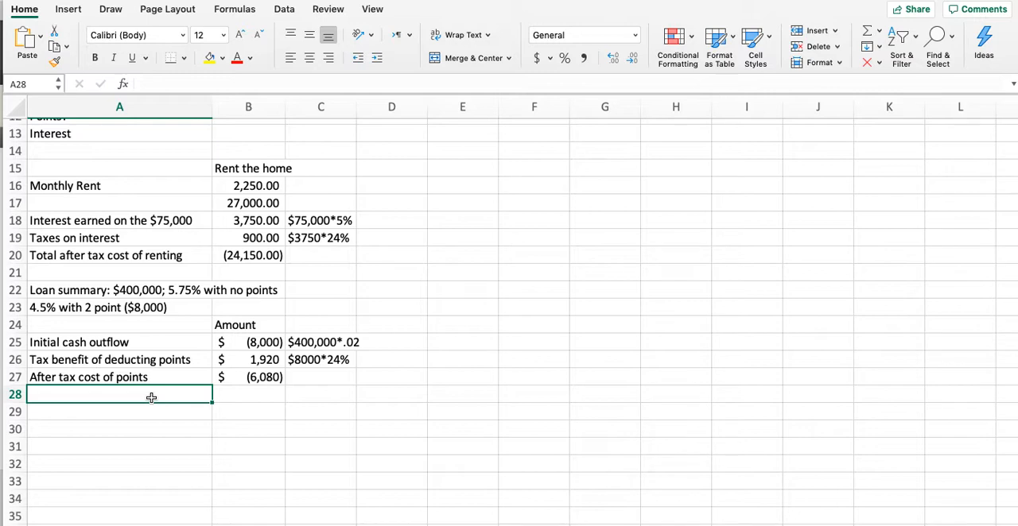
Add a 'Before tax savings per year 4.5% vs 5.0%' row computing $5,000 from 400,000*(5.75-4.5)
type("Be")
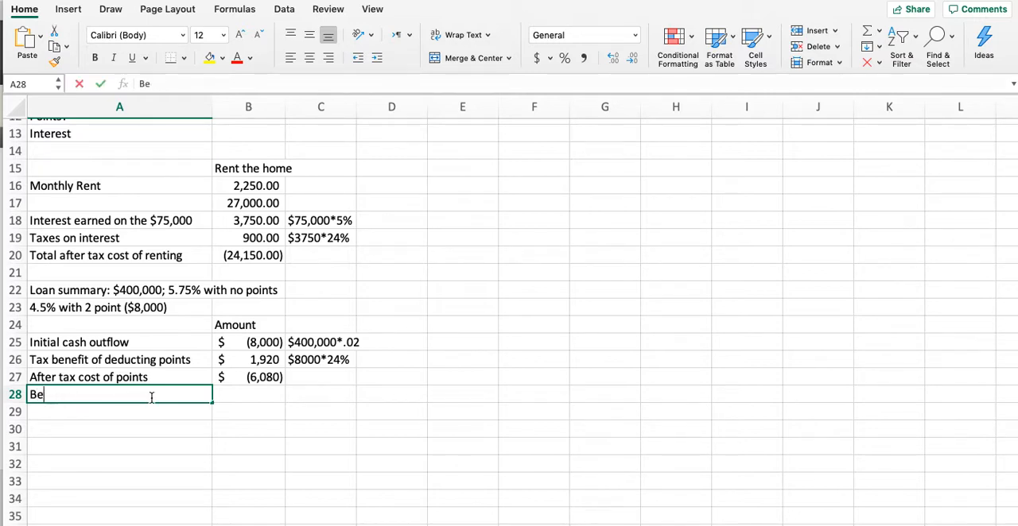
type("fore tax savings per ye")
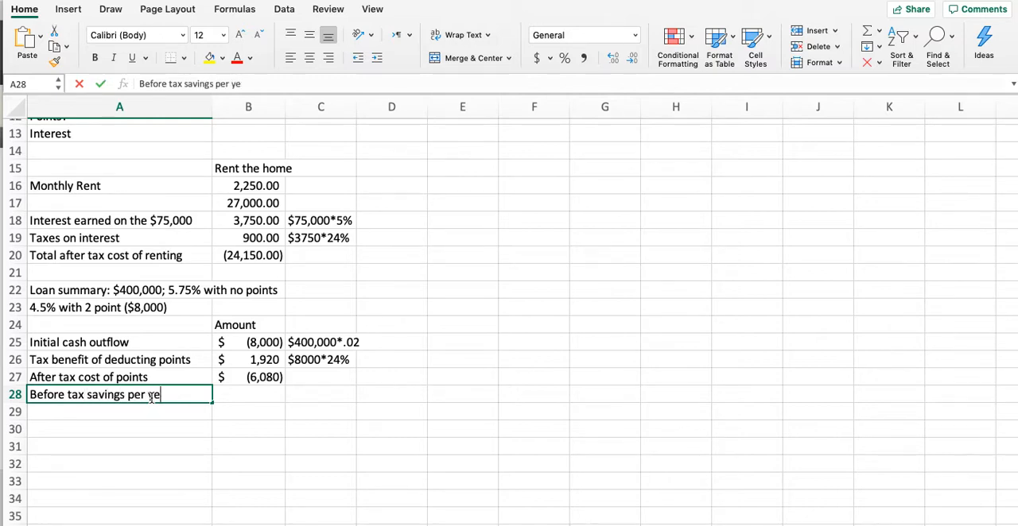
type("4.5")
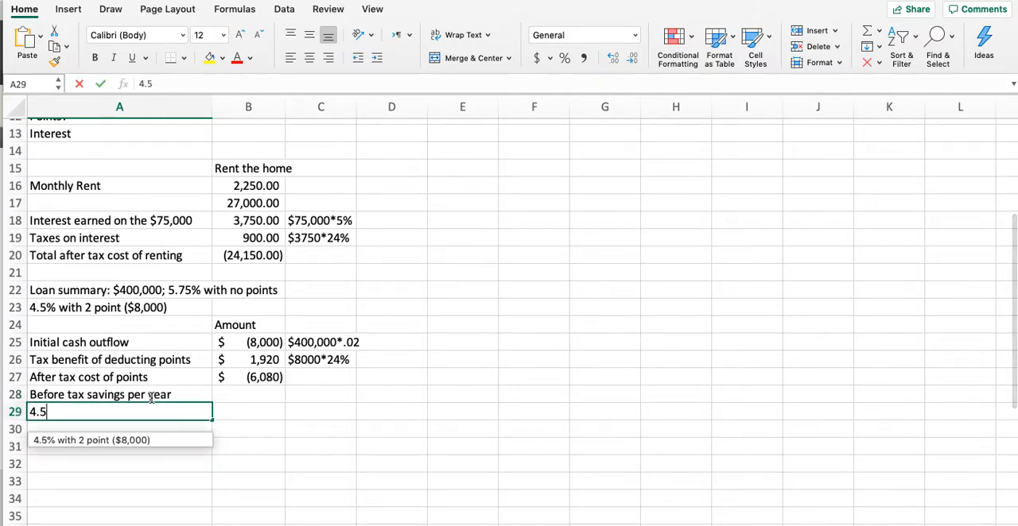
type("% vs")
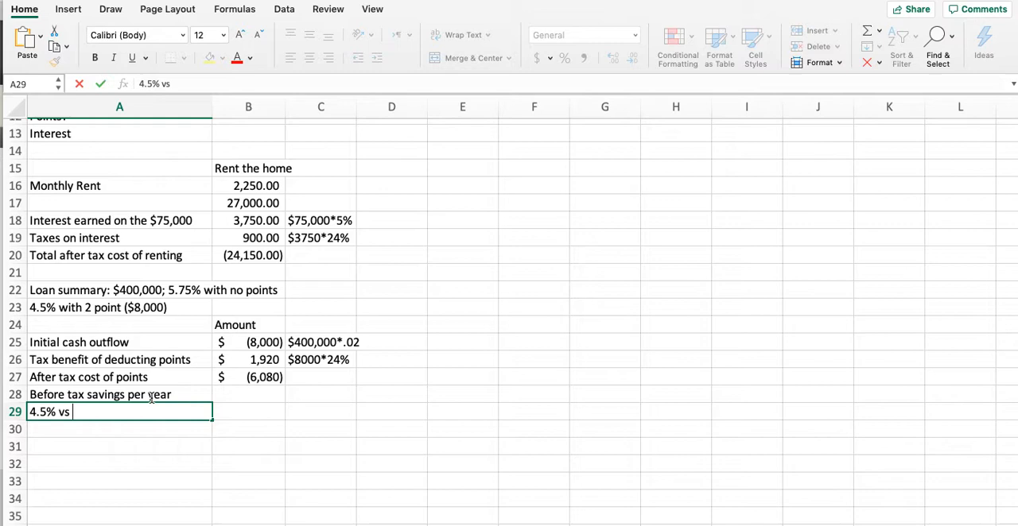
type("5.0%")
left_click(320, 412)
type("$400")
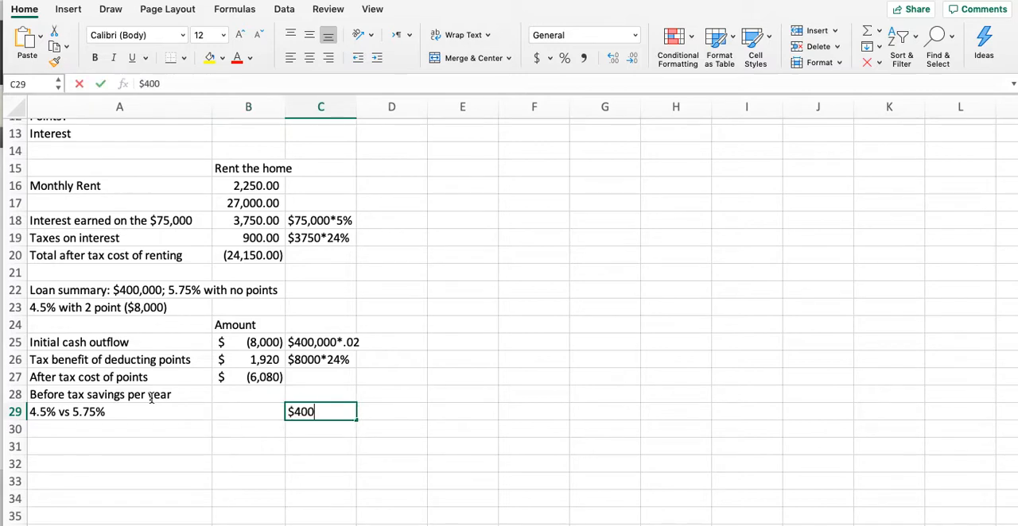
type(",000*")
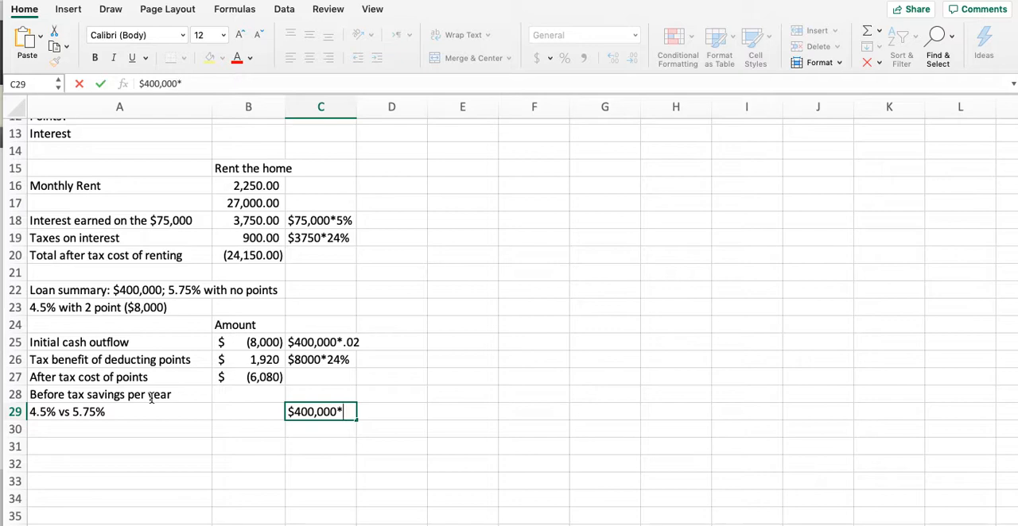
type("(5.75")
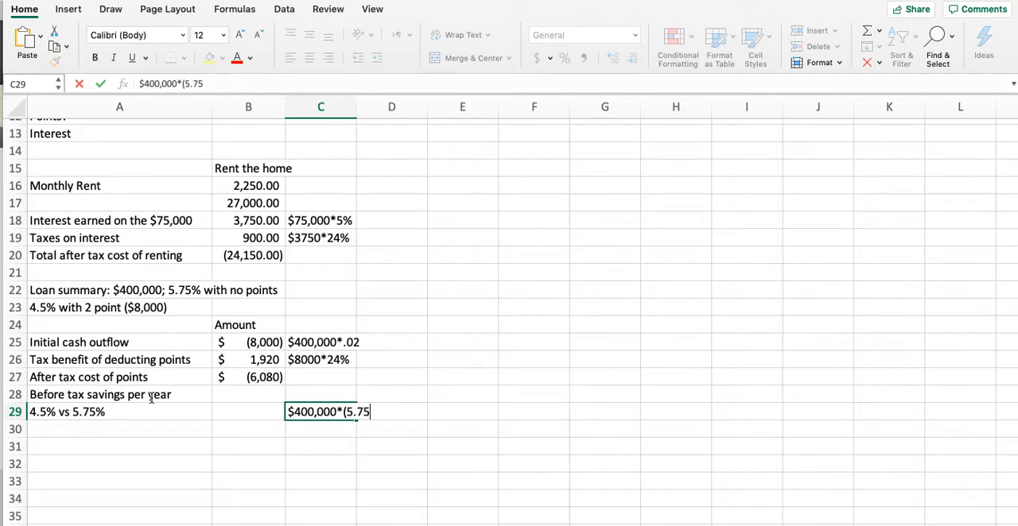
type("-4.5)")
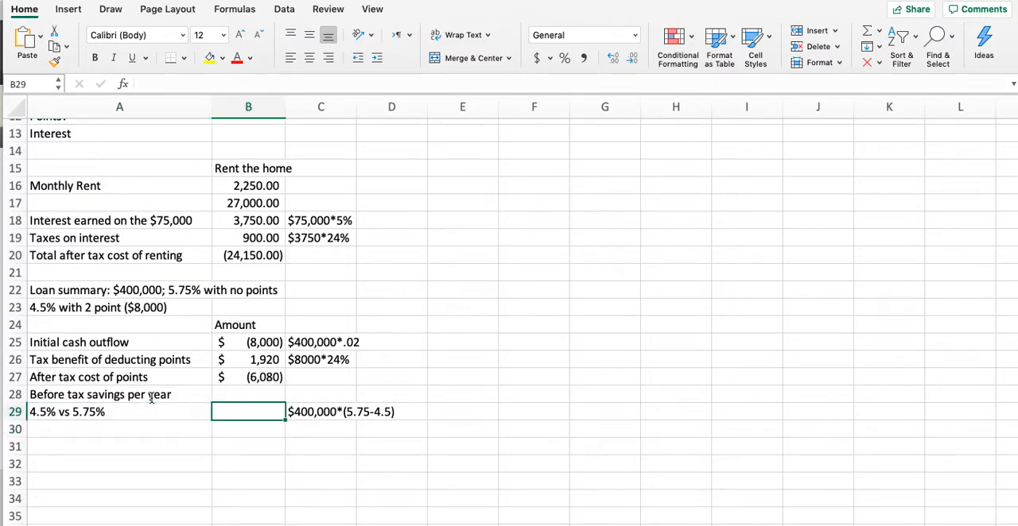
type("$5,0000")
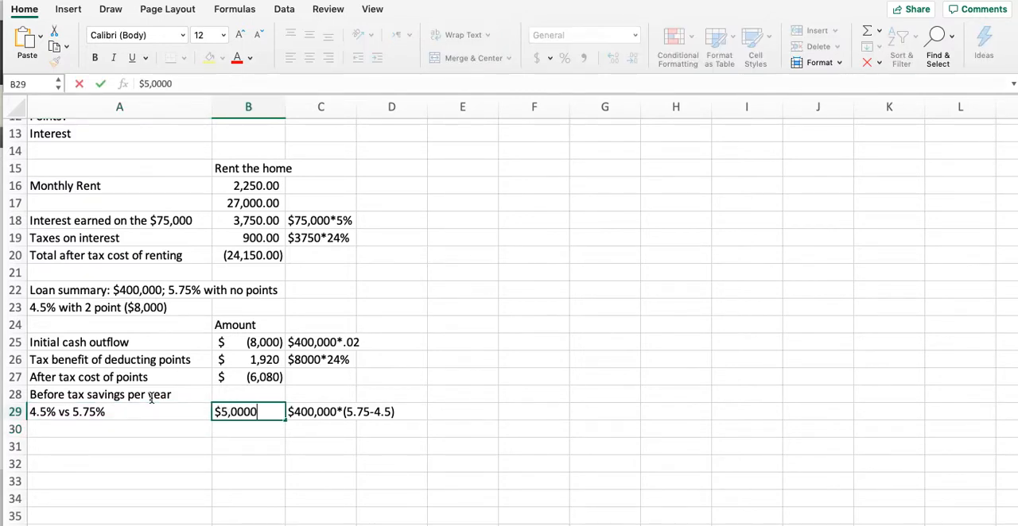
key("Return")
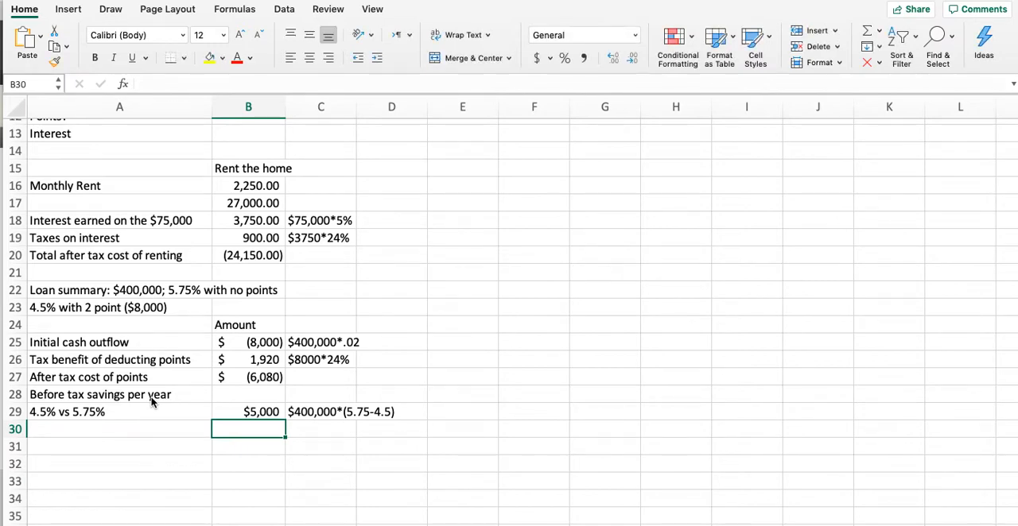
Add Forgone tax benefit =5000*0.24 ($1,200) and After tax savings $3,800 rows in whole-dollar Accounting format
type("Forgone tax benef")
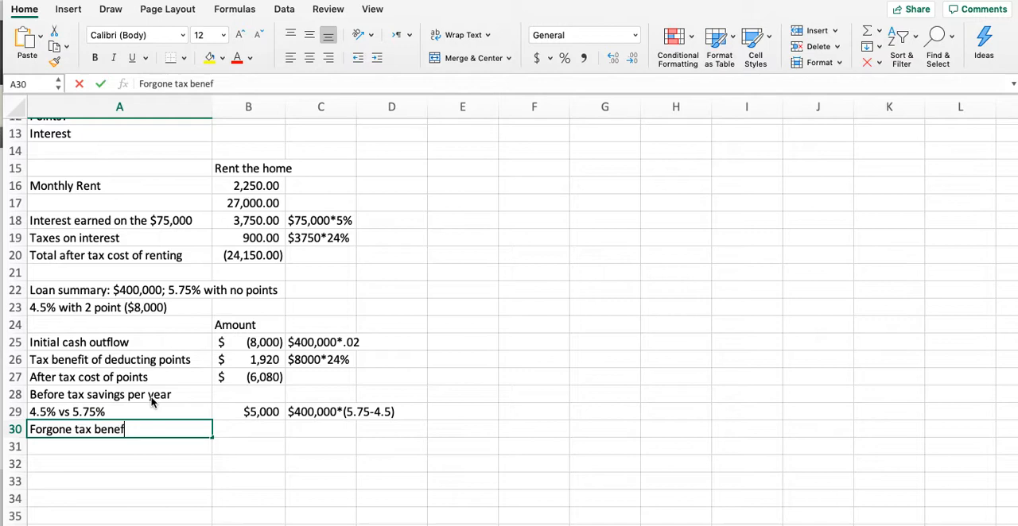
key("Tab")
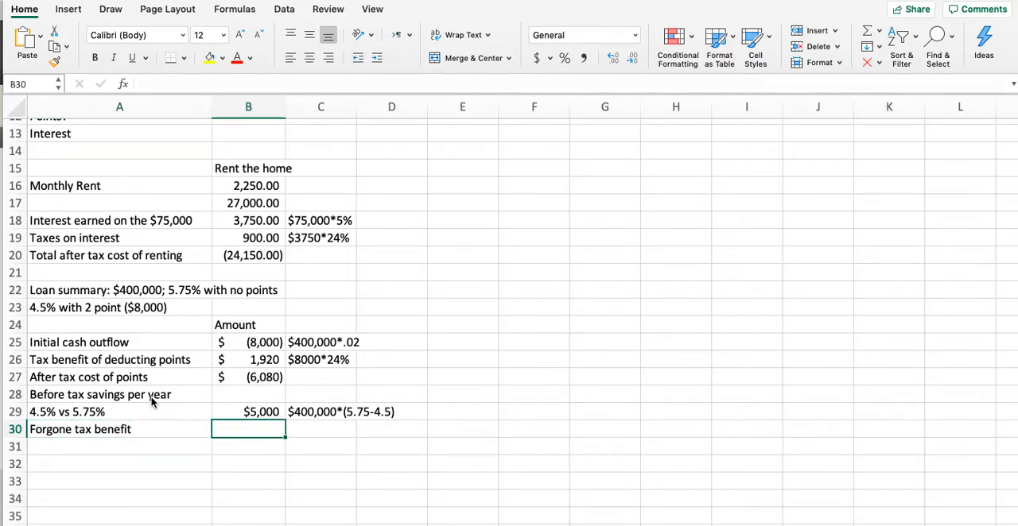
type("=5")
left_click(320, 429)
type("$5,000*24%")
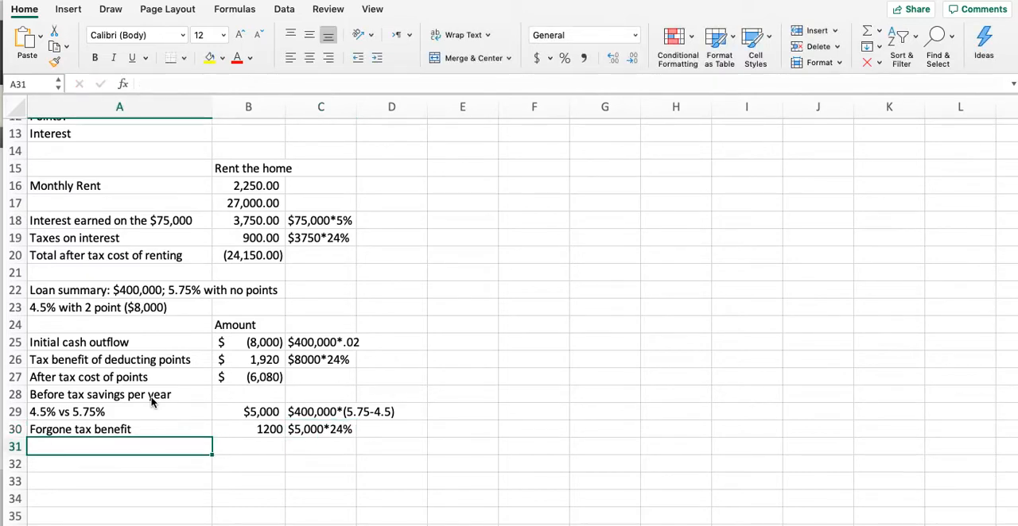
type("After tax cost of points")
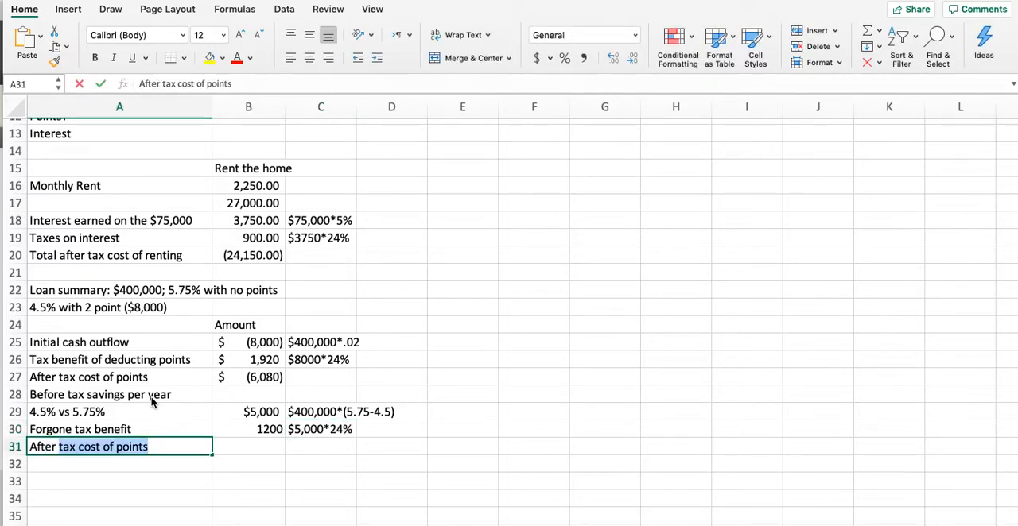
type("After tax savings of 4.5%")
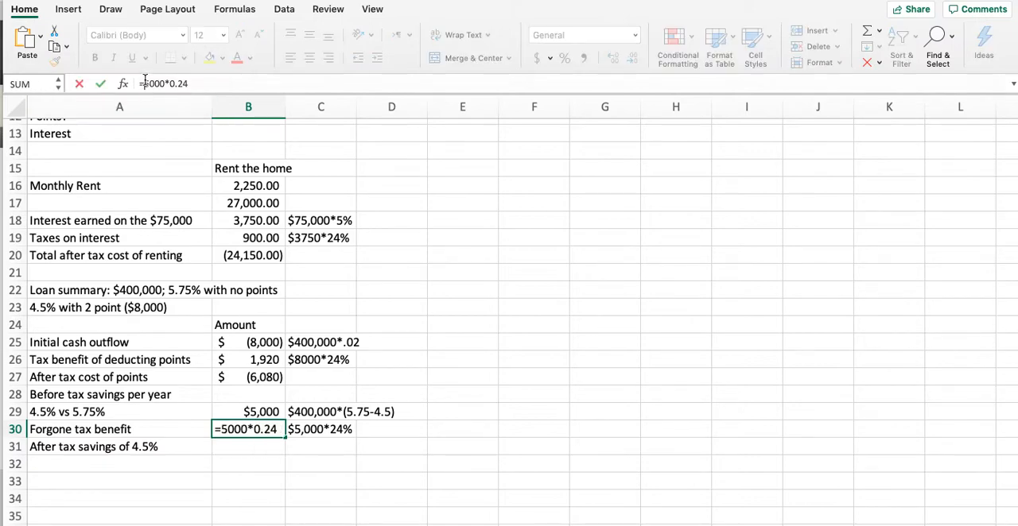
key("Return")
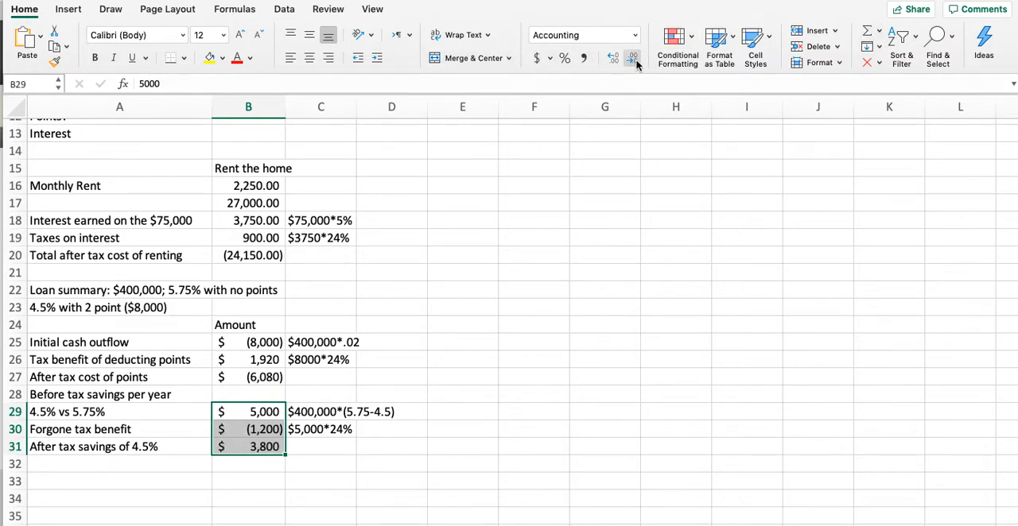
left_click(119, 481)
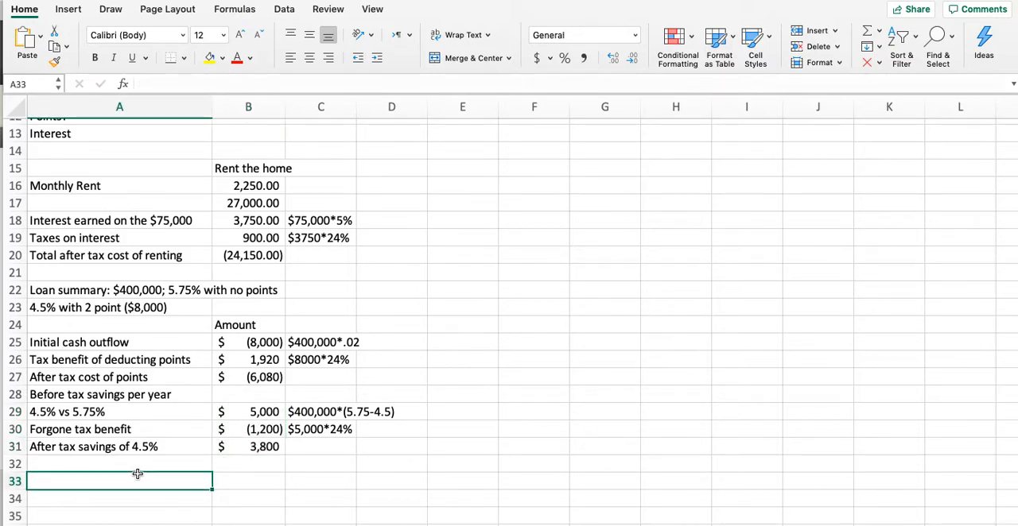
Add a 'Break-even point in years (months)' row dividing cost by savings, showing 1.6 years and 19.2 months
type("Bre")
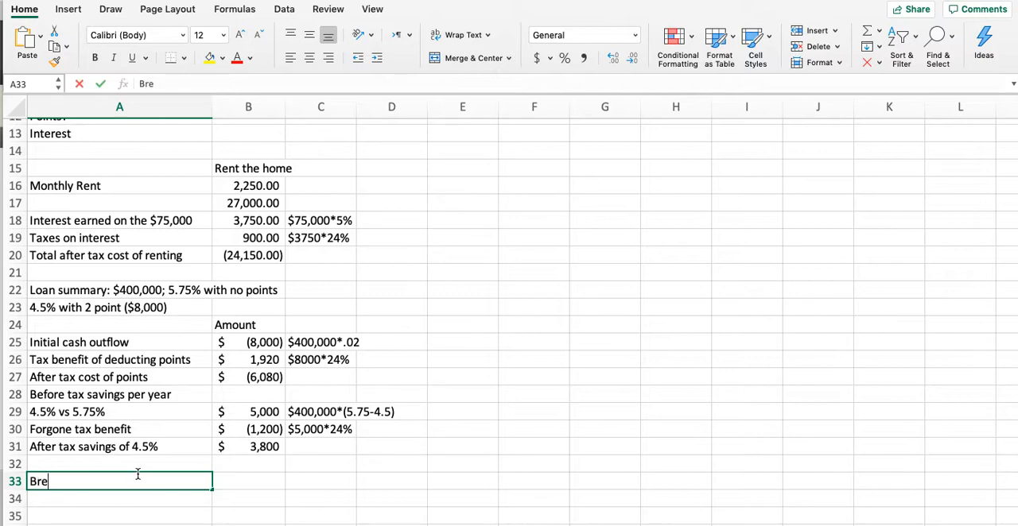
type("ak=")
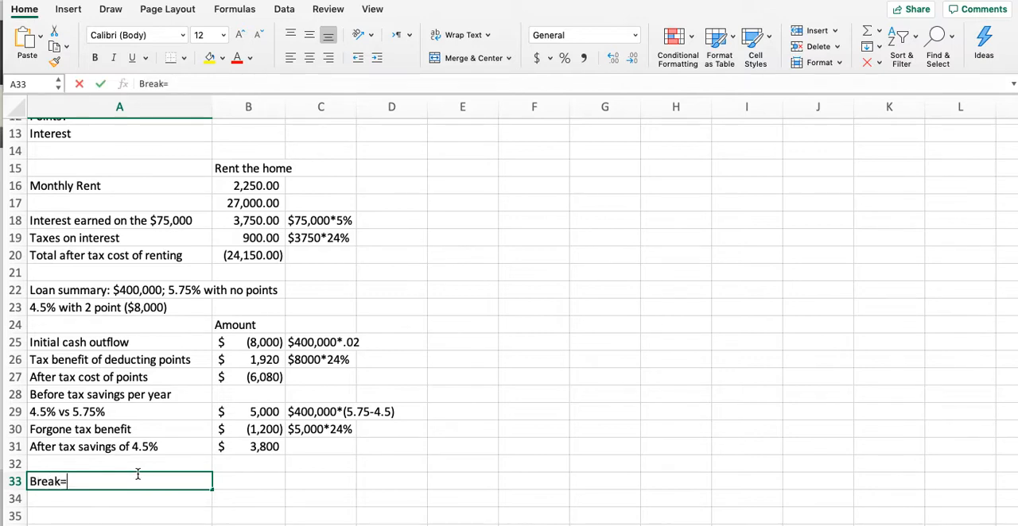
type("-even")
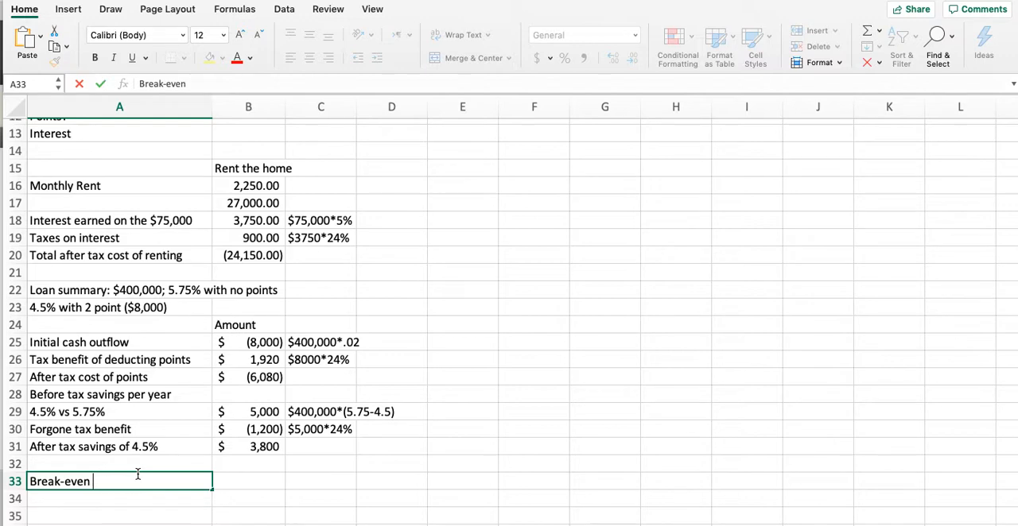
type("point i")
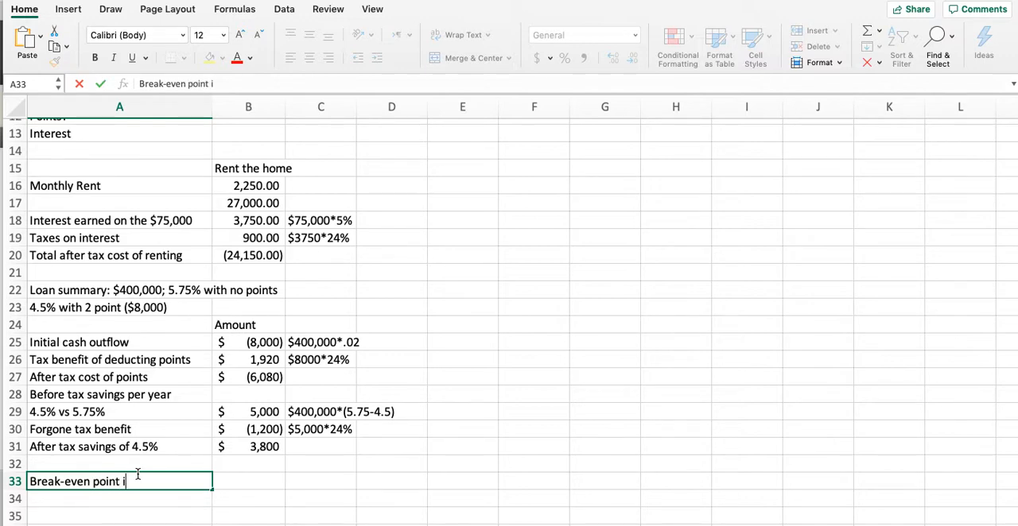
type("n years (months")
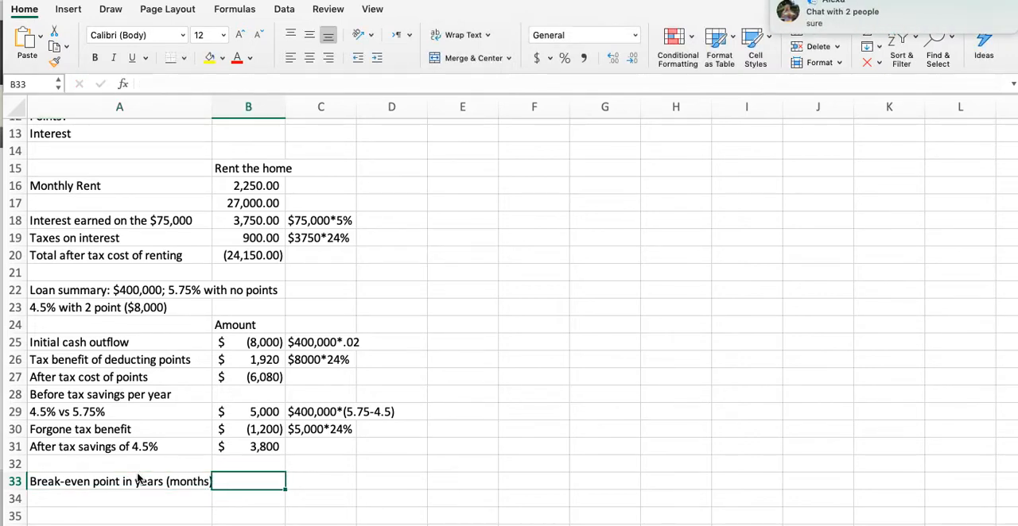
type("=B27")
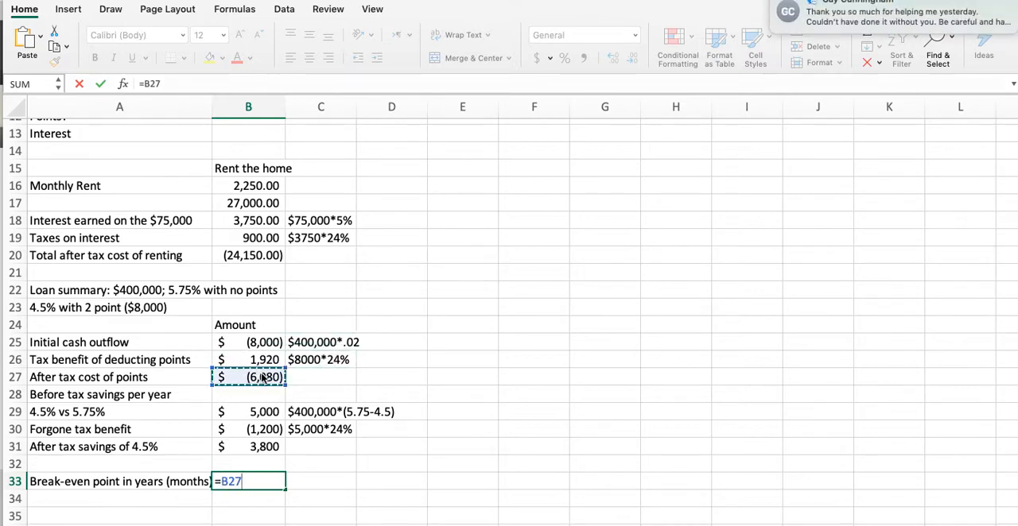
type("/")
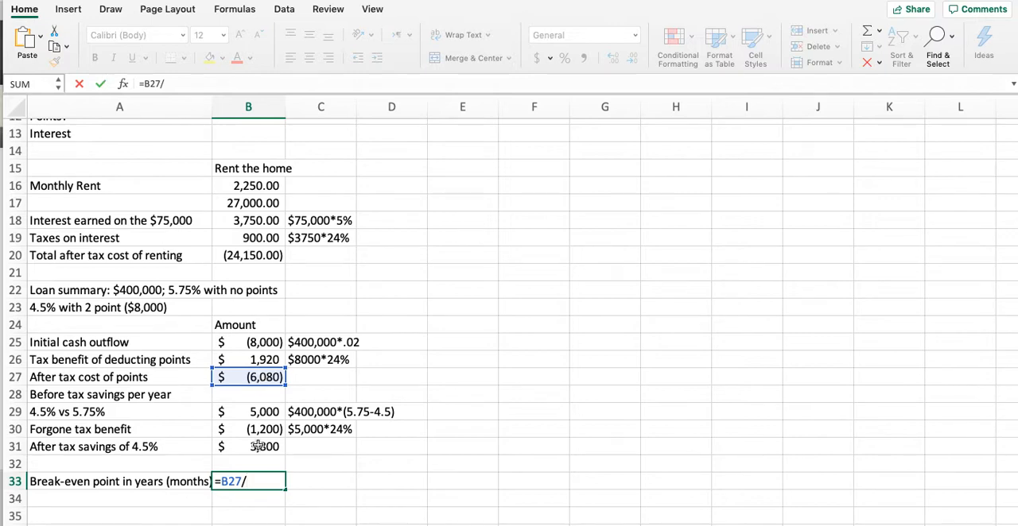
key("Return")
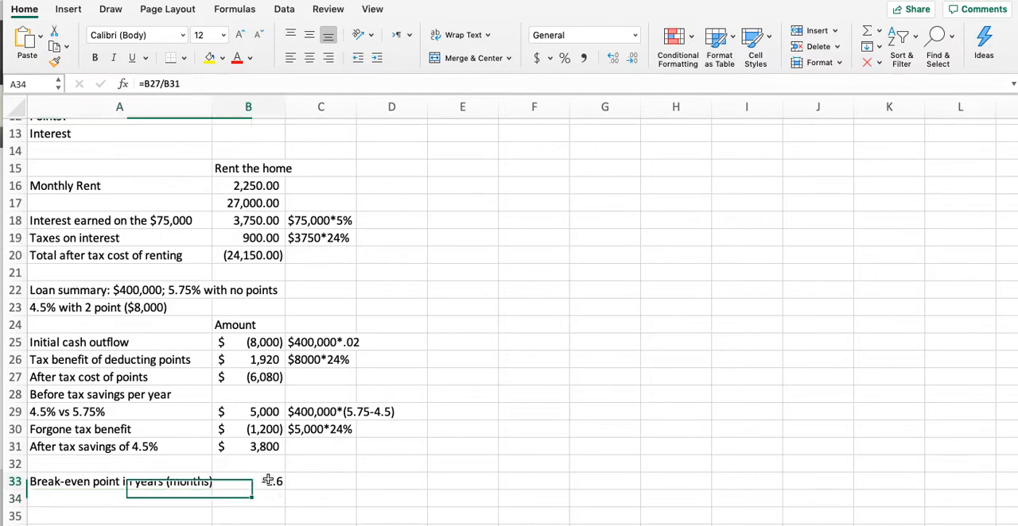
type("1.6")
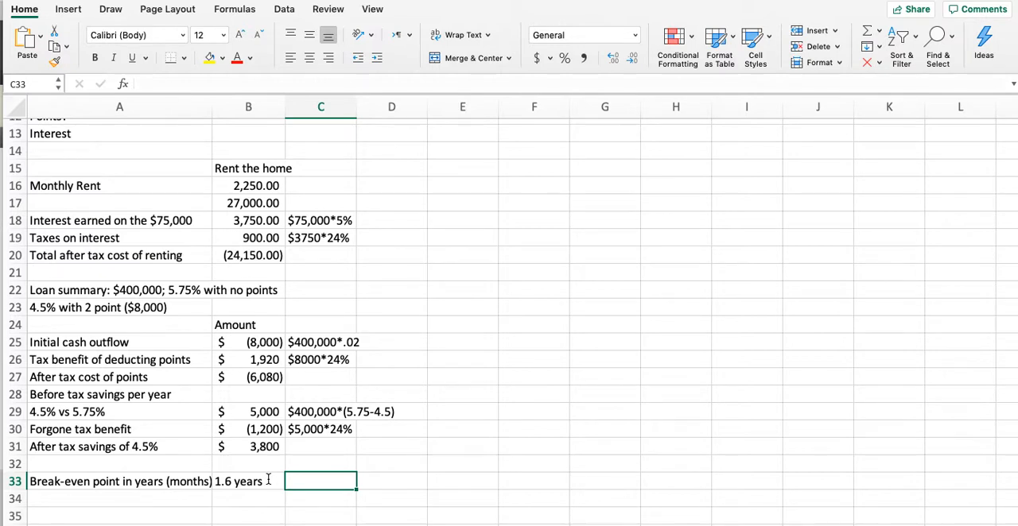
type("19.2 onths")
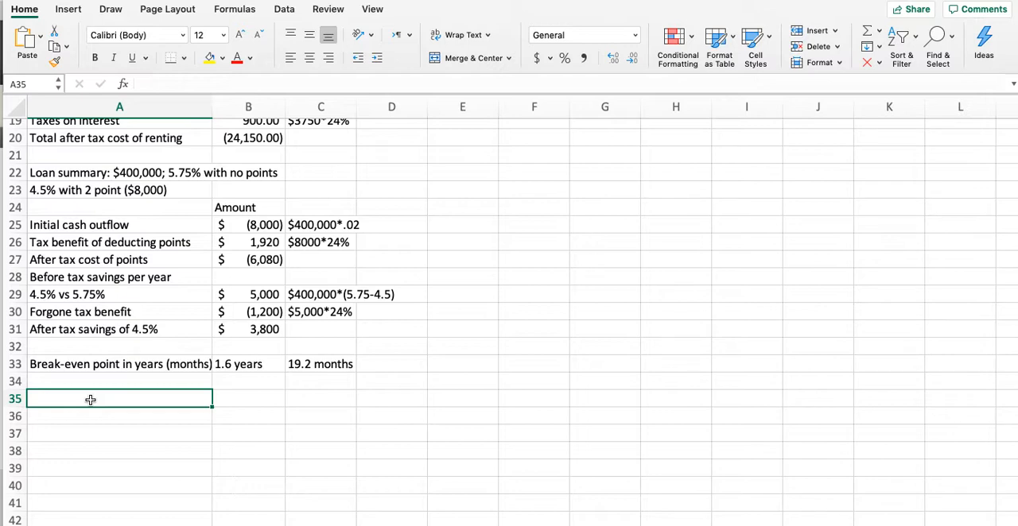
Start a 'Buying home' section with $400,000 mortgage principal and a 5.75% rate
type("Buying home")
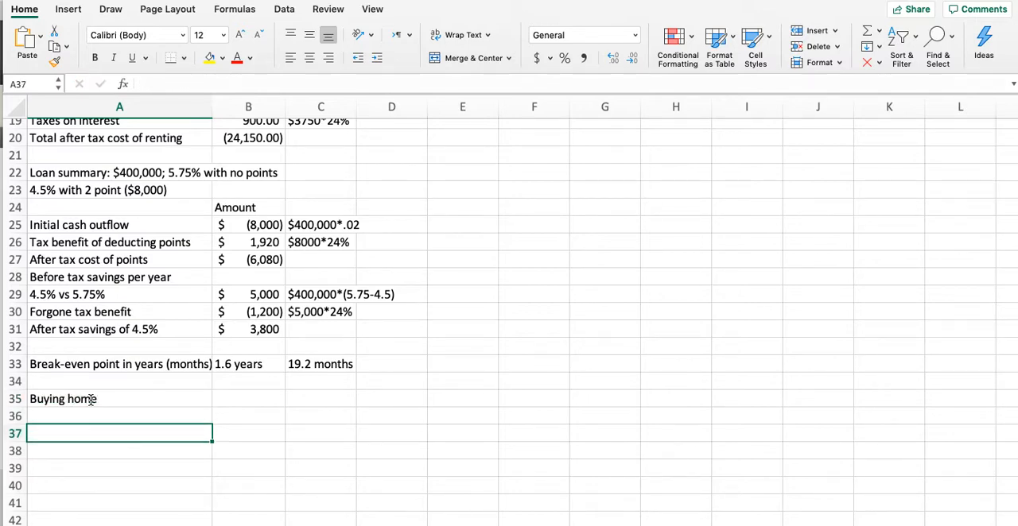
type("Marginal tax rate")
left_click(248, 433)
type("24")
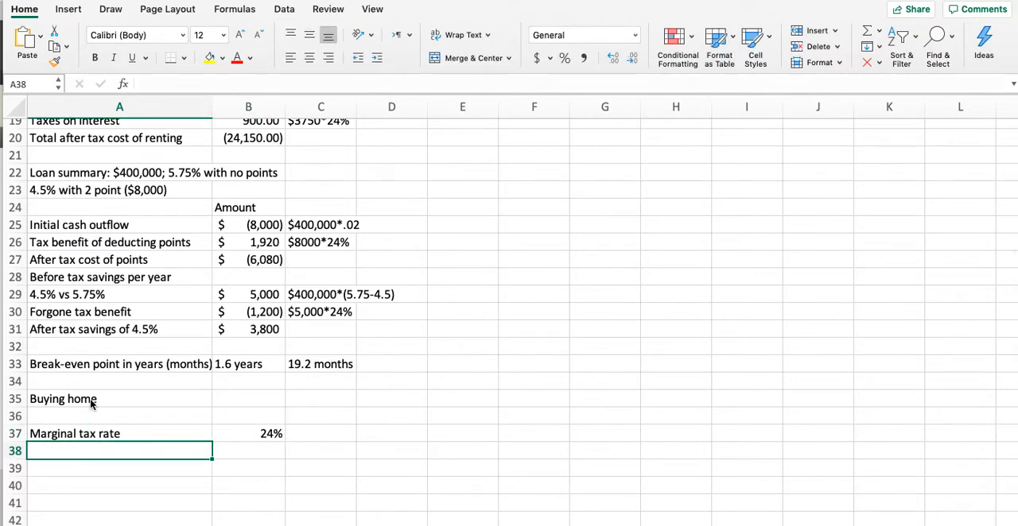
type("Mortgag")
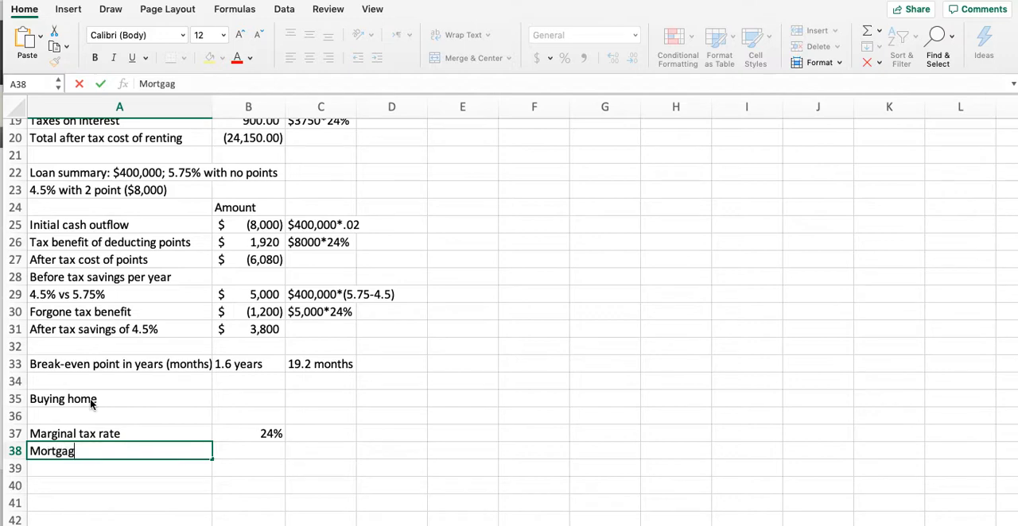
type("e principal")
left_click(249, 451)
type("$400,")
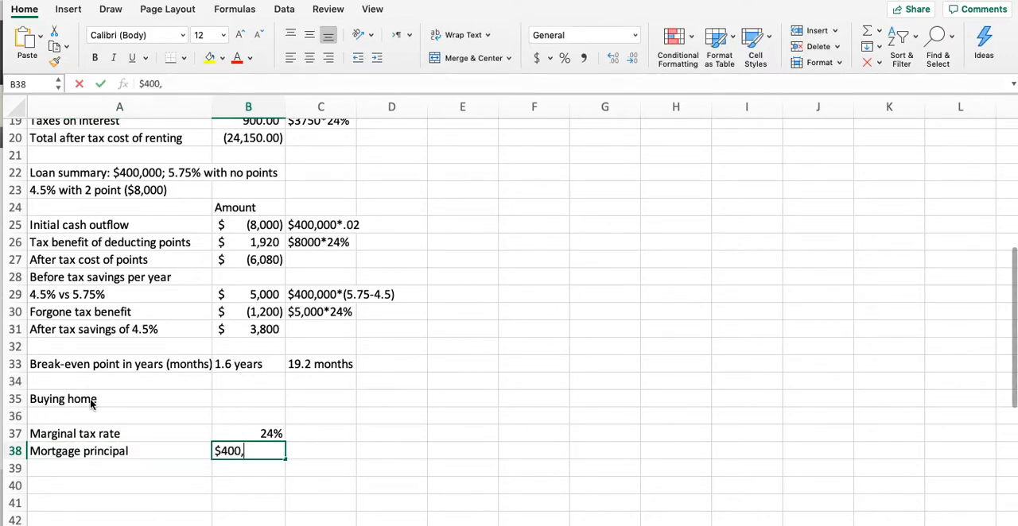
key("Return")
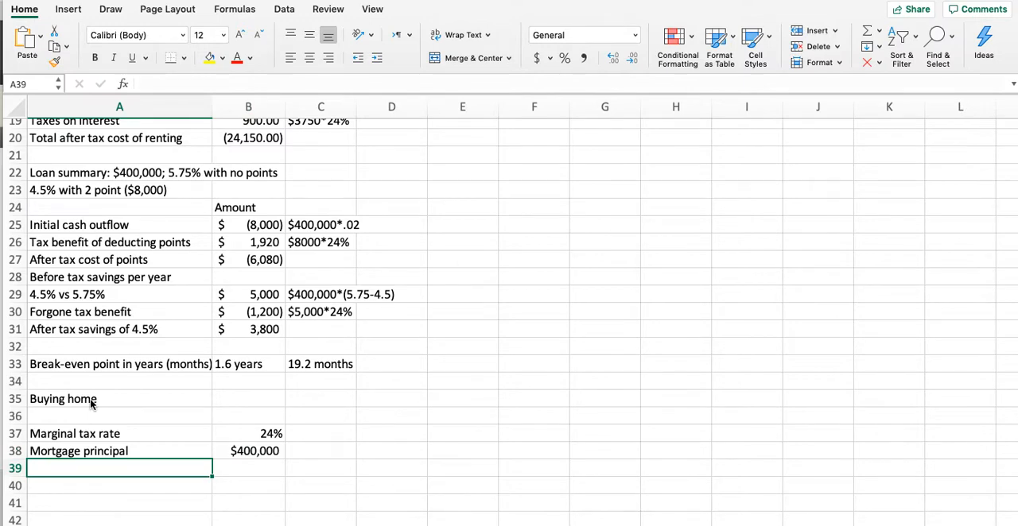
type("5.75%")
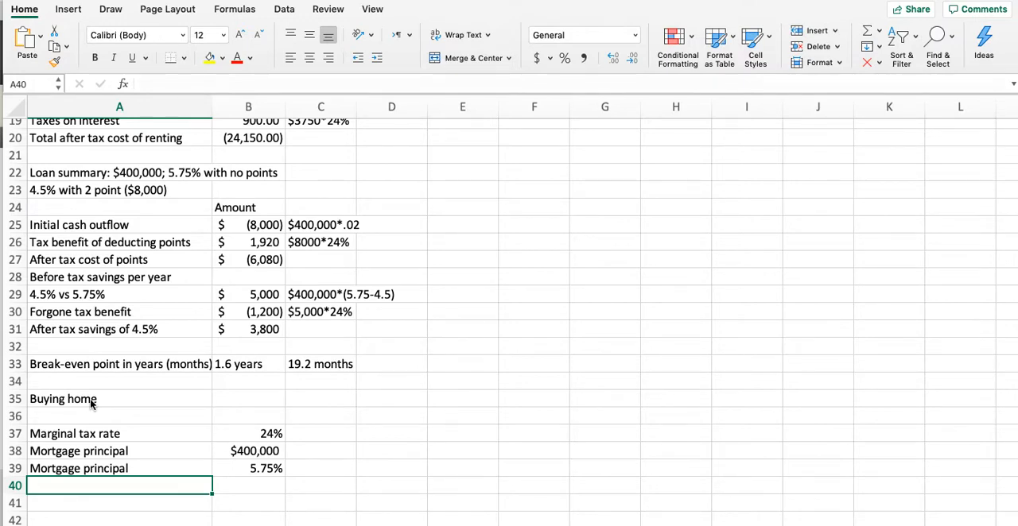
Add a First year interest row multiplying principal by rate to get $23,000.00
type("First year interest payment")
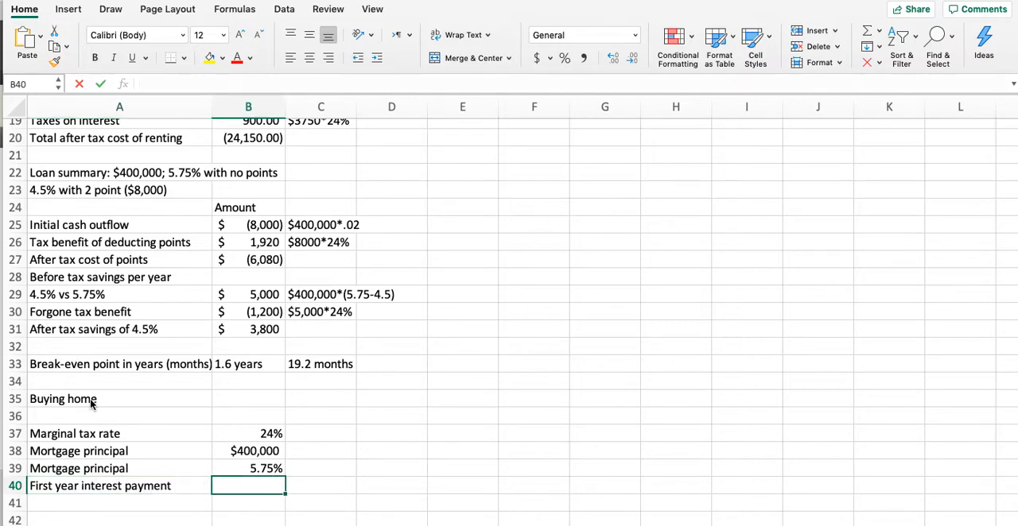
type("=")
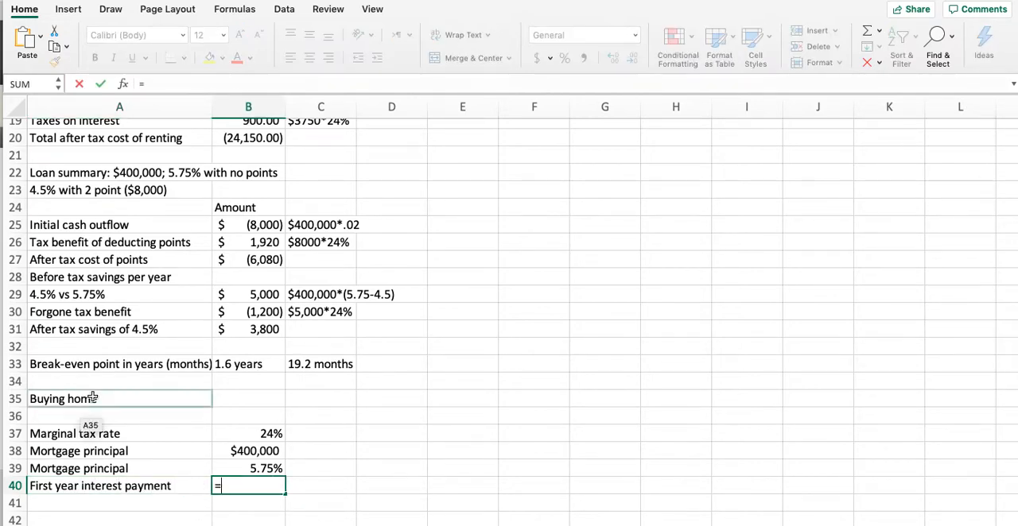
left_click(248, 451)
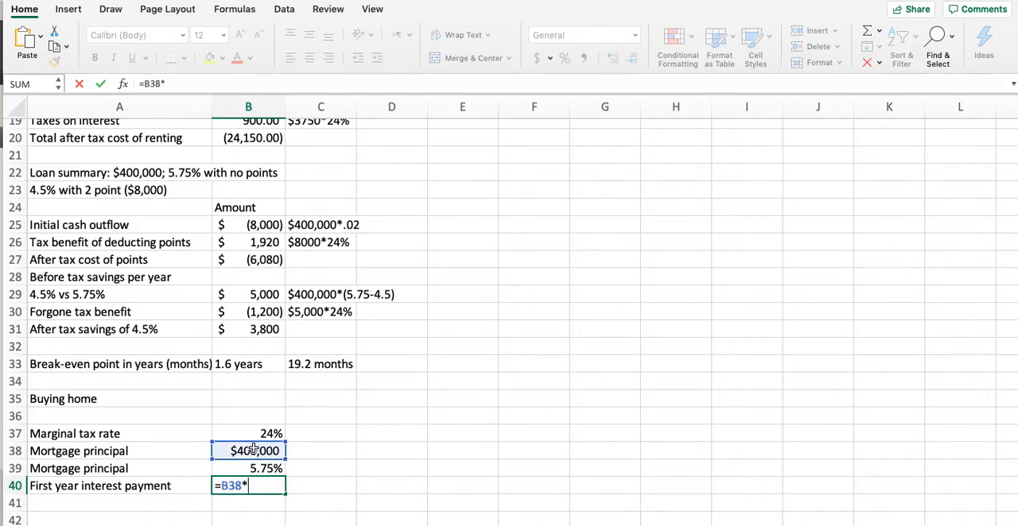
key("Return")
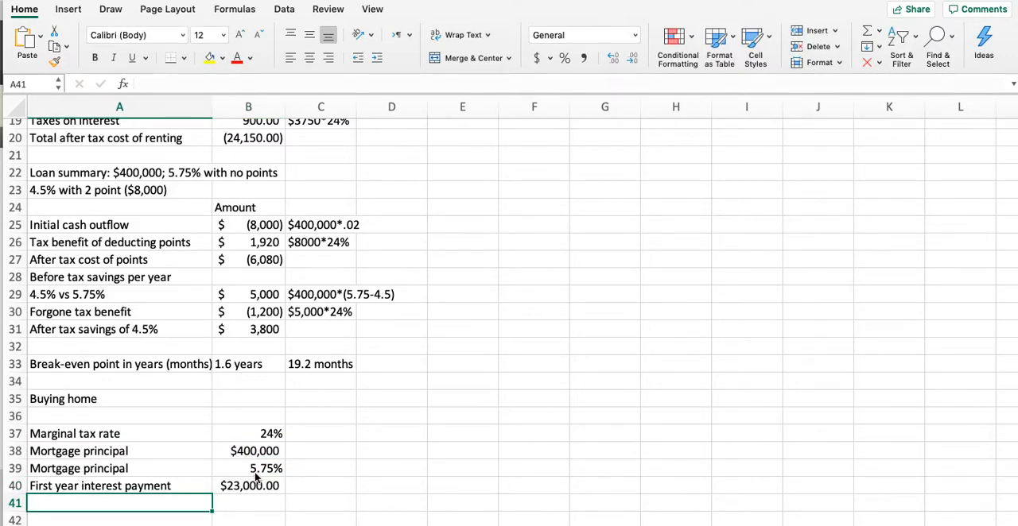
Add a 'Tax savings from interest' row =B40*B37 yielding $5,520.00
type("Tax saving")
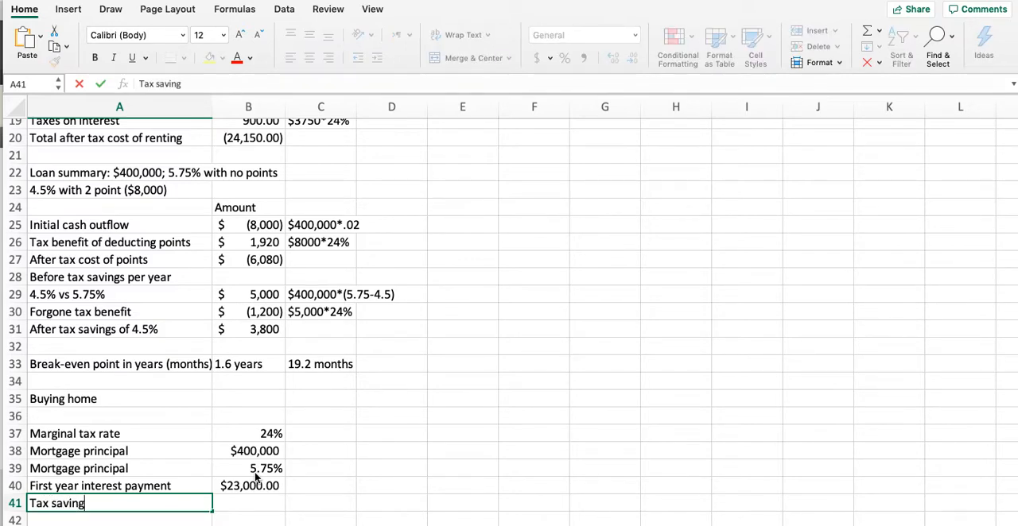
type("s from intere")
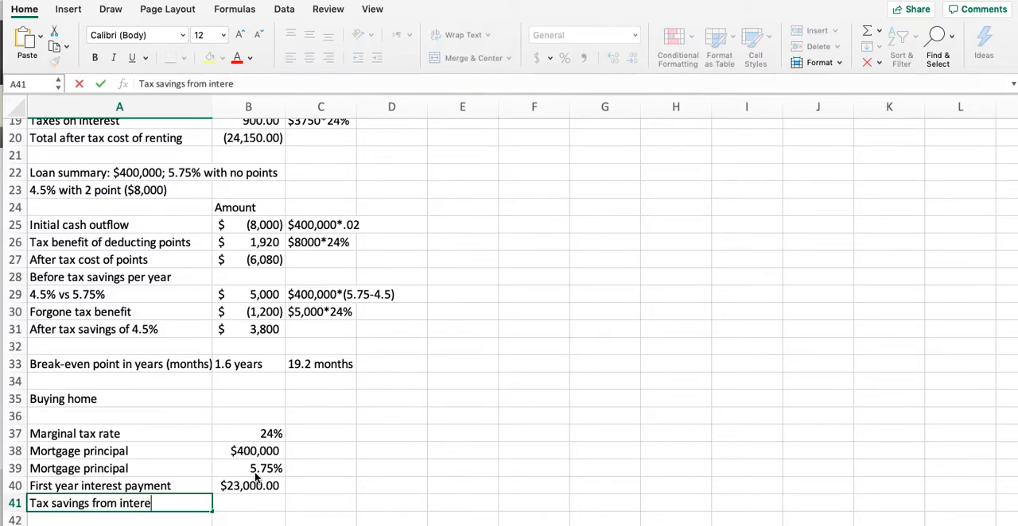
key("tab")
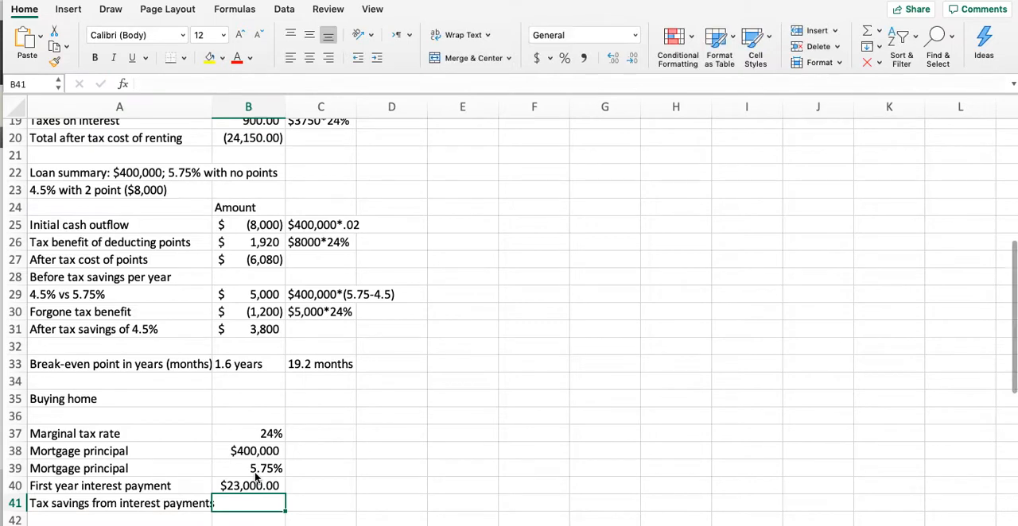
type("=B40*")
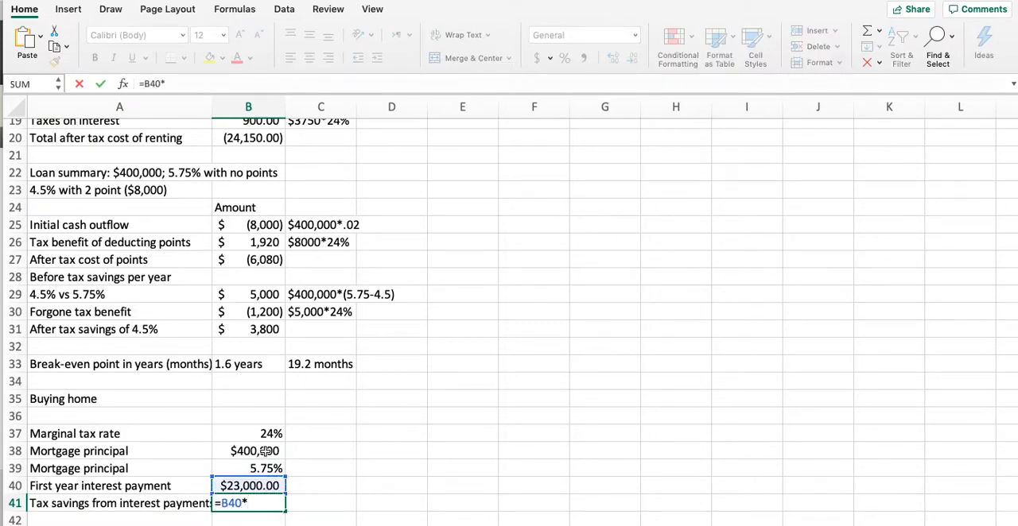
key("Return")
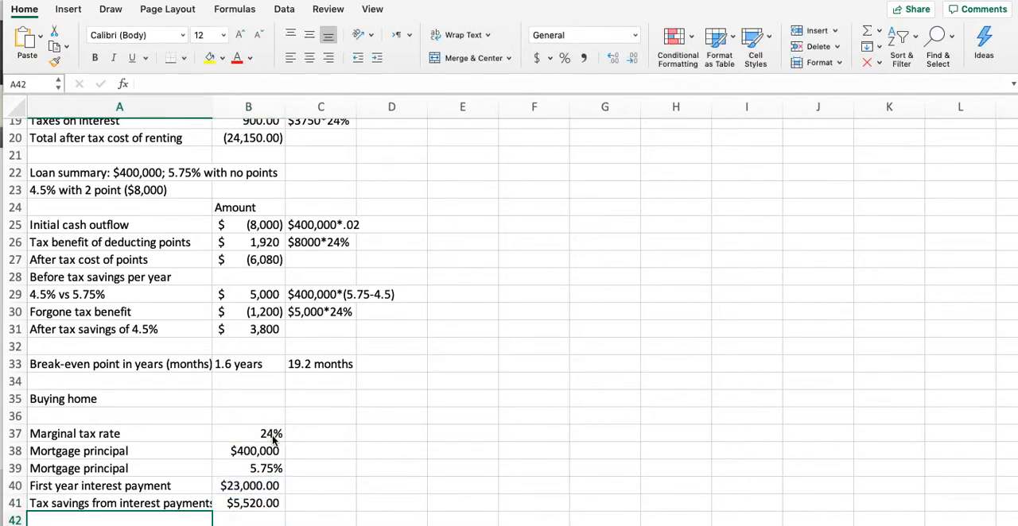
scroll("down", 3)
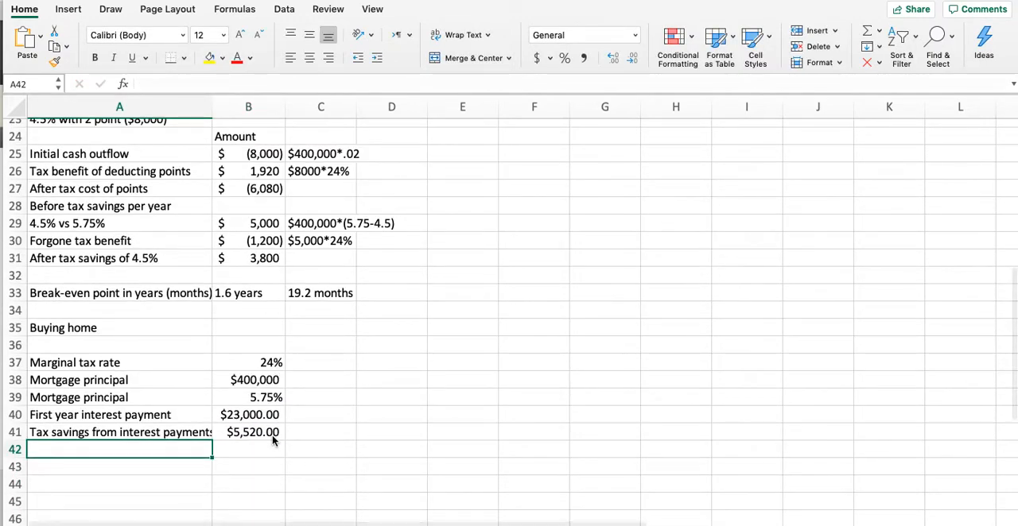
Add an After tax cost of interest row =B40-B41 giving $17,480.00
type("After")
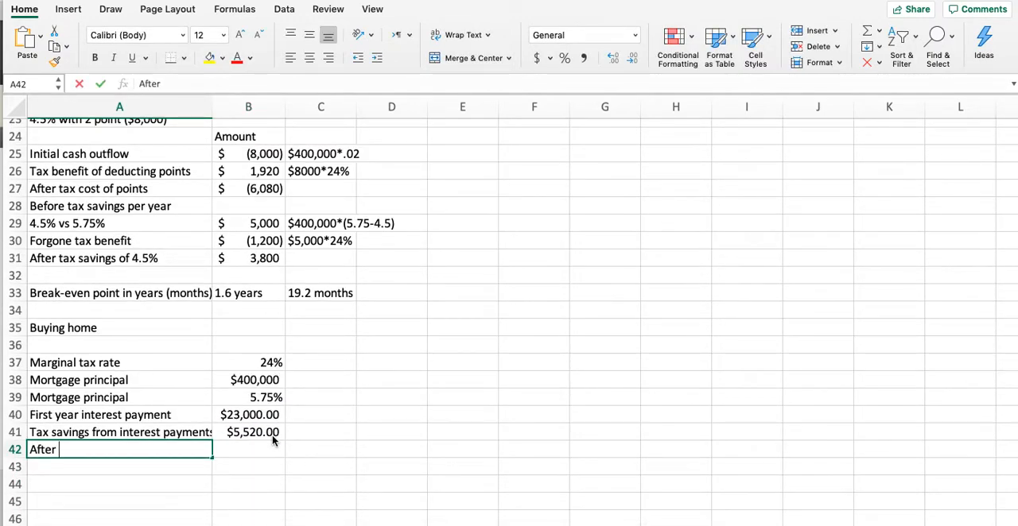
type("tax cost of")
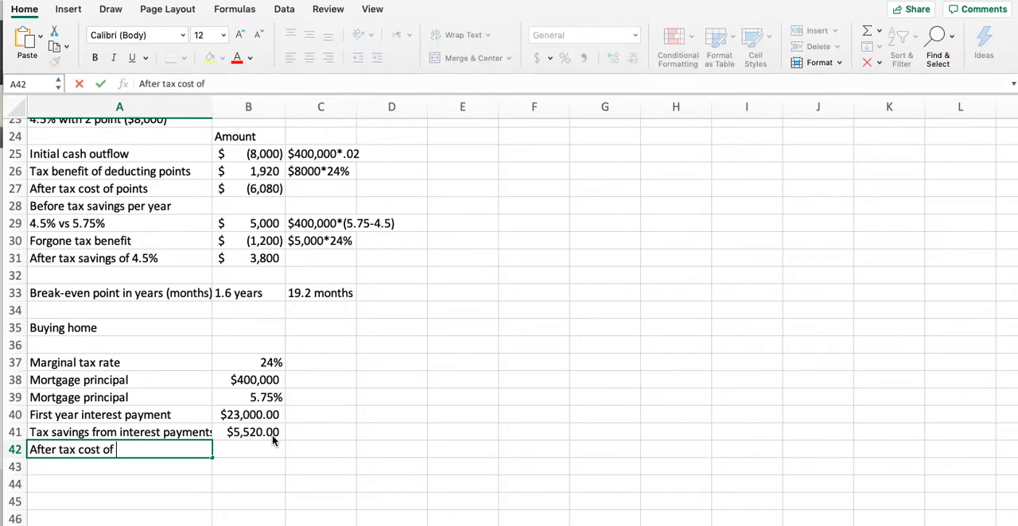
type("interest")
left_click(248, 450)
type("=")
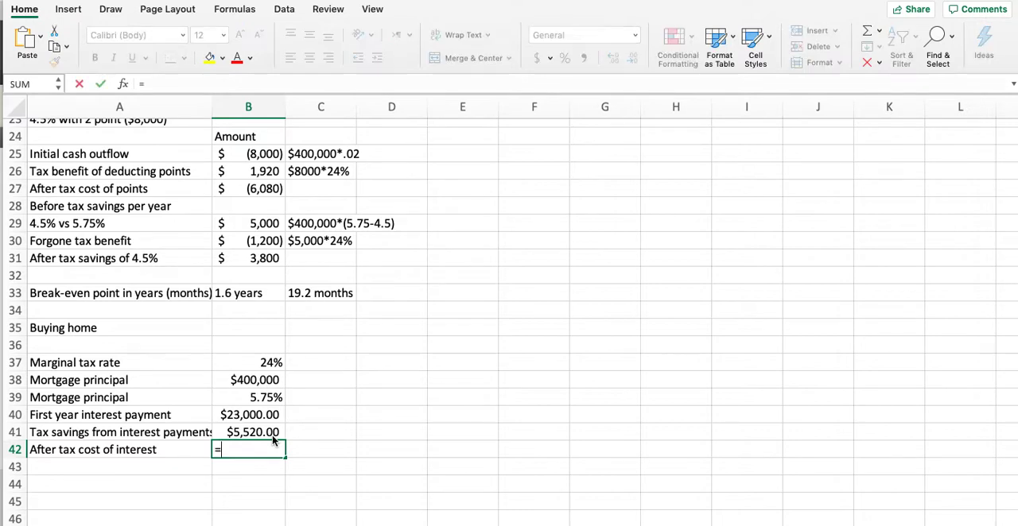
type("B40-B41")
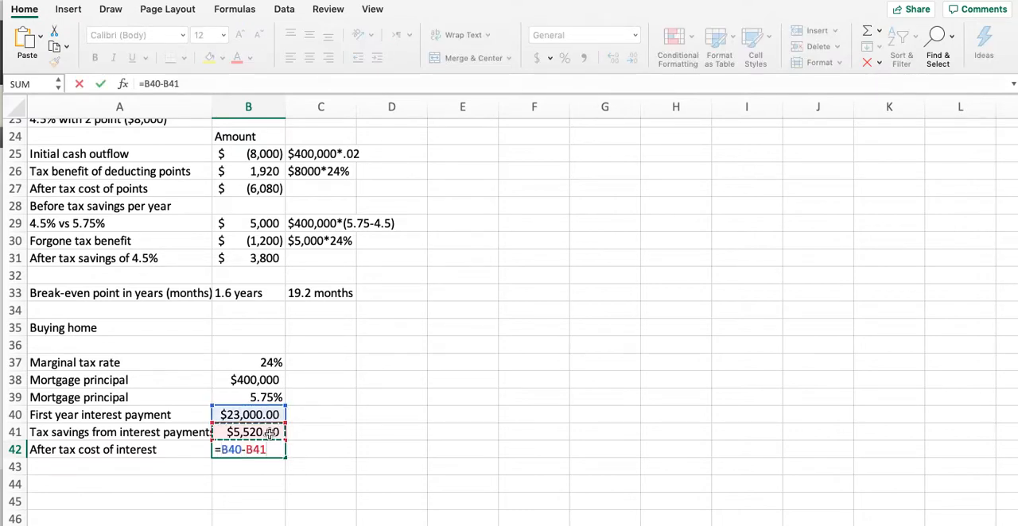
key("Return")
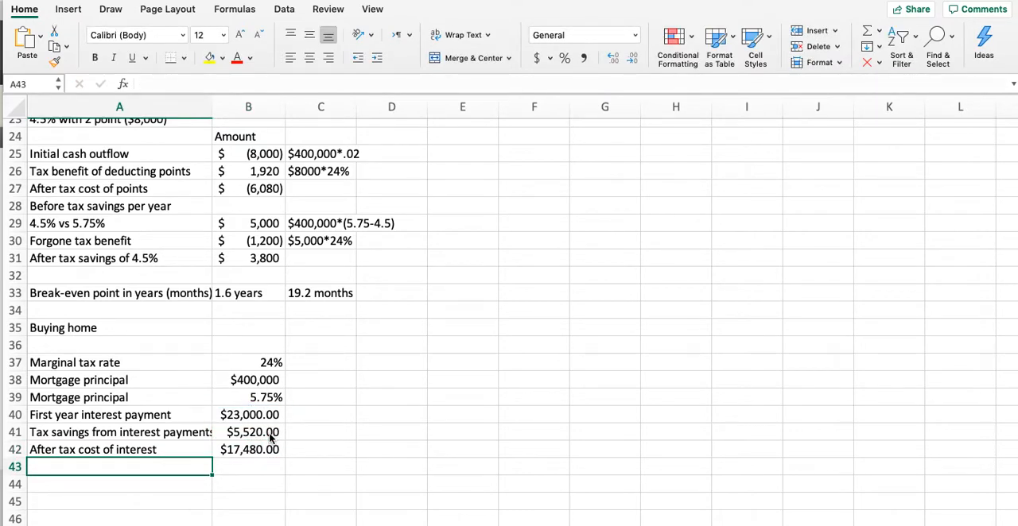
Add property taxes, tax savings on property taxes and after-tax property tax cost rows ($2,736)
type("Deductible property taxes")
left_click(249, 467)
type("$3,600")
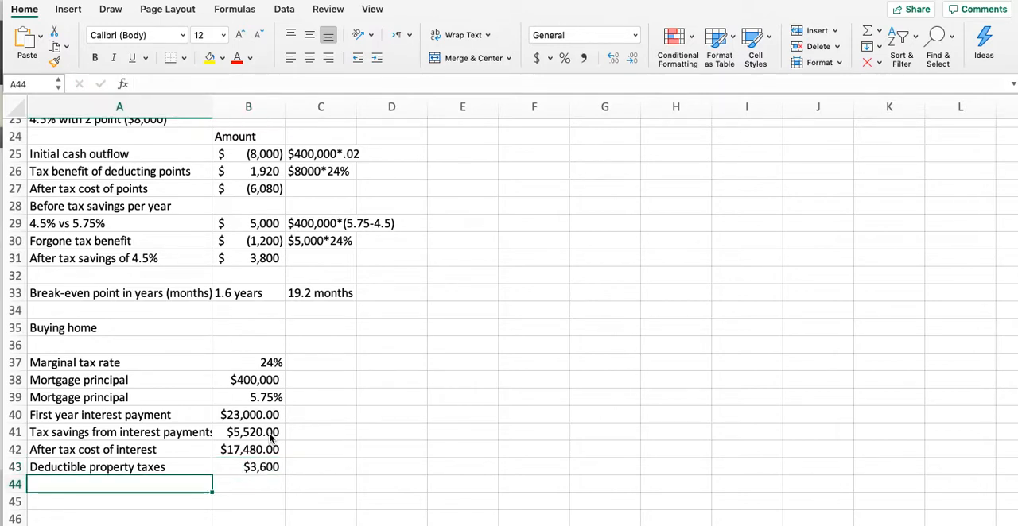
type("Tax savings on property taxes")
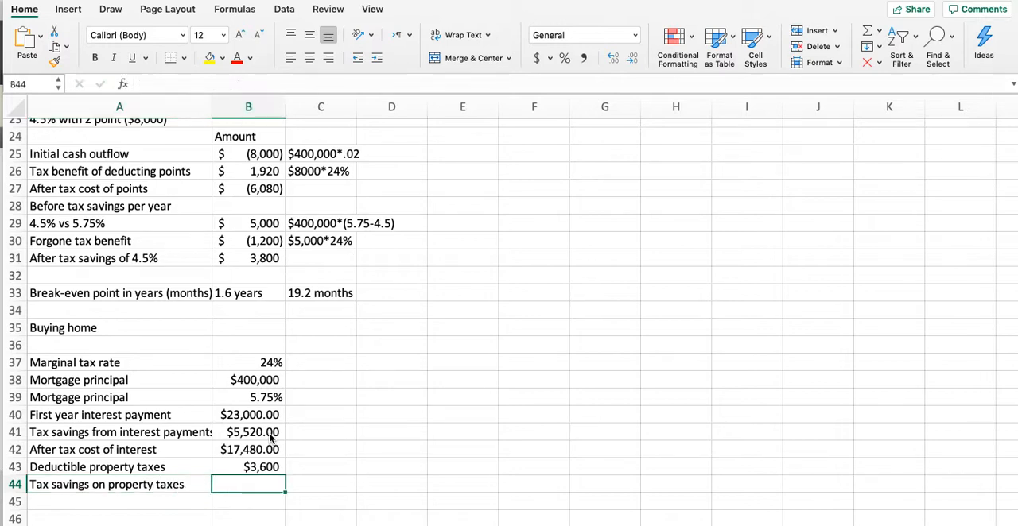
type("=B43")
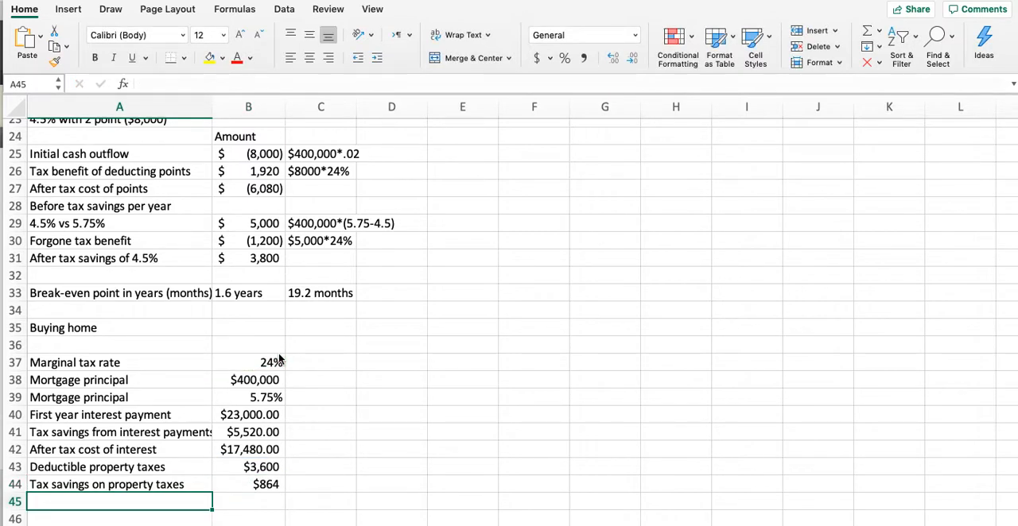
type("After tax cost of interest")
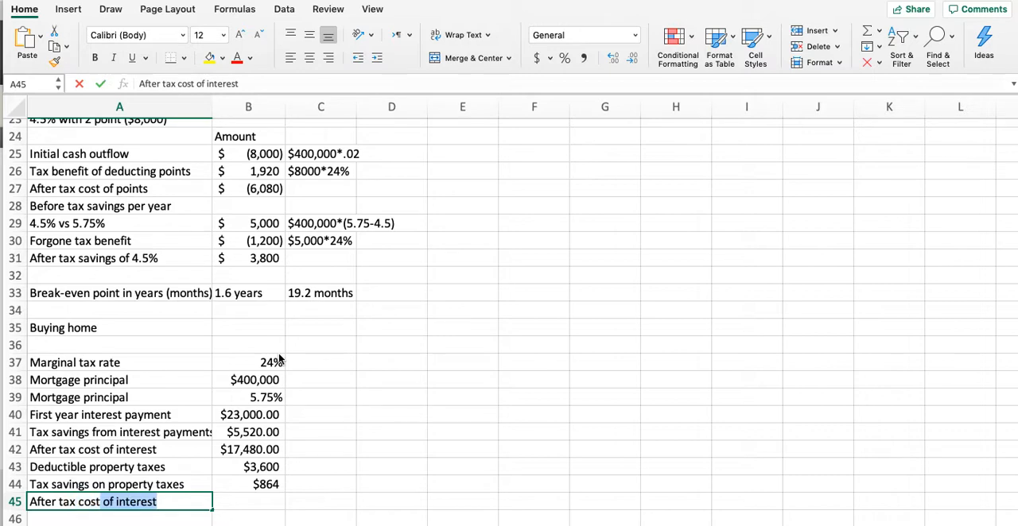
type("per")
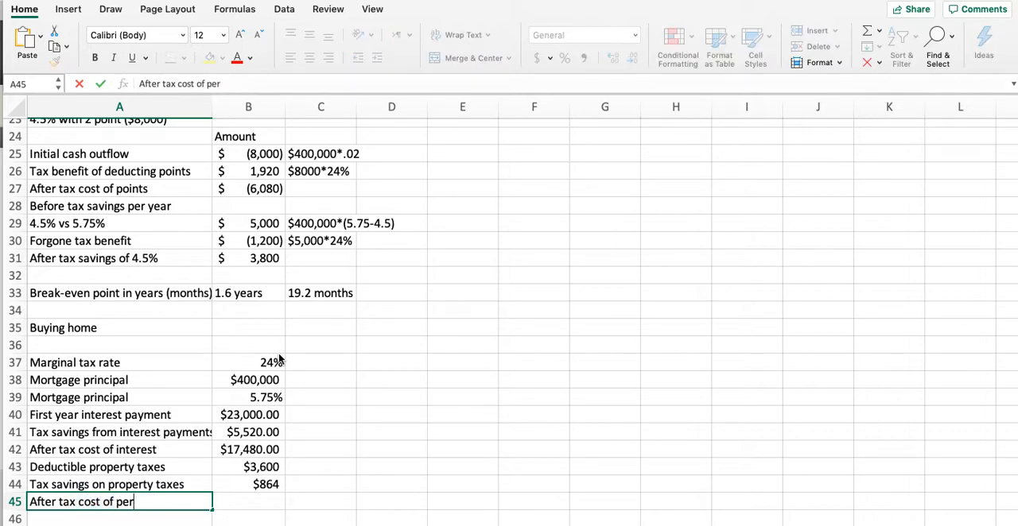
type("perty tax")
left_click(249, 502)
type("$2,736")
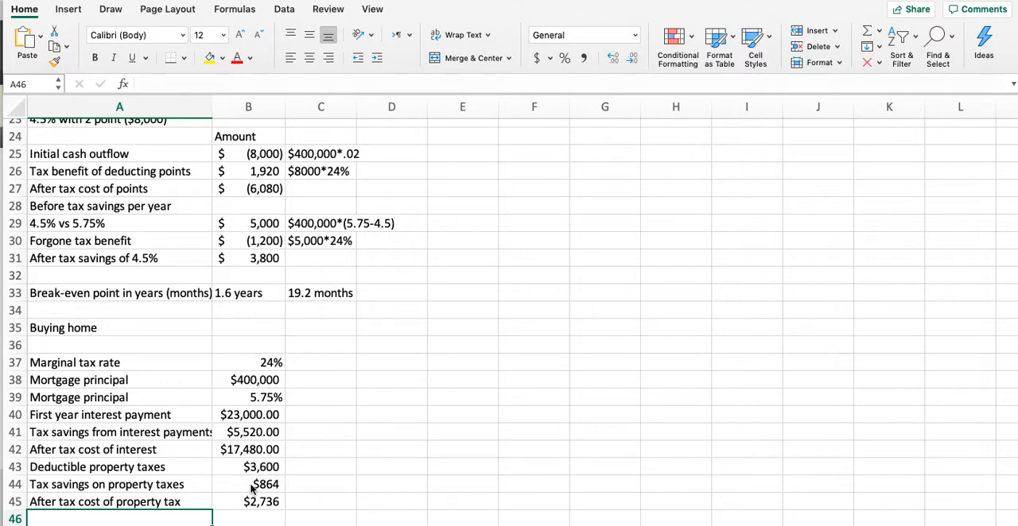
Add the After tax cost of buying a home total, correcting #VALUE! to =B42+B45 for $20,216.00
type("After tax cost of buying a ho")
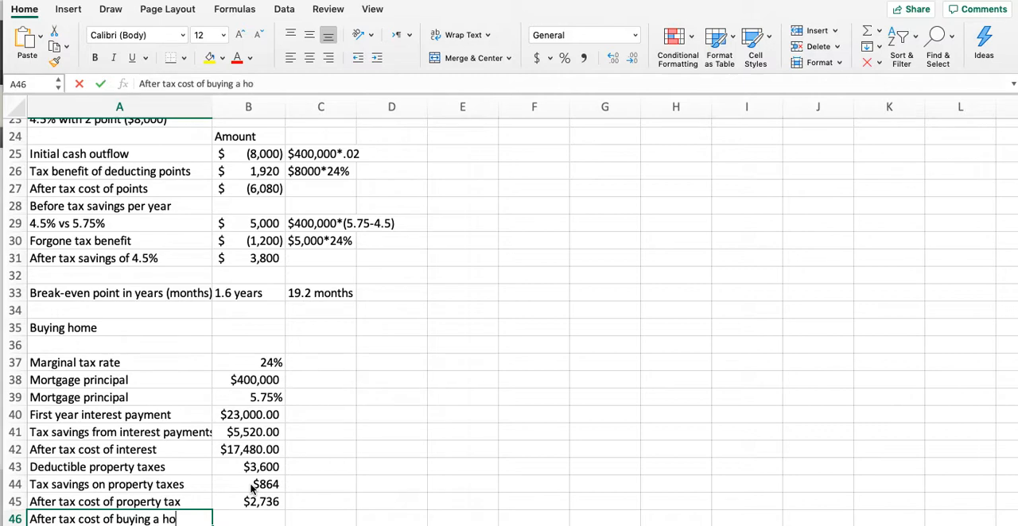
left_click(248, 519)
type("=B41:B42")
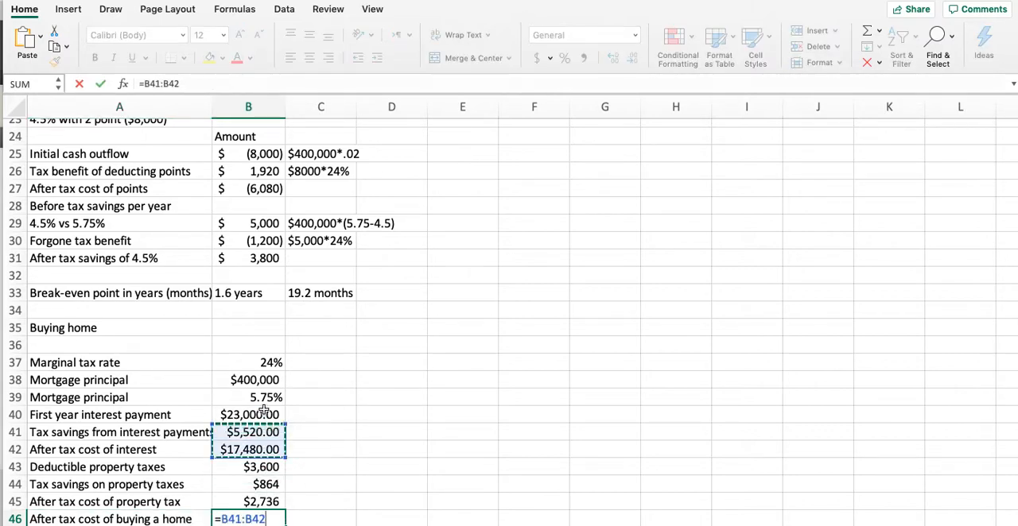
type("+")
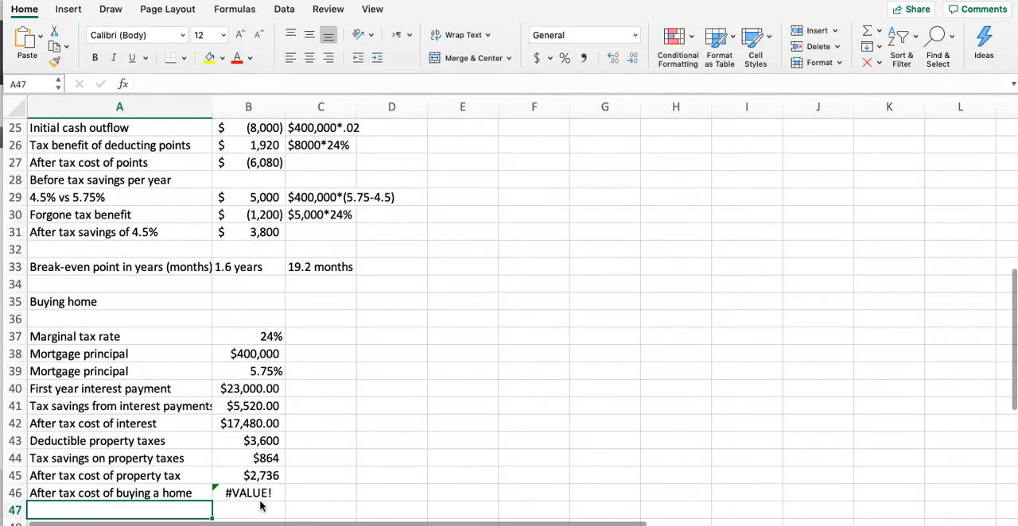
left_click(249, 494)
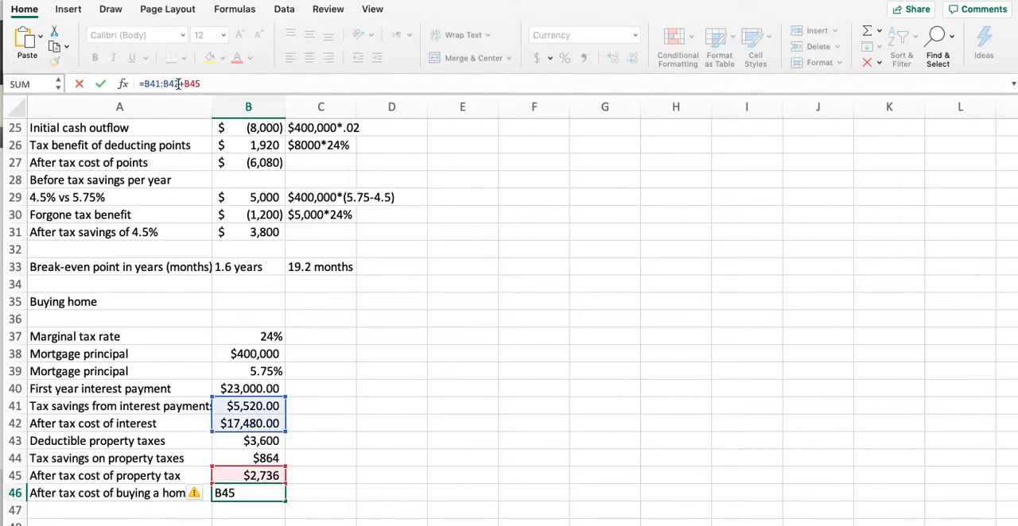
type("=B42+B45")
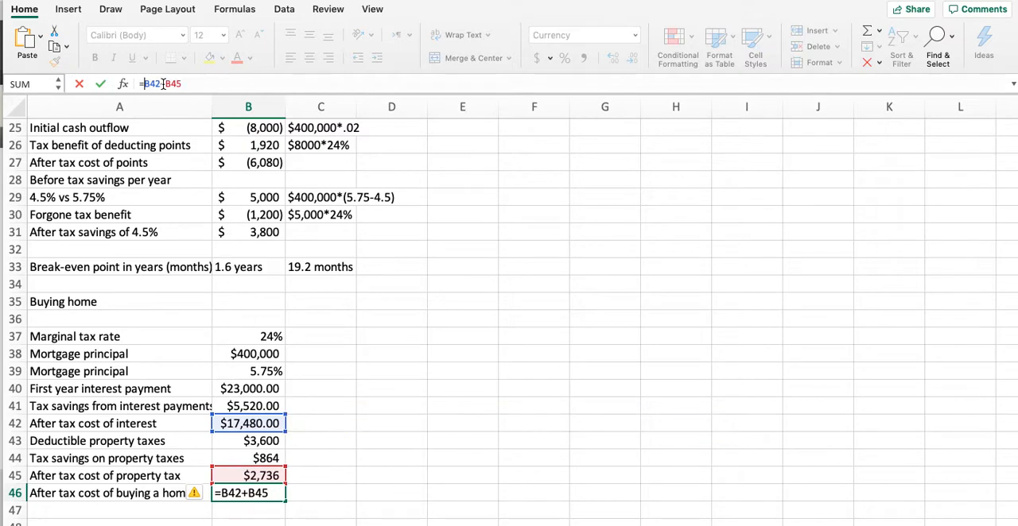
key("Return")
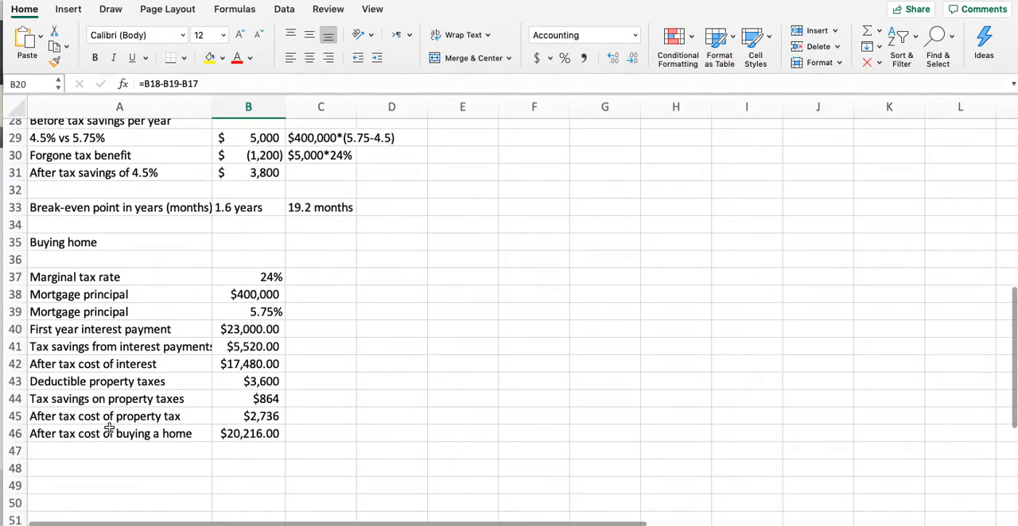
mouse_move(183, 340)
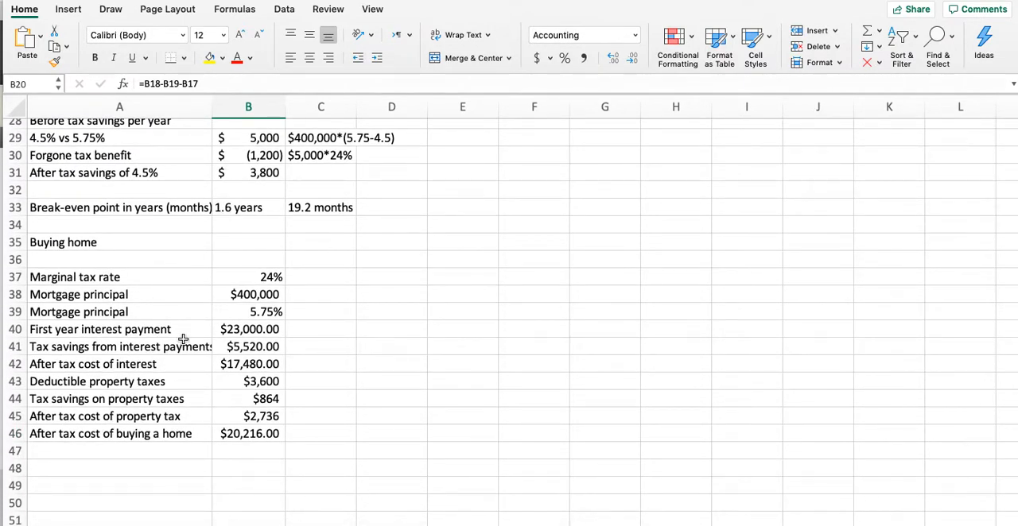
scroll("up", 3)
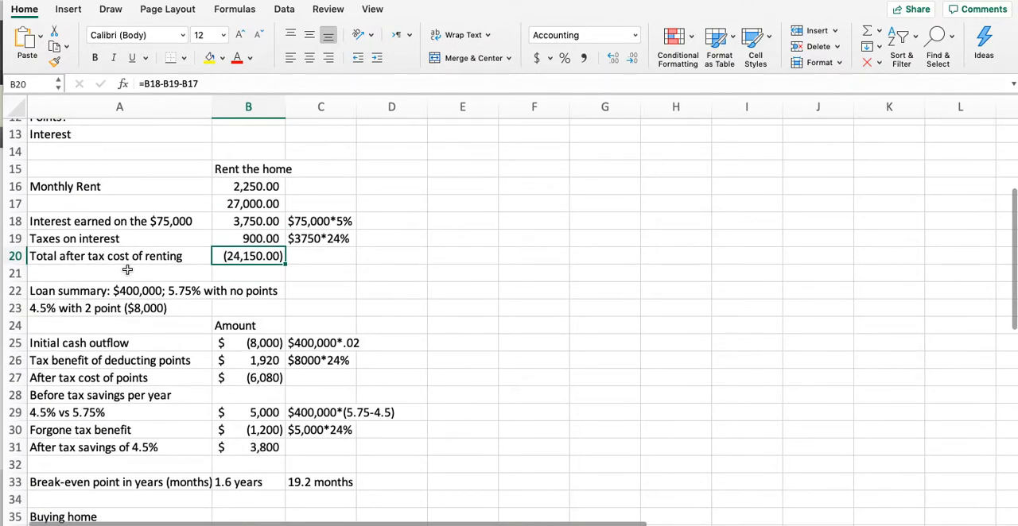
mouse_move(191, 184)
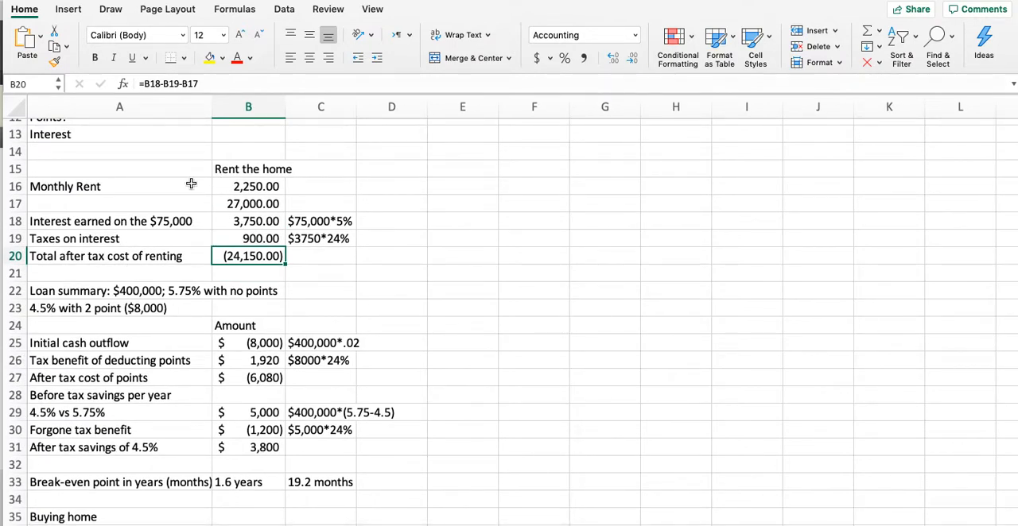
scroll("down", 3)
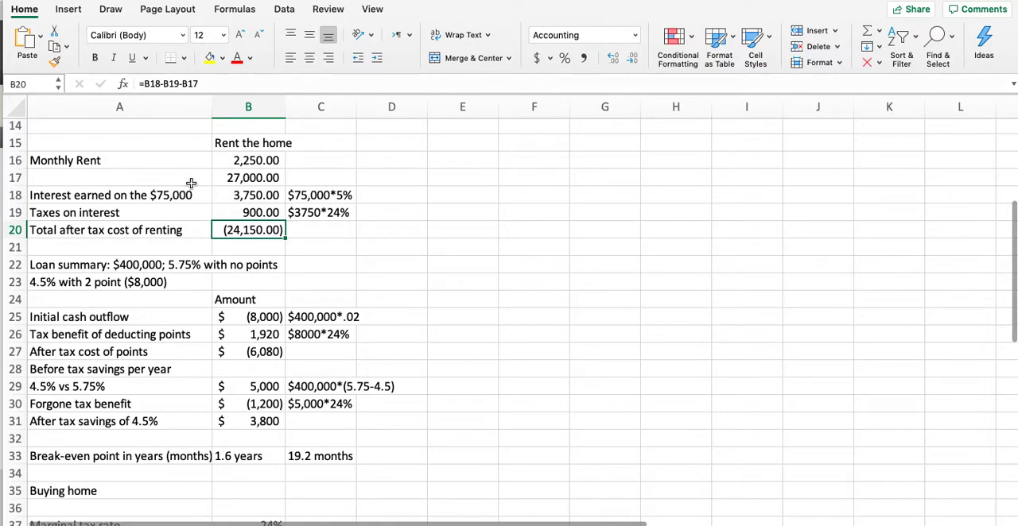
scroll("down", 3)
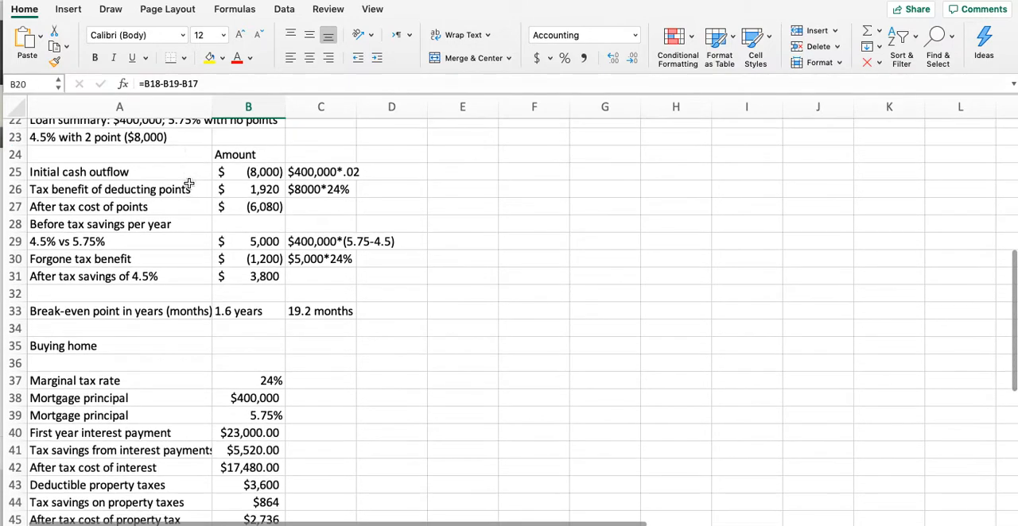
scroll("down", 3)
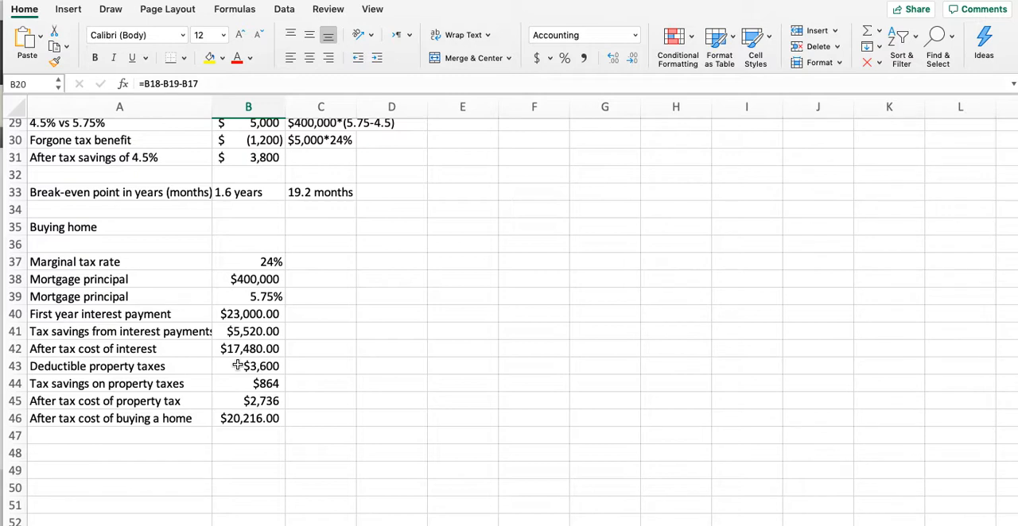
Enter sales proceeds $525,000, sales commission $10,000 and amount realized $515,000
type("Sal")
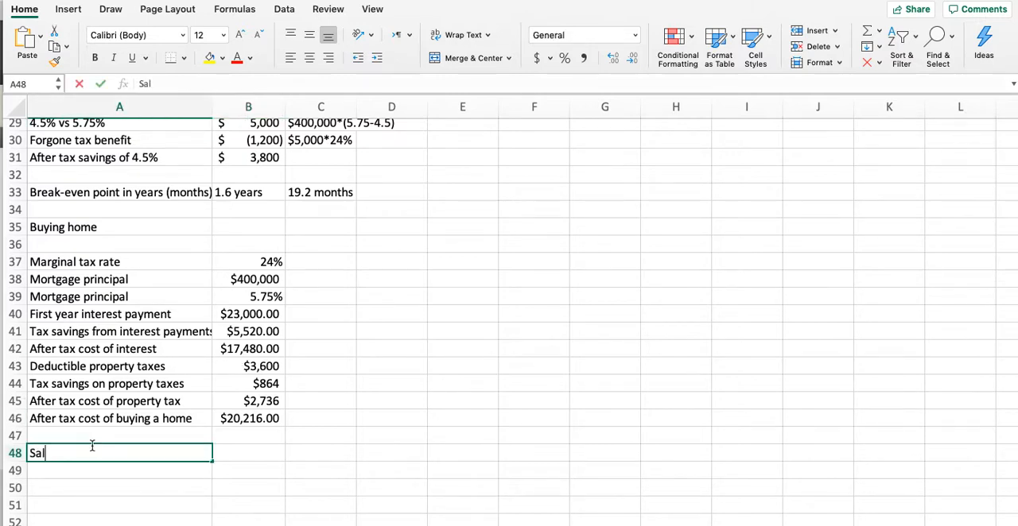
key("Tab")
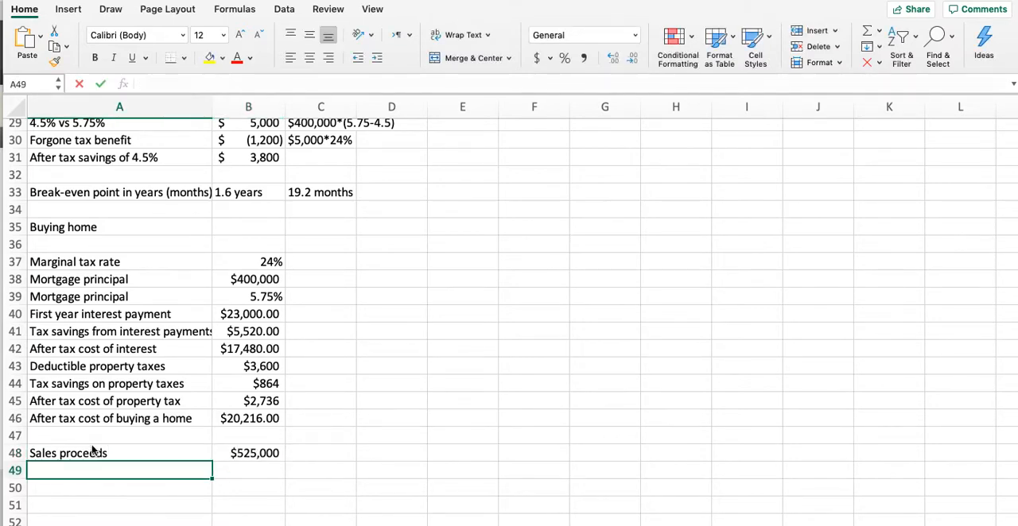
type("Sales commission")
left_click(249, 470)
type("$10,")
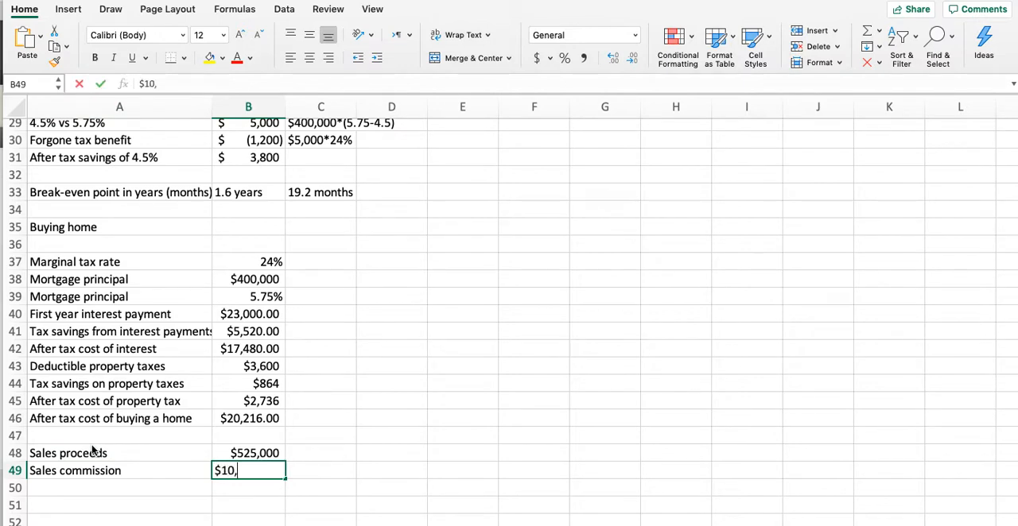
type("Amount re")
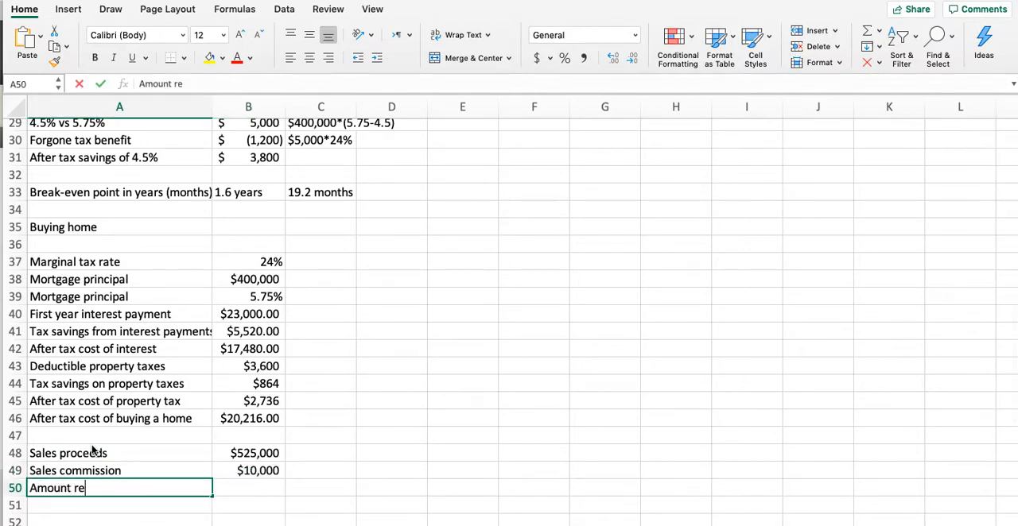
key("Tab")
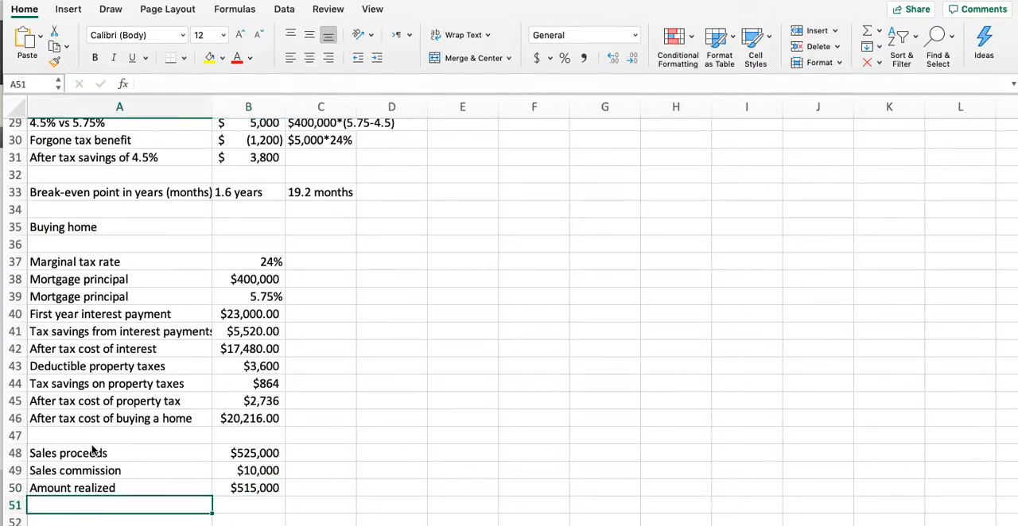
Enter basis in home $475,000 and a Gain realized row =B50-B51 showing $40,000
type("Basis in home")
left_click(248, 505)
type("$475,000")
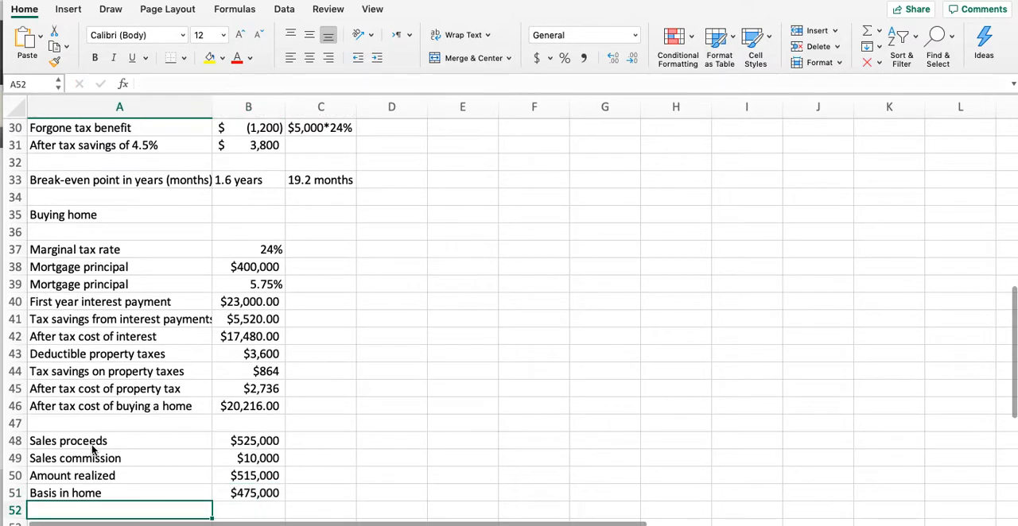
type("Ga")
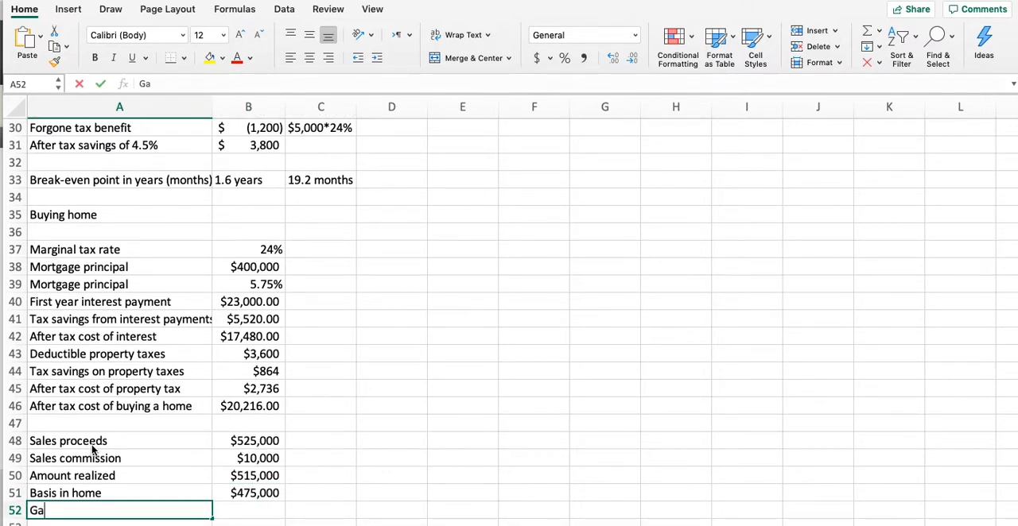
type("in rea")
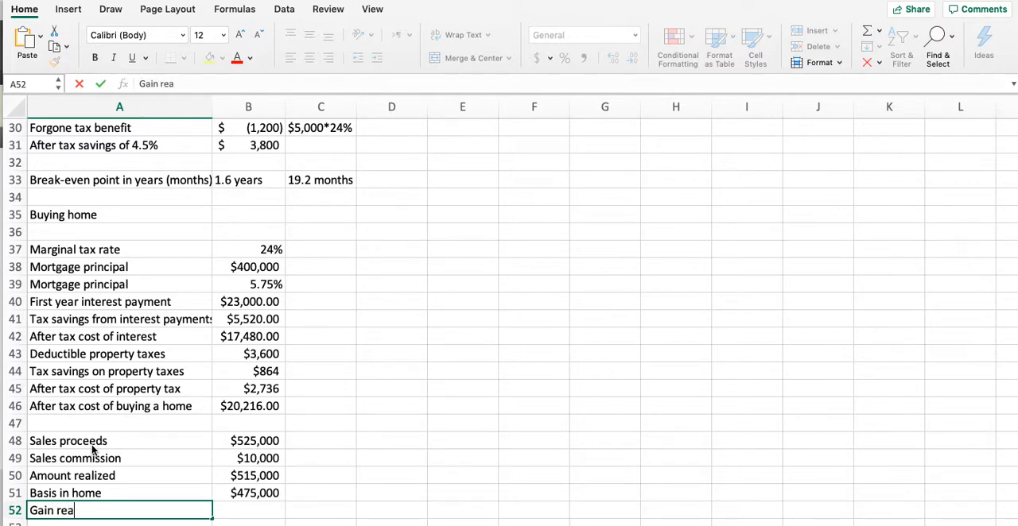
key("tab")
type("=B50-")
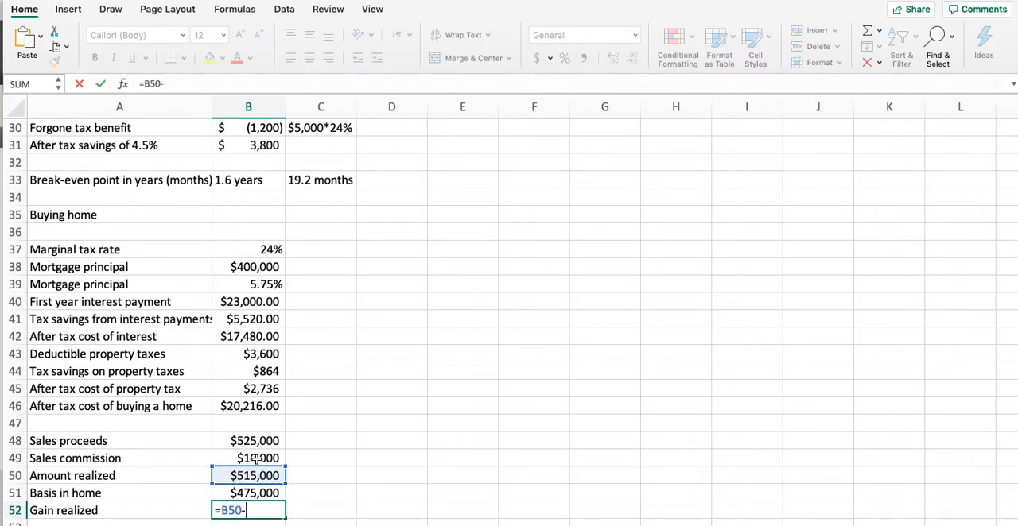
key("Return")
type("Excusion")
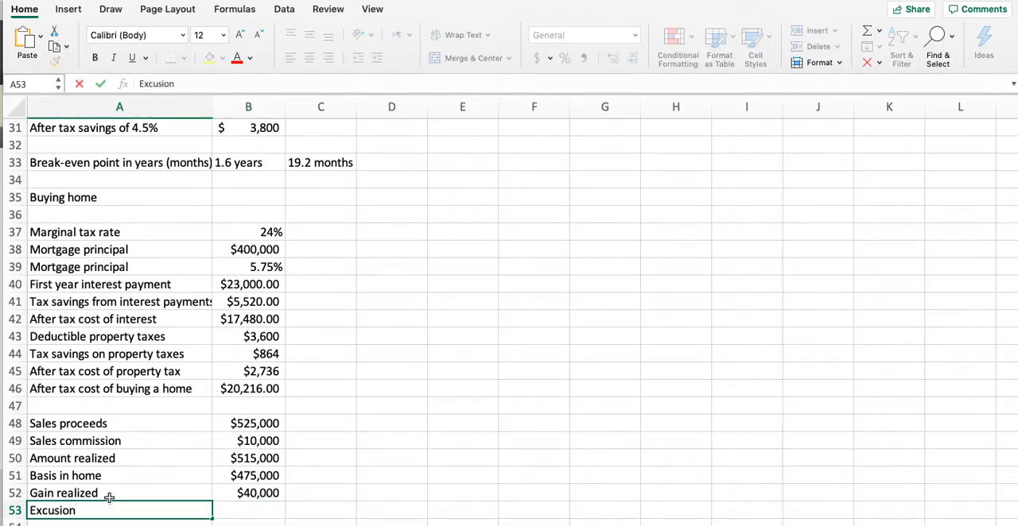
Add an 'Exclusion for sale of home' row with ($40,000)
type("for sale of home")
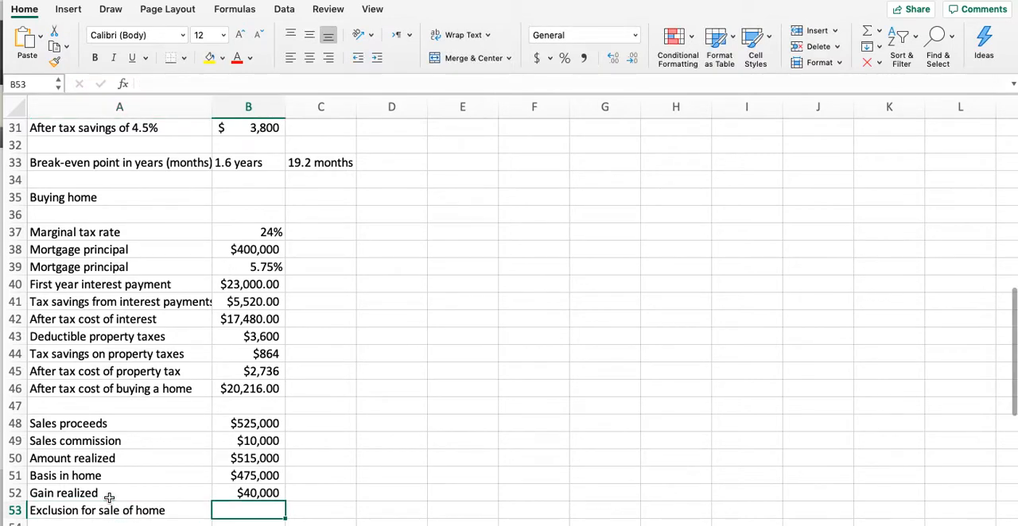
type("-")
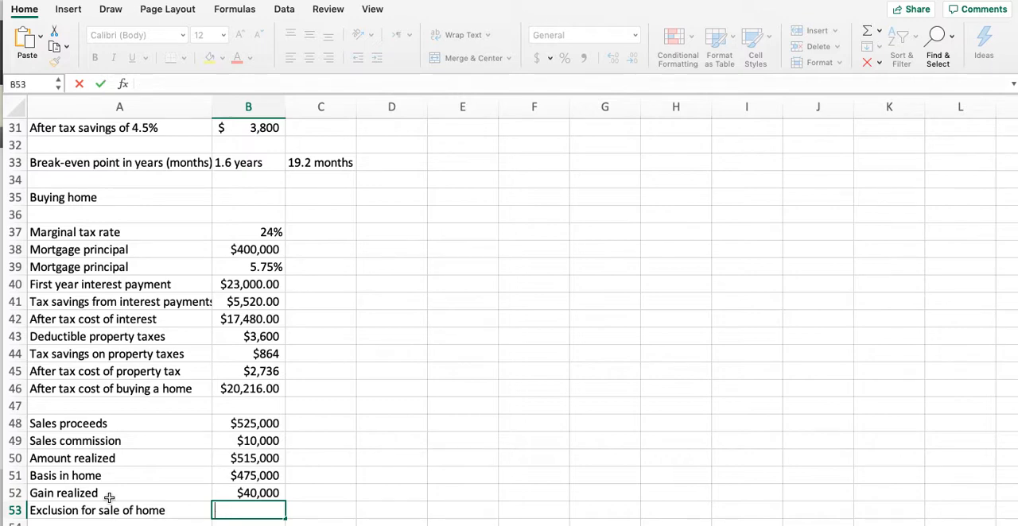
type("$-40")
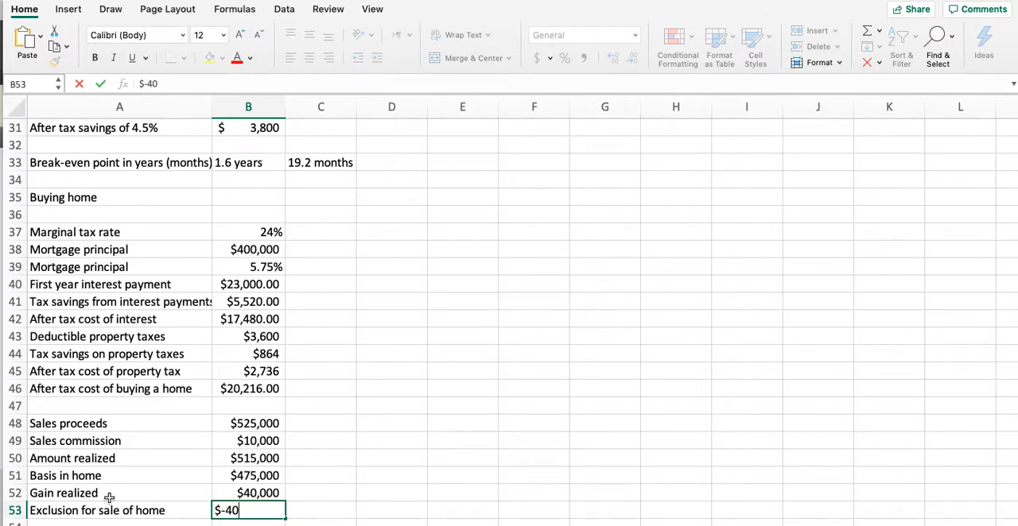
type(",000)")
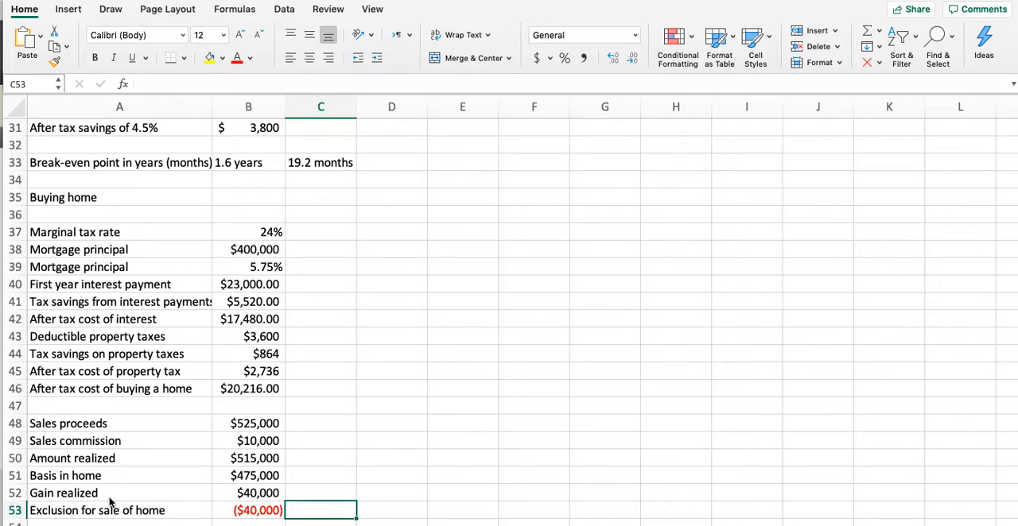
Write the note ($500,000*2/24=$41,667) beside the exclusion amount
type("(")
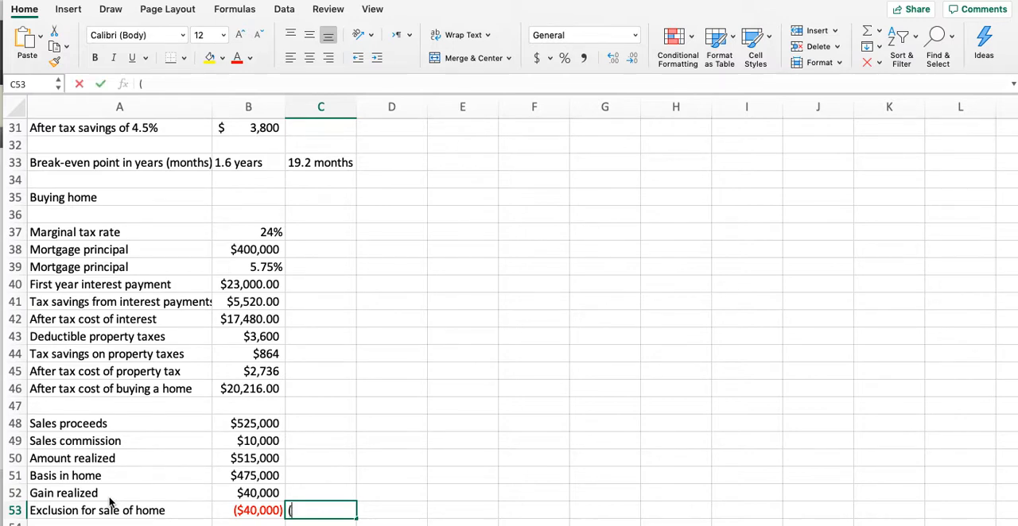
type("$500,")
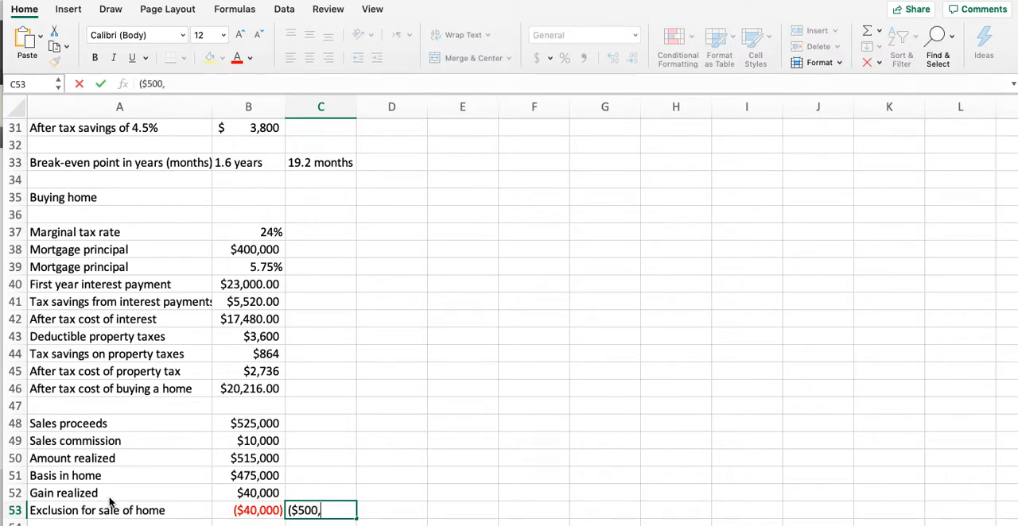
type("000*2/24")
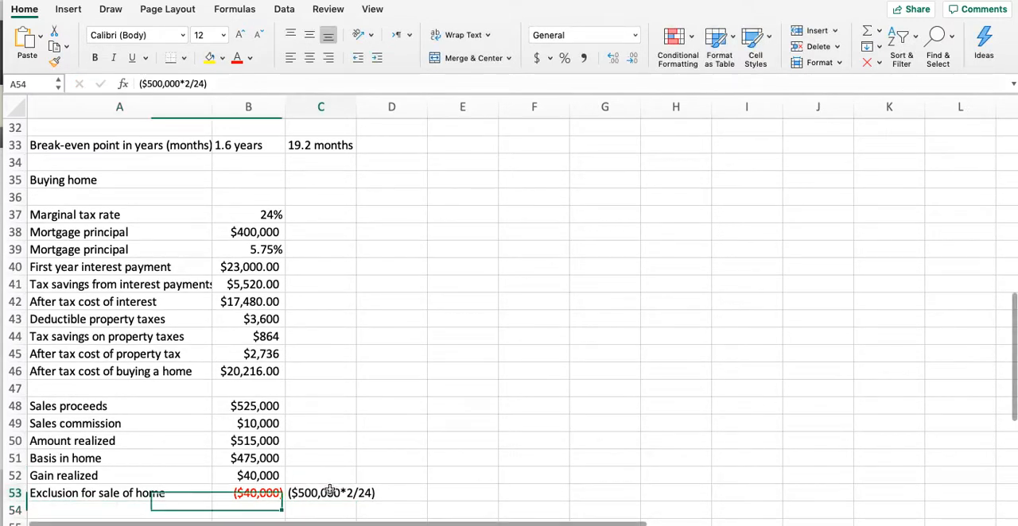
left_click(320, 493)
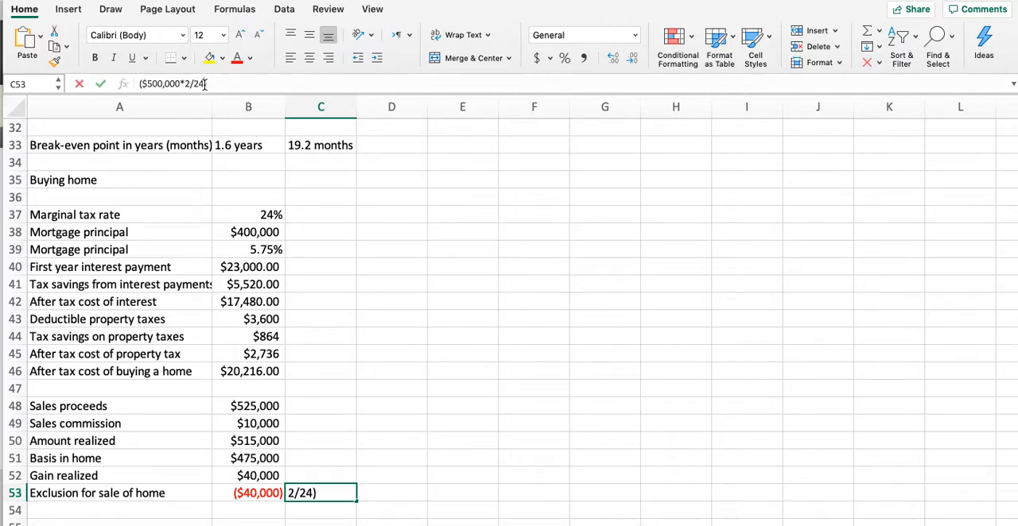
type("=$41,66")
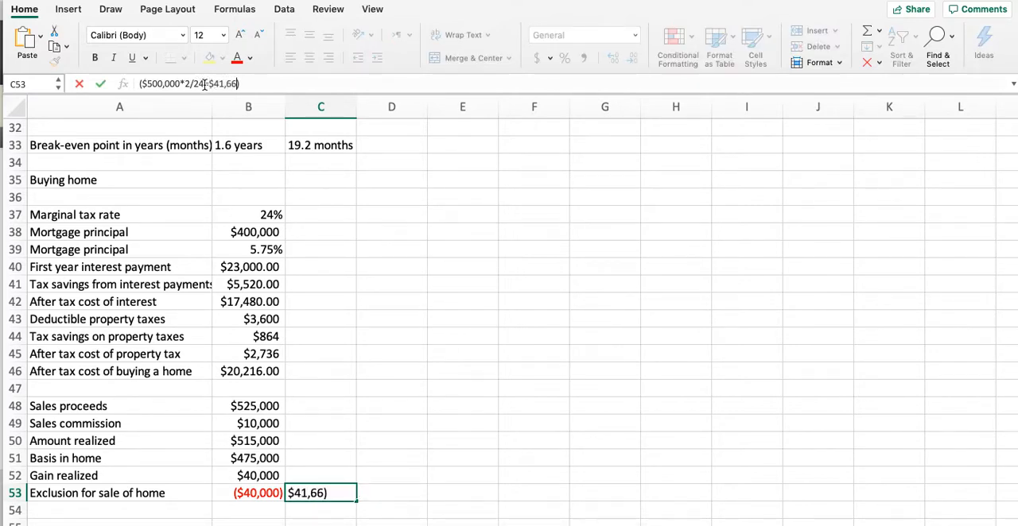
type("7")
key("Return")
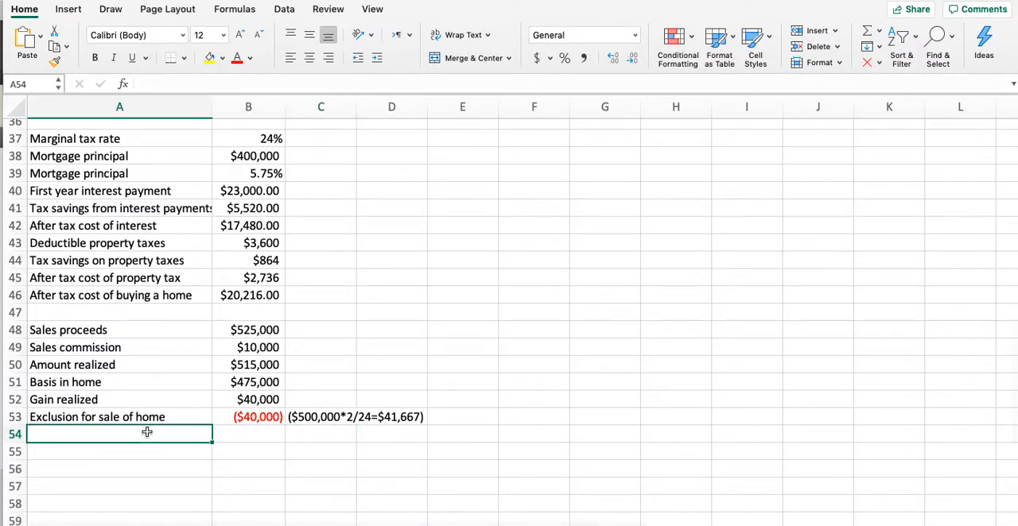
Add a Gain recognized row showing $0 and return to the top of the worksheet
type("Gain realized")
left_click(249, 434)
type("$0")
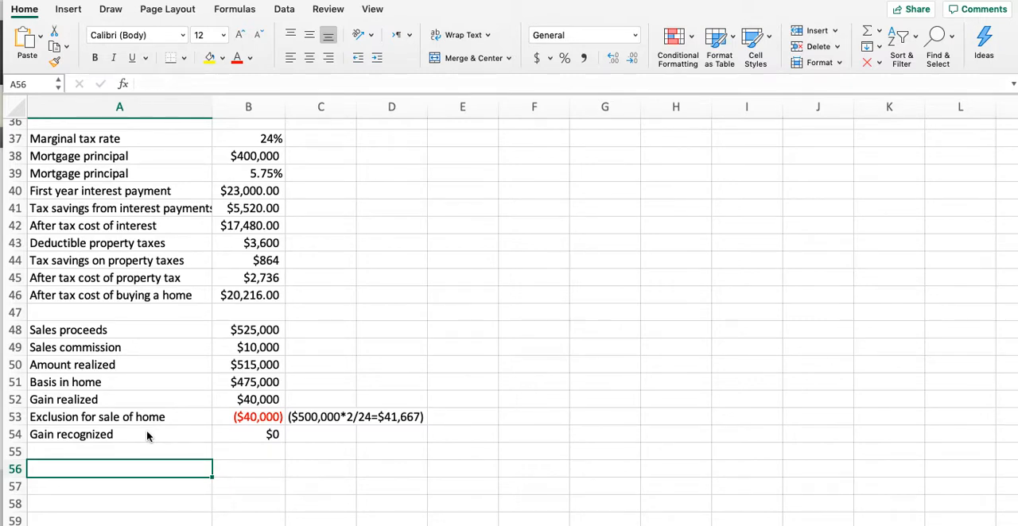
mouse_move(178, 486)
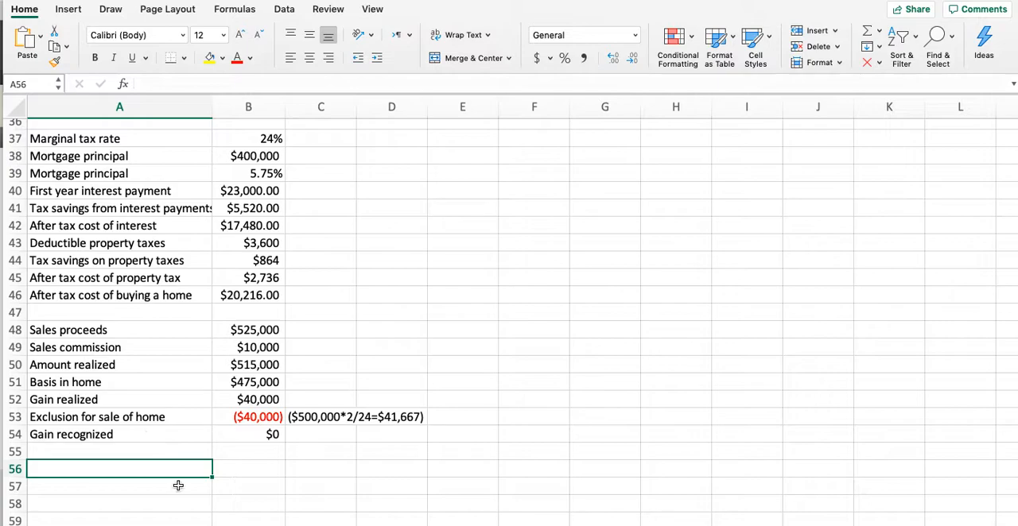
scroll("up", 3)
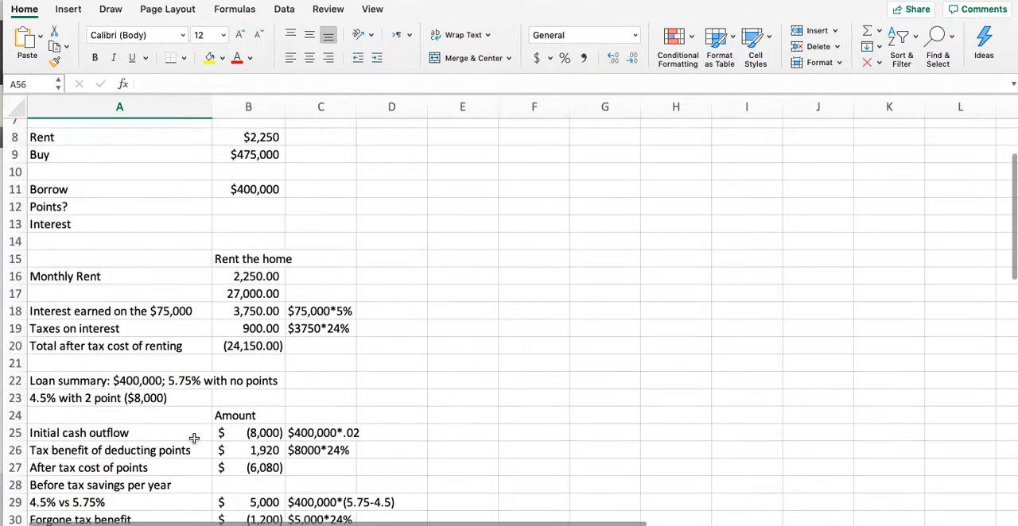
scroll("up", 3)
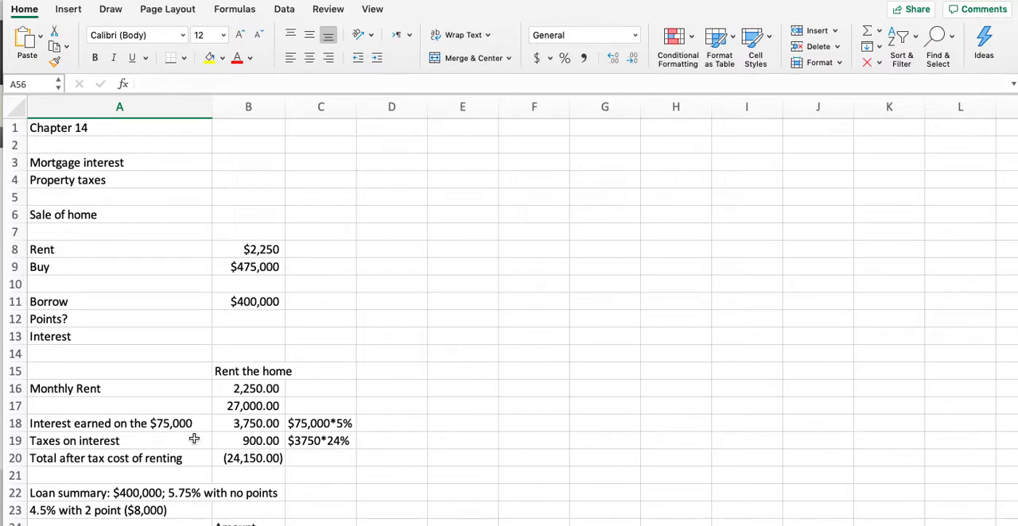
mouse_move(211, 440)
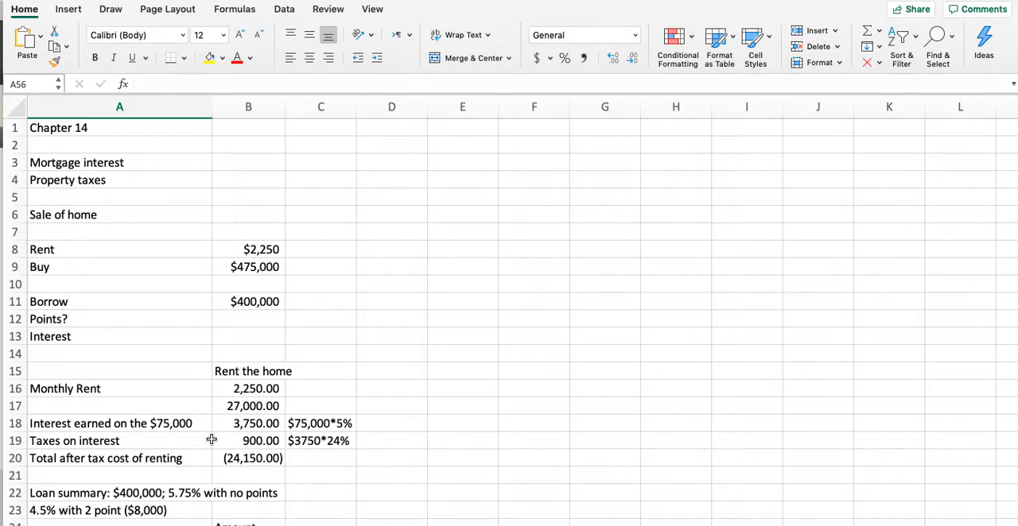